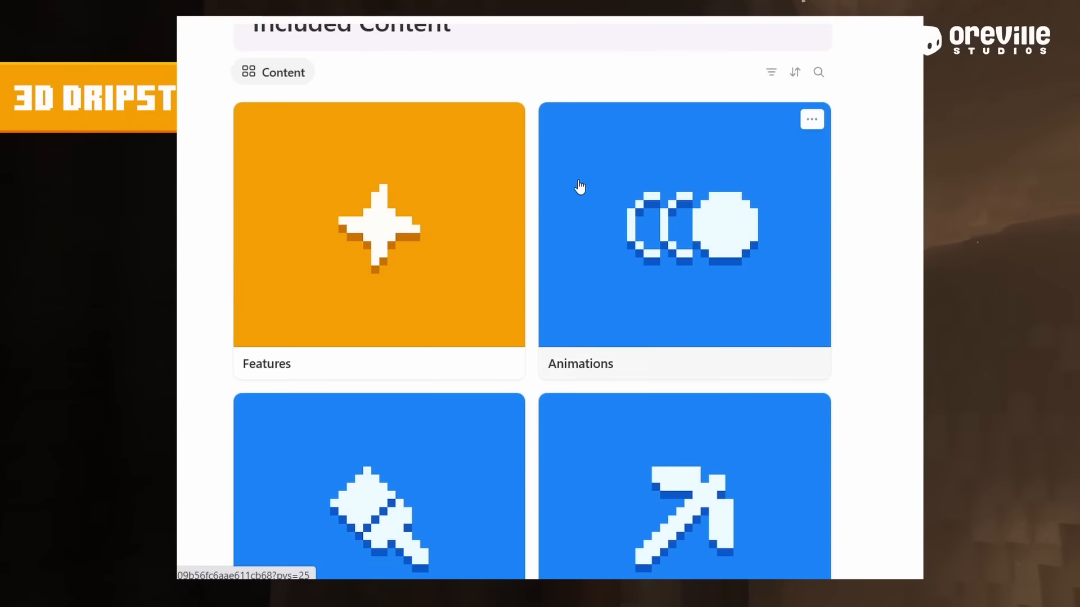
Scroll the Actions & Stuff guide down to the version list and Included Content cards
scroll(down, 3)
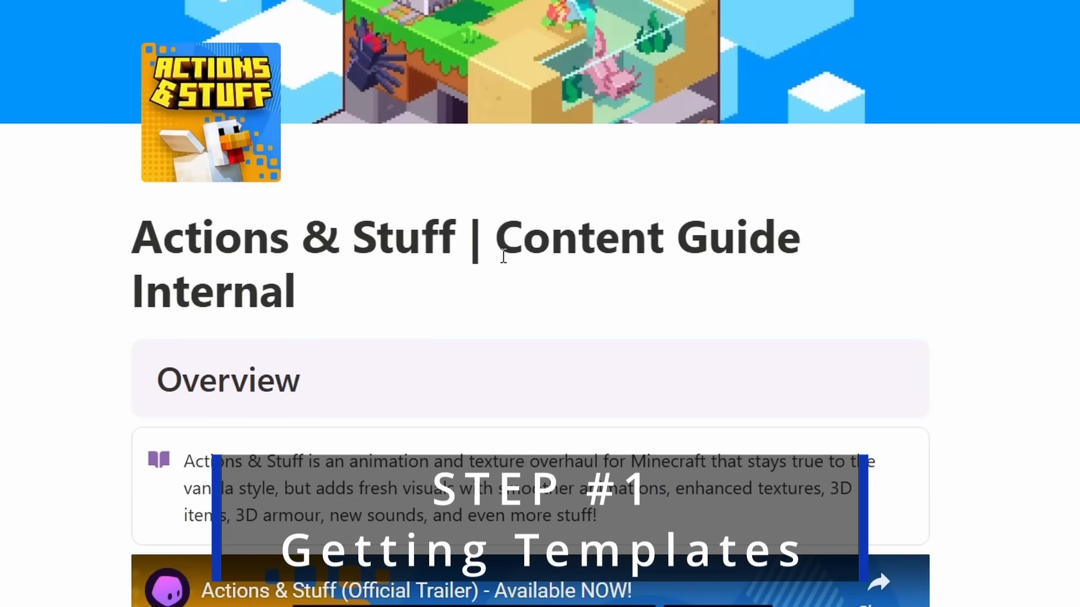
scroll(down, 3)
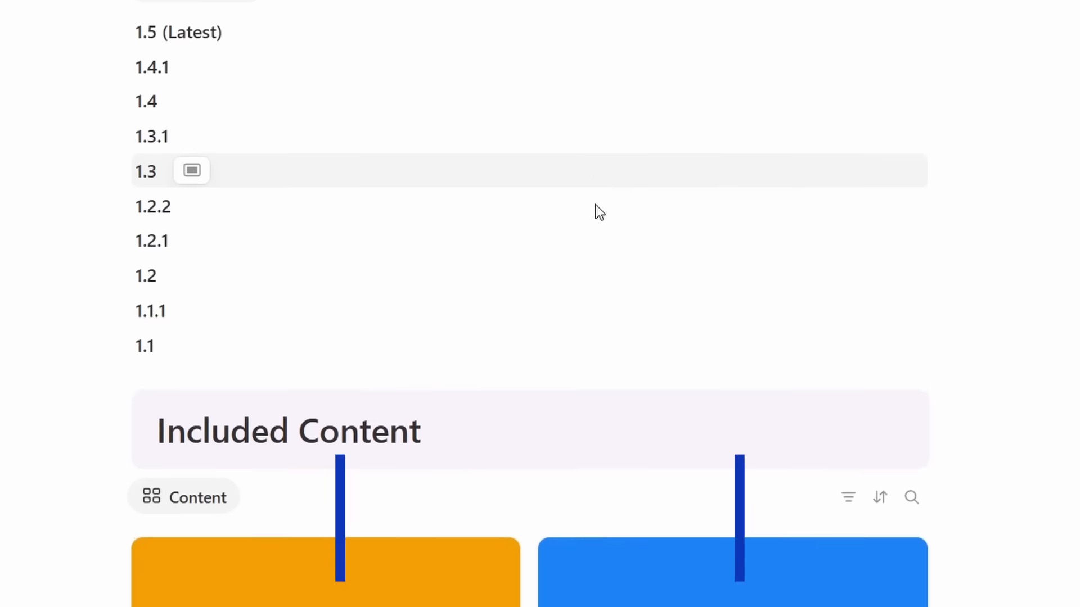
scroll(down, 3)
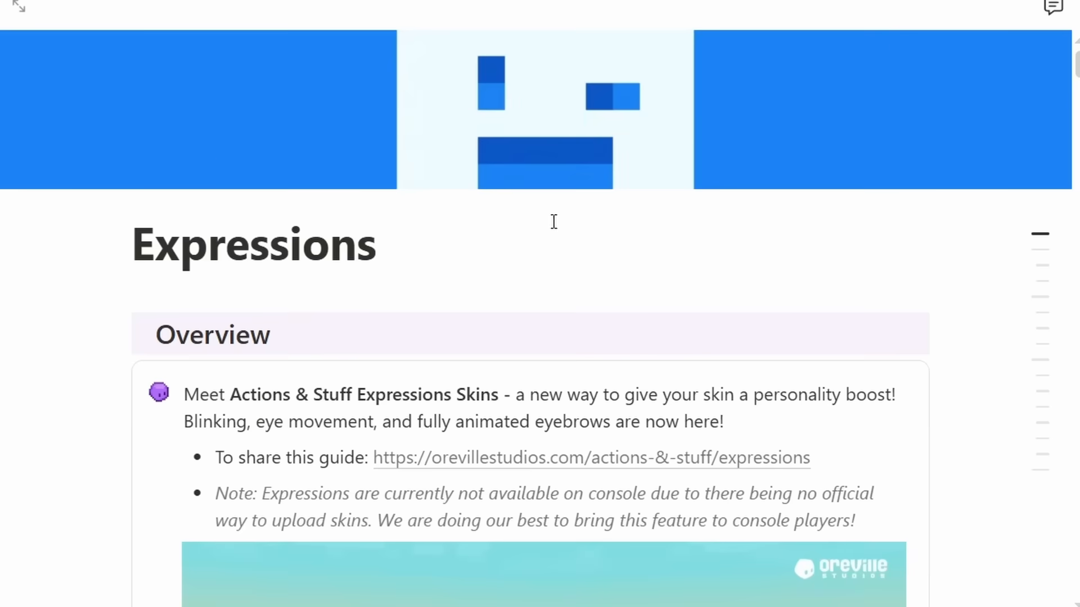
Play the Expressions preview video and scroll down to the skin pack and template downloads
scroll(down, 3)
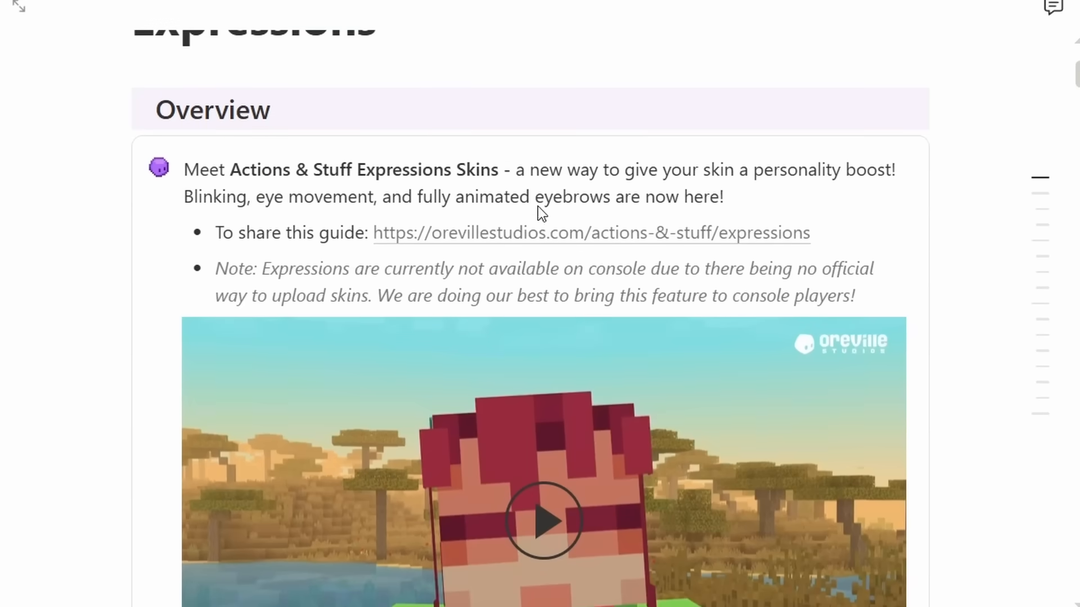
click(543, 519)
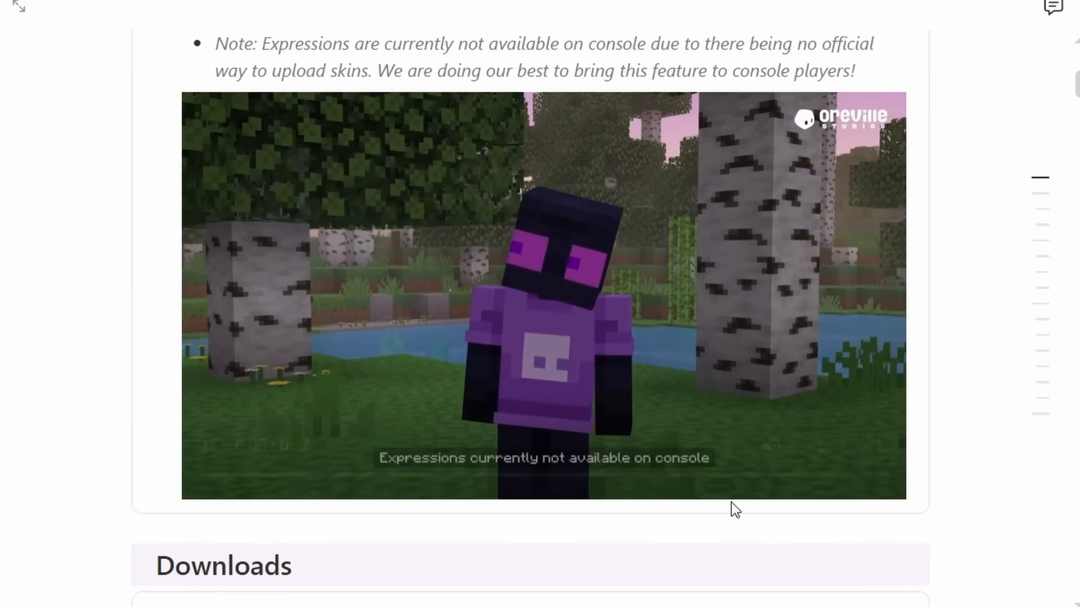
scroll(down, 3)
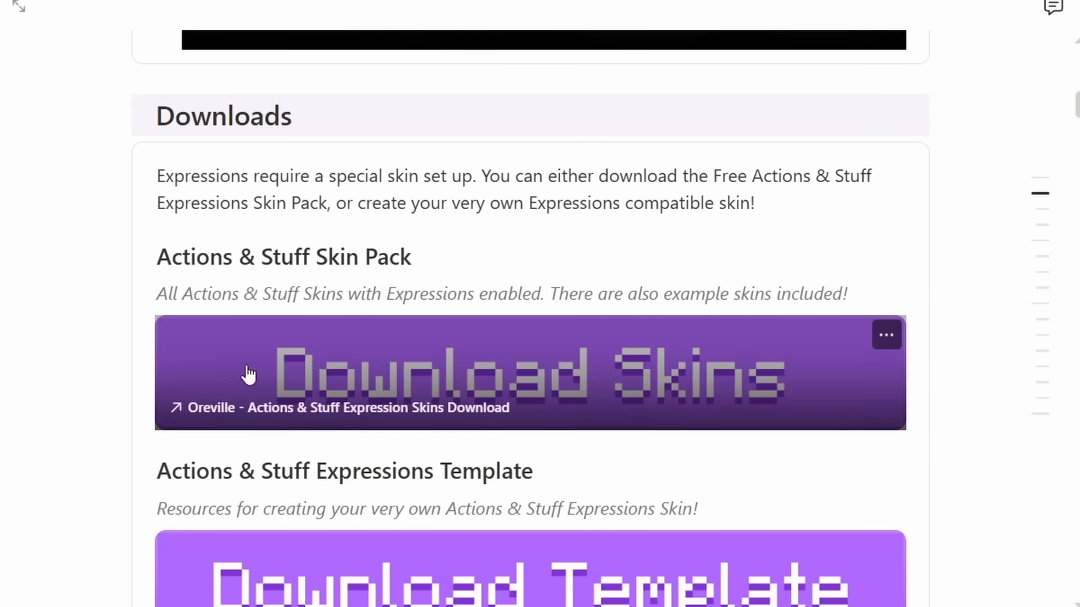
mouse_move(433, 361)
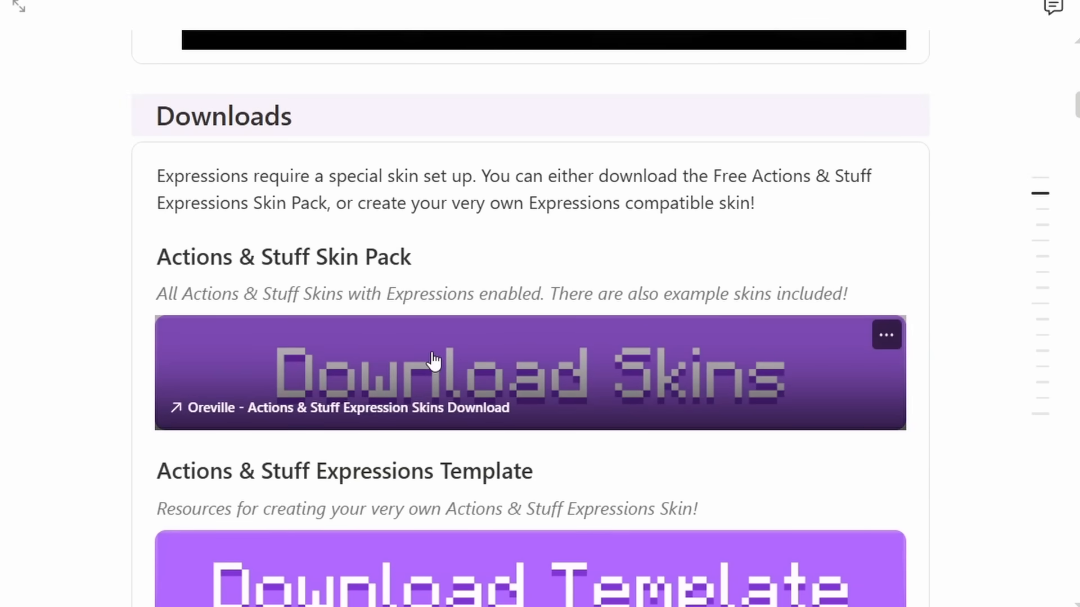
mouse_move(433, 292)
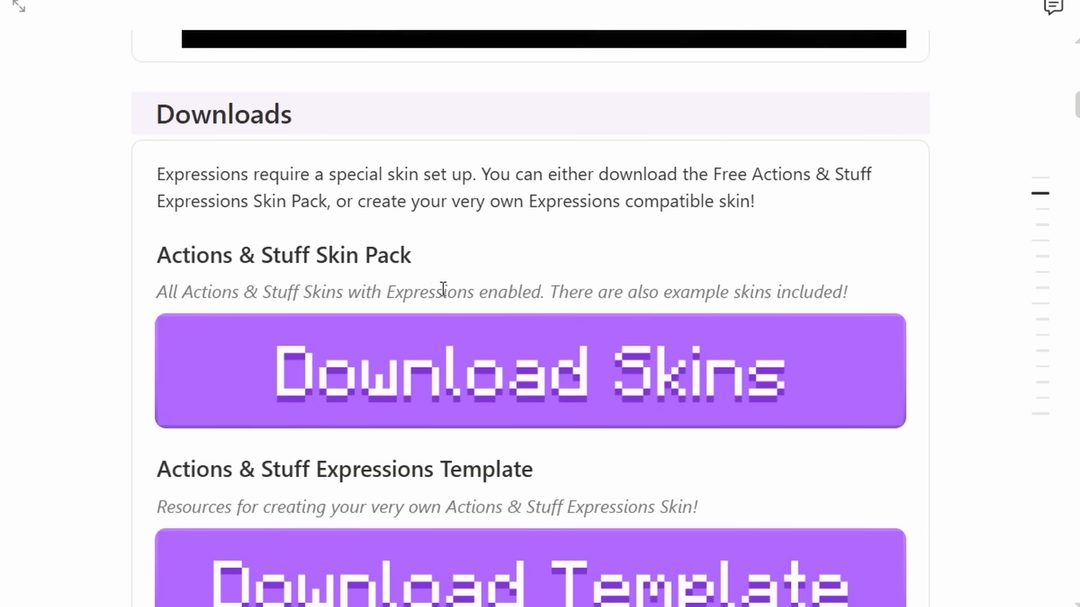
scroll(down, 3)
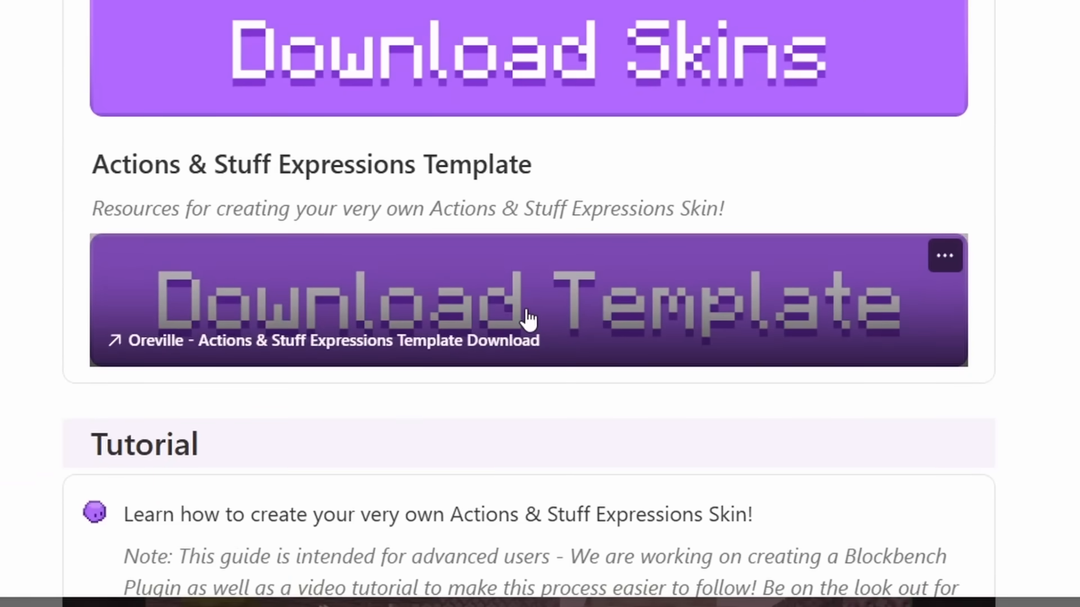
mouse_move(520, 310)
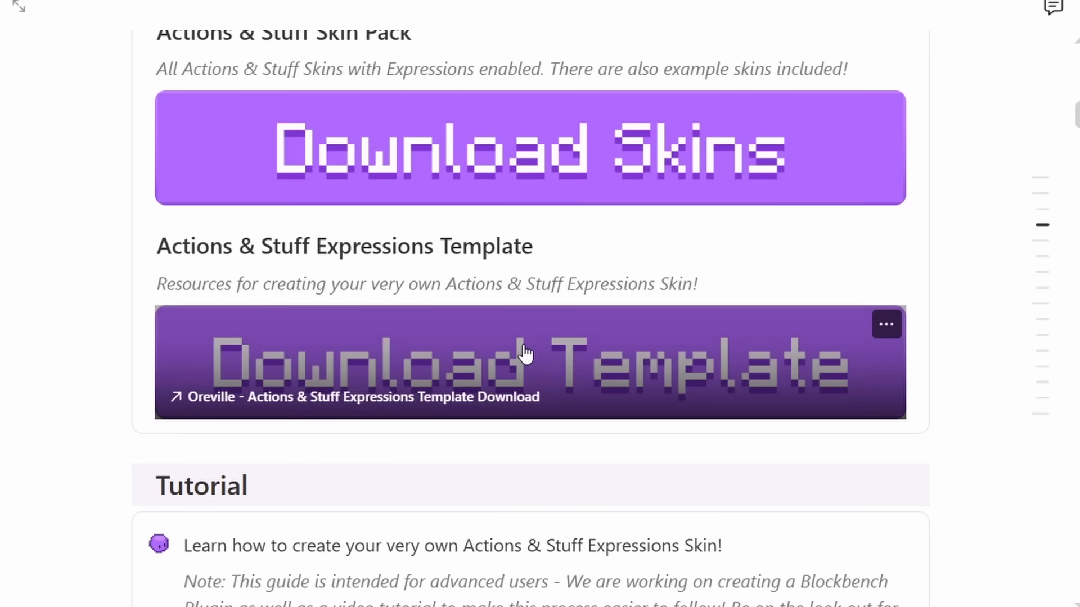
mouse_move(478, 351)
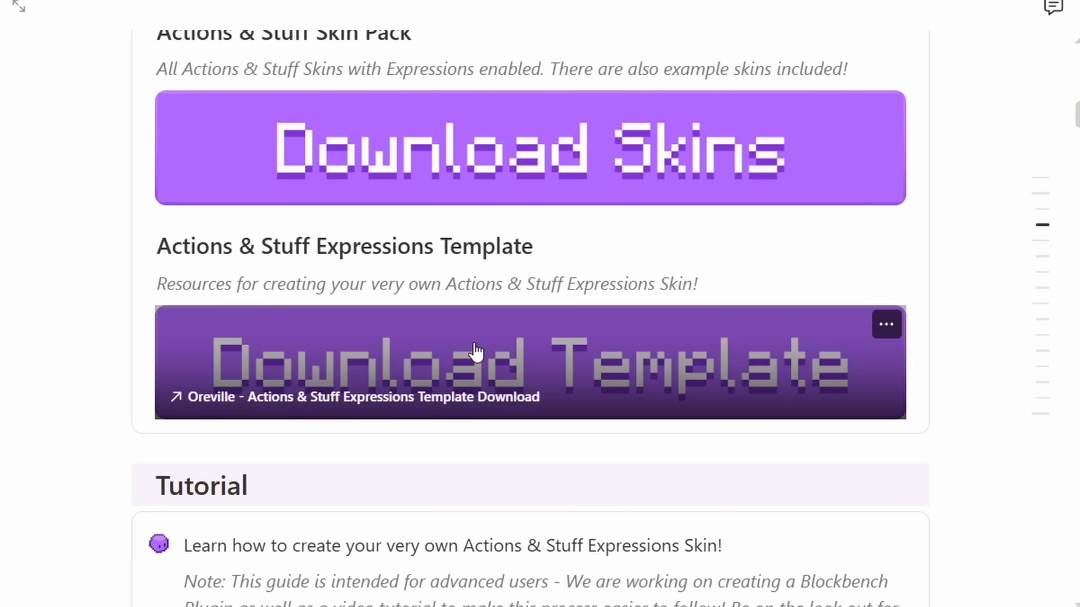
mouse_move(469, 356)
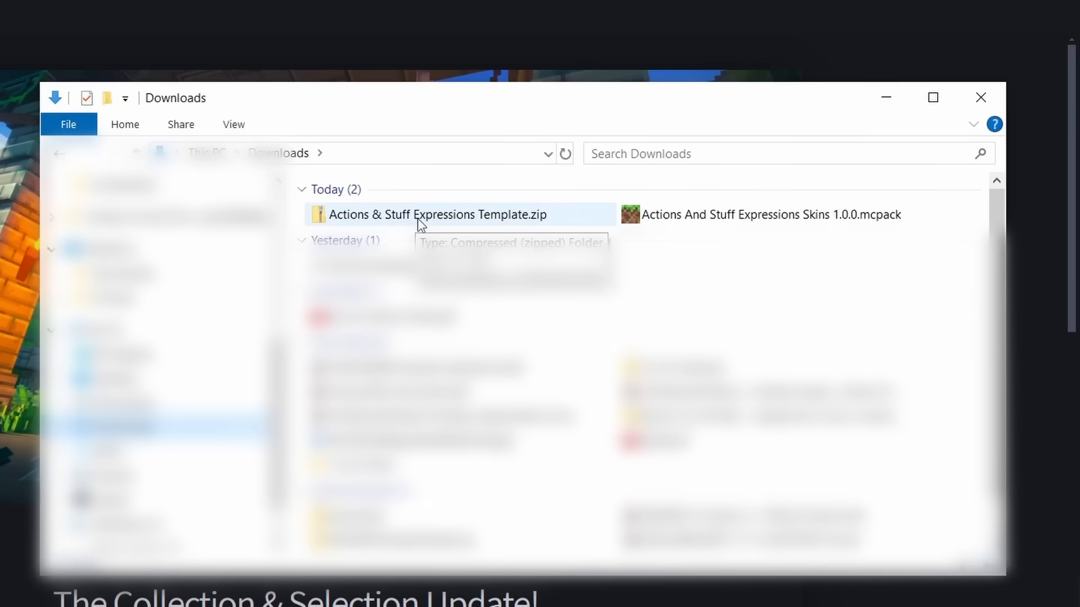
mouse_move(410, 229)
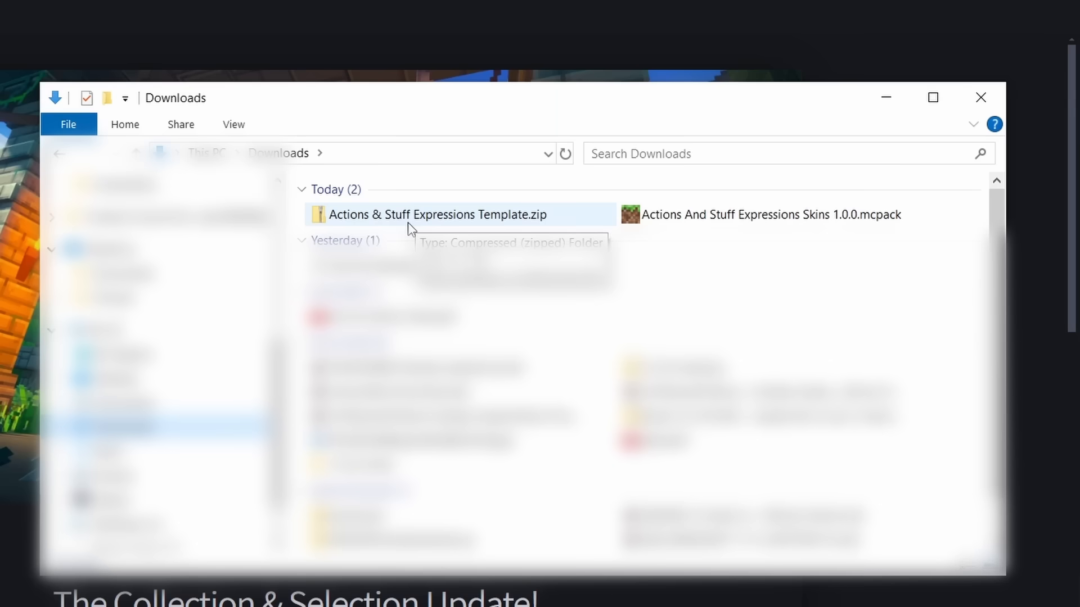
Open the Expressions Template zip and load its .geo.bbmodel file in Blockbench
double_click(435, 214)
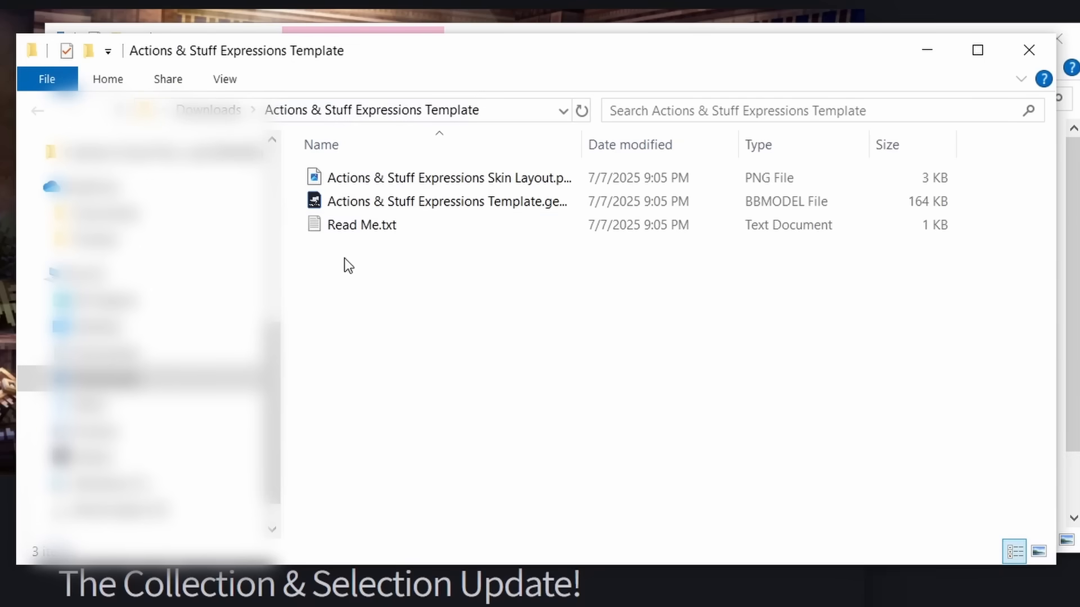
click(361, 225)
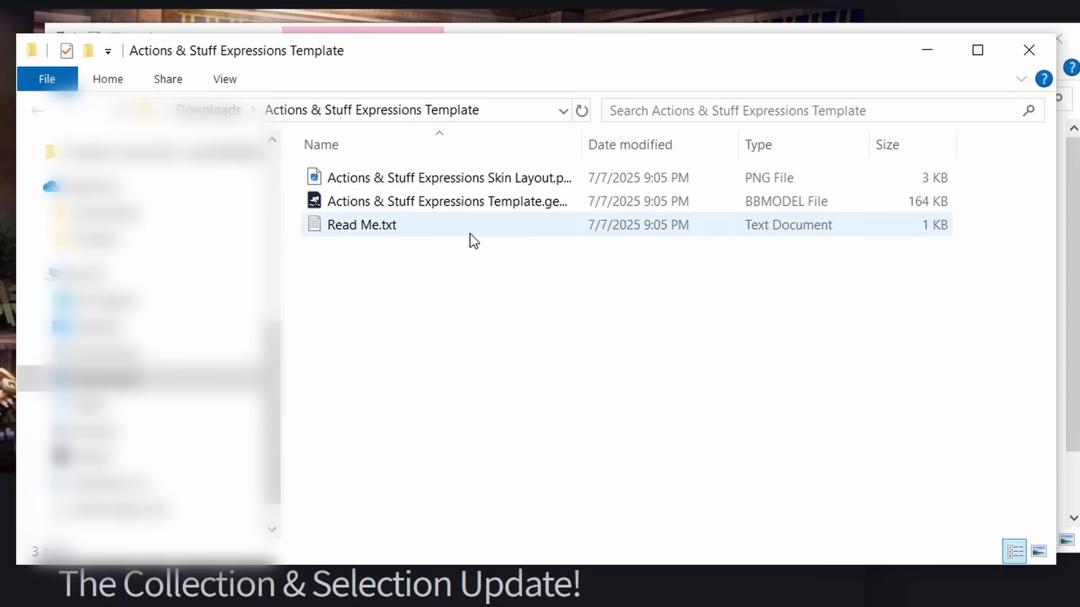
mouse_move(414, 202)
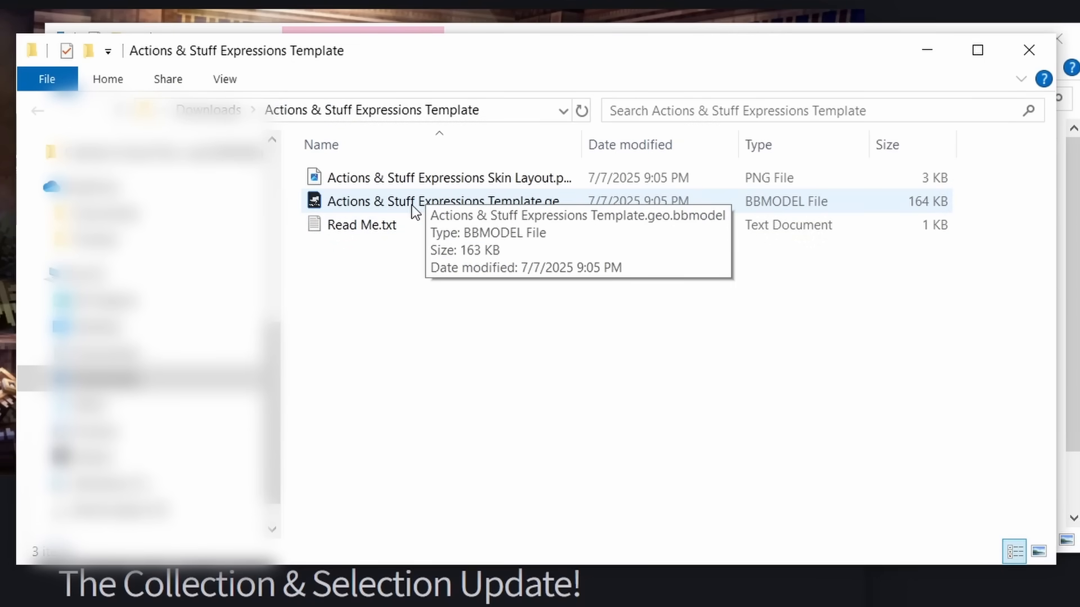
double_click(443, 201)
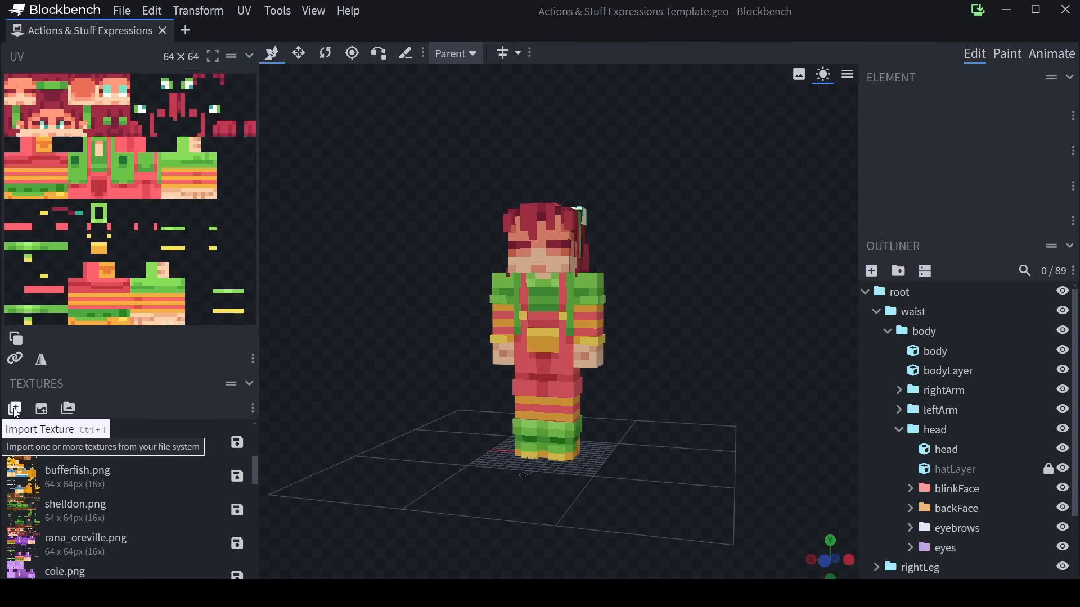
Import Perry_Skin.png into the Textures panel from the Open dialog
click(14, 408)
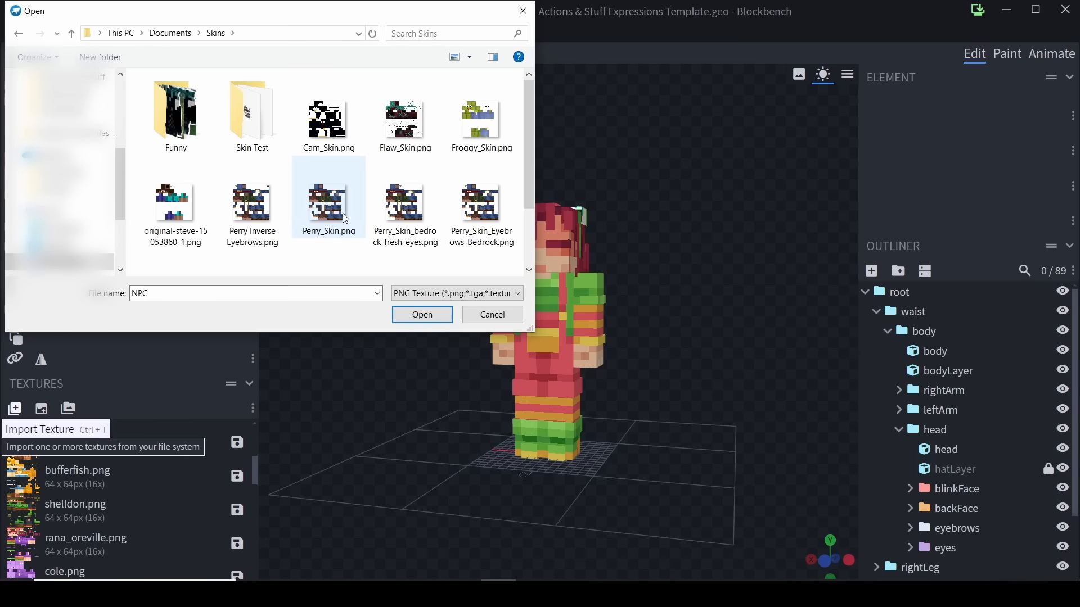
click(328, 200)
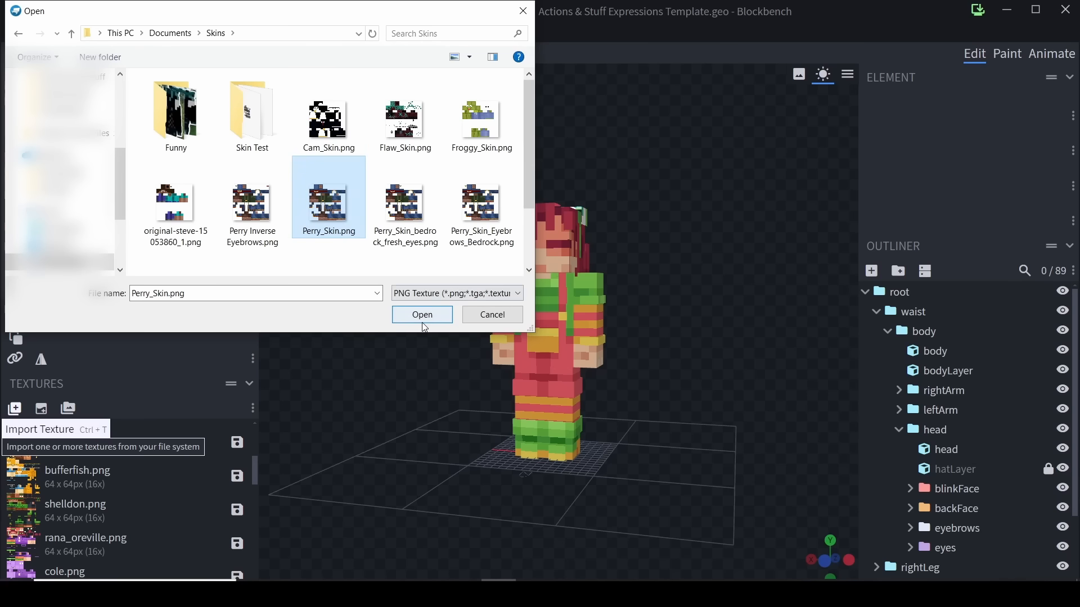
click(422, 315)
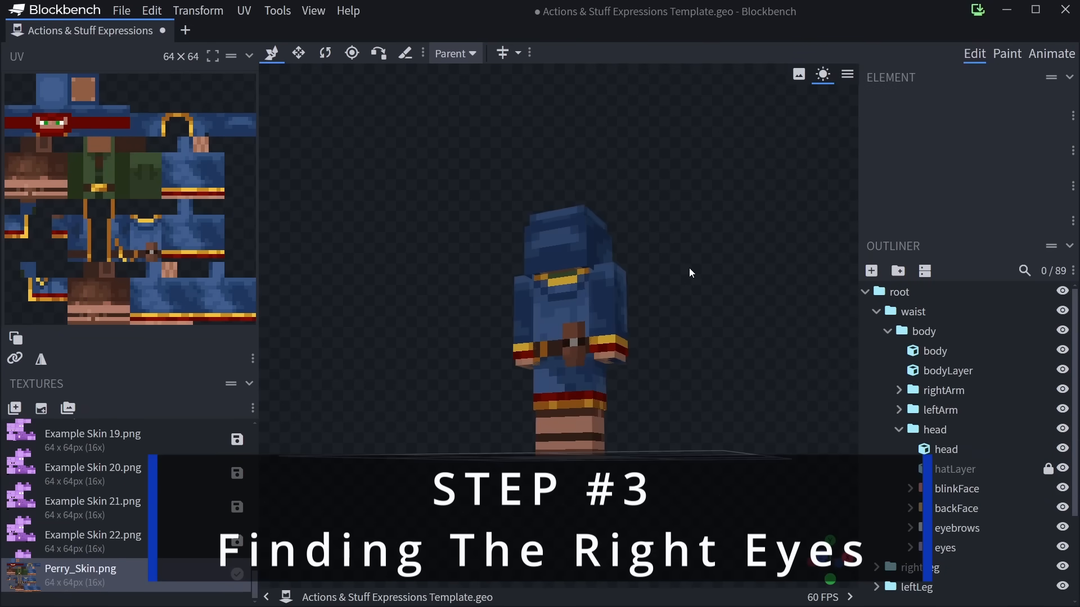
Cycle through the example skin textures on the model, ending on Example Skin 10
click(80, 574)
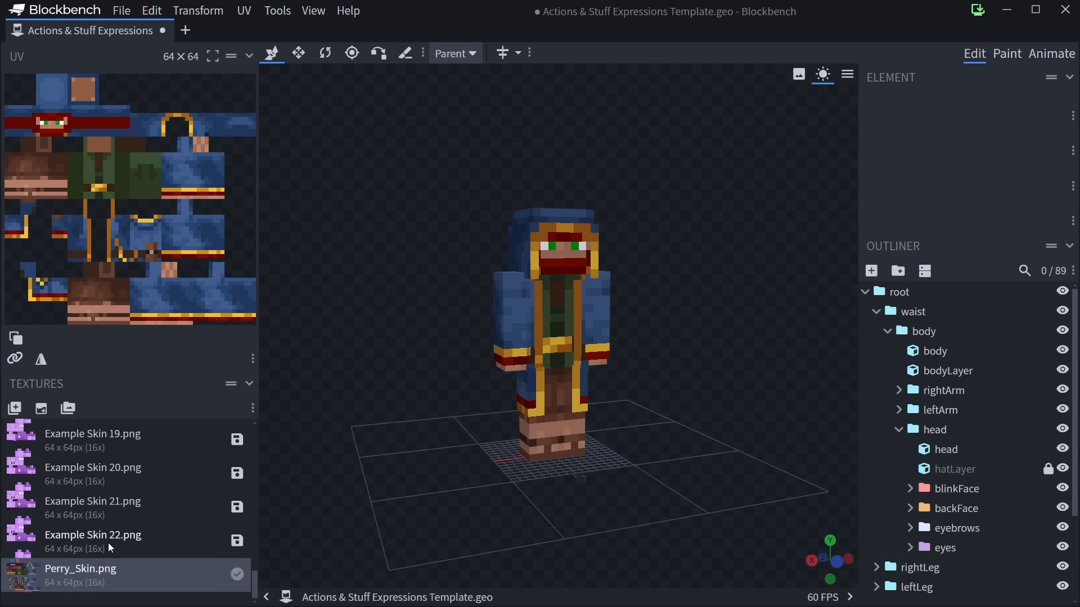
mouse_move(138, 558)
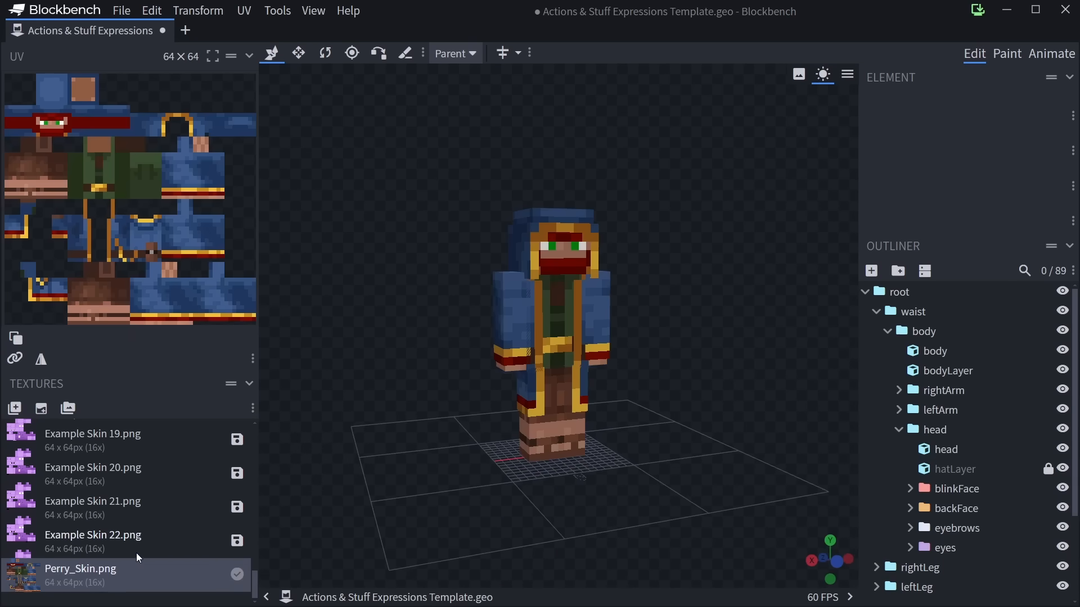
click(93, 540)
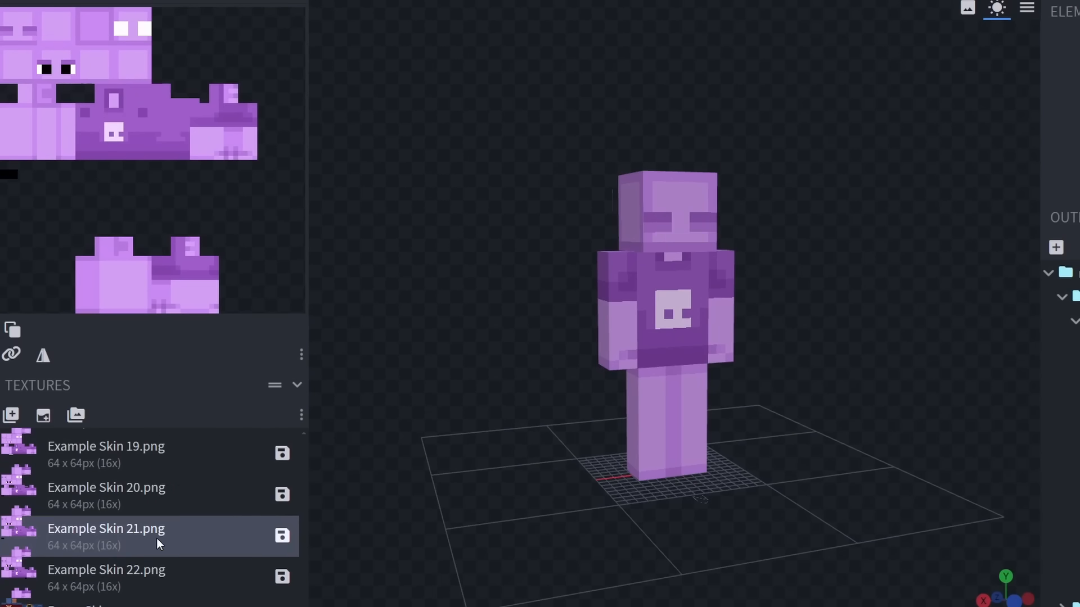
scroll(up, 3)
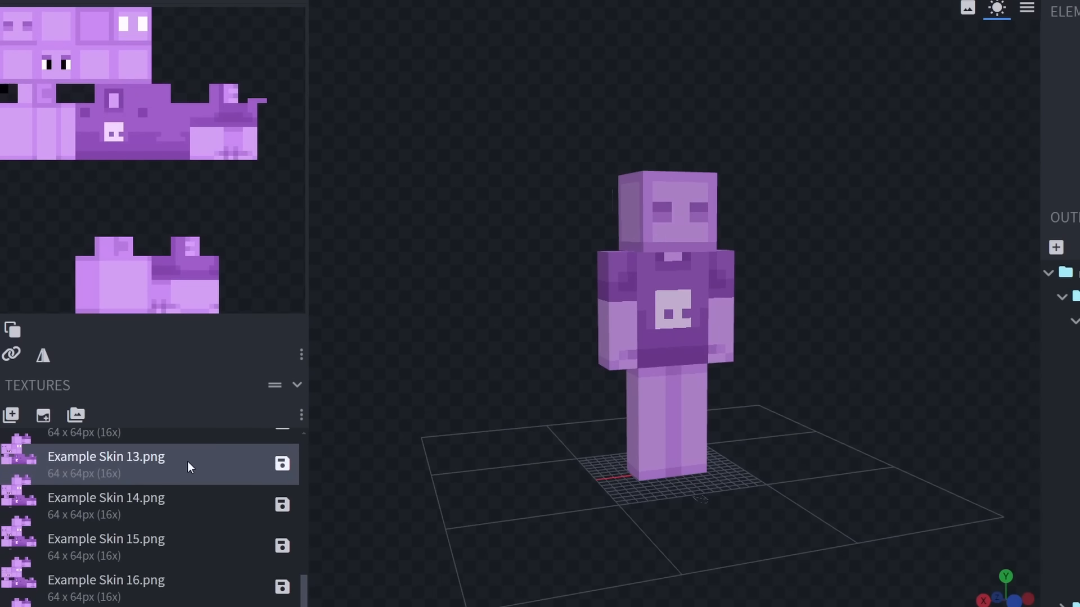
scroll(up, 3)
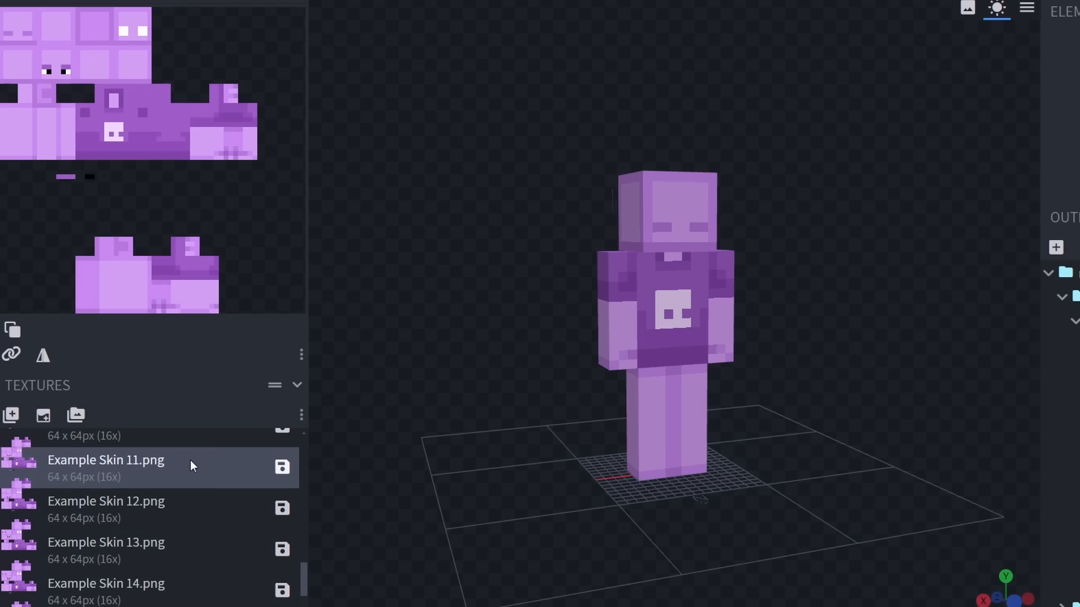
mouse_move(160, 512)
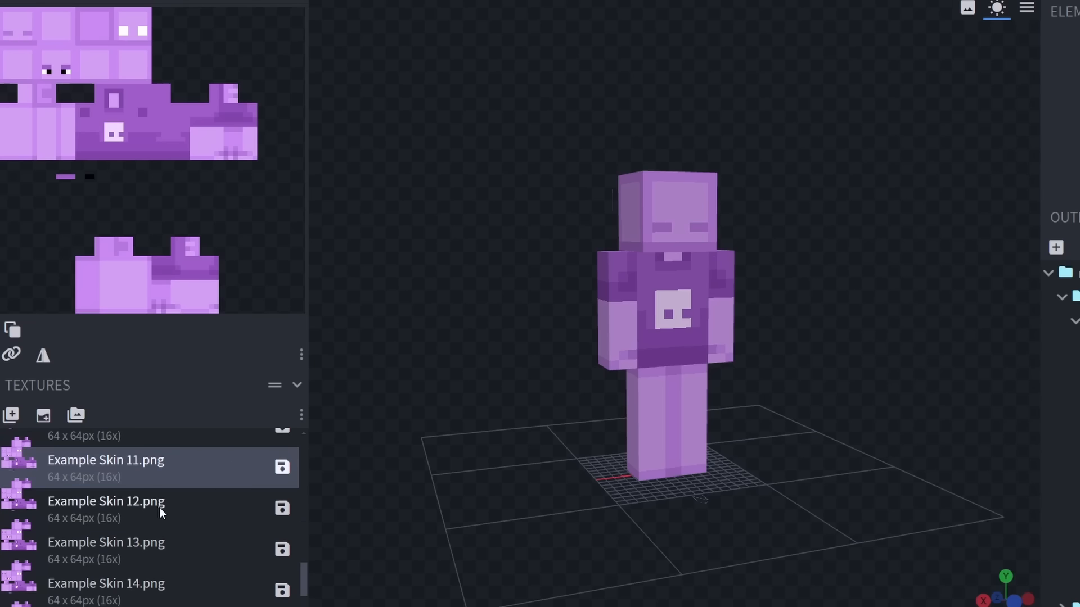
scroll(up, 3)
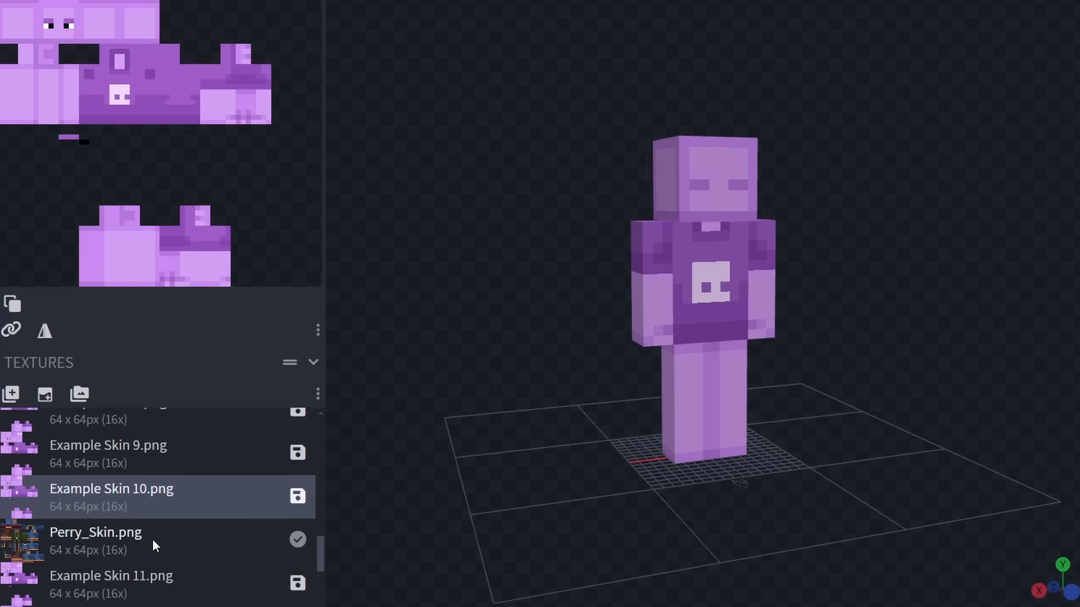
click(97, 531)
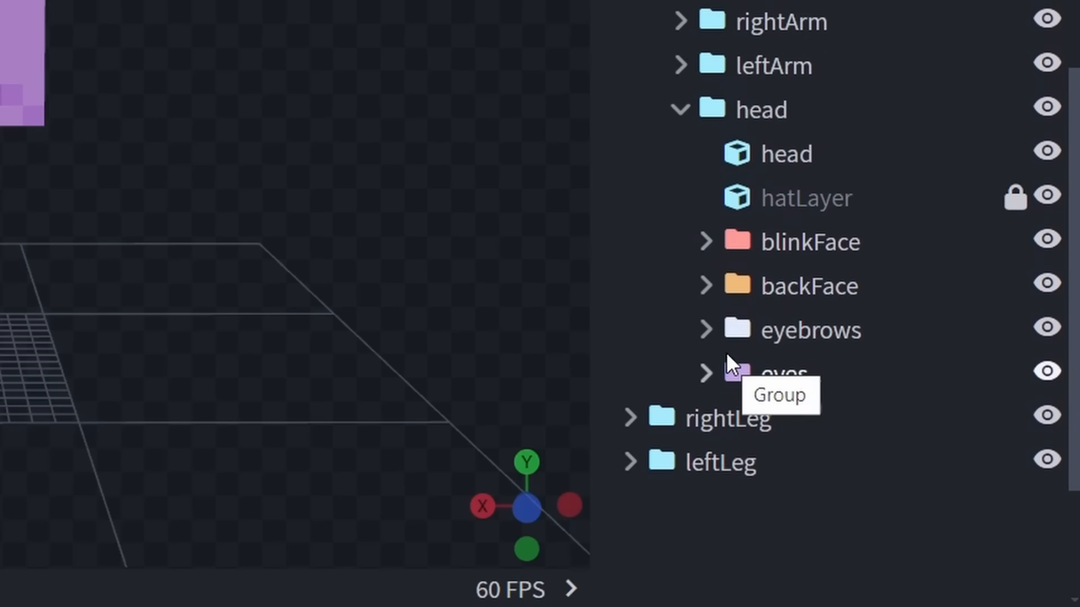
mouse_move(1047, 239)
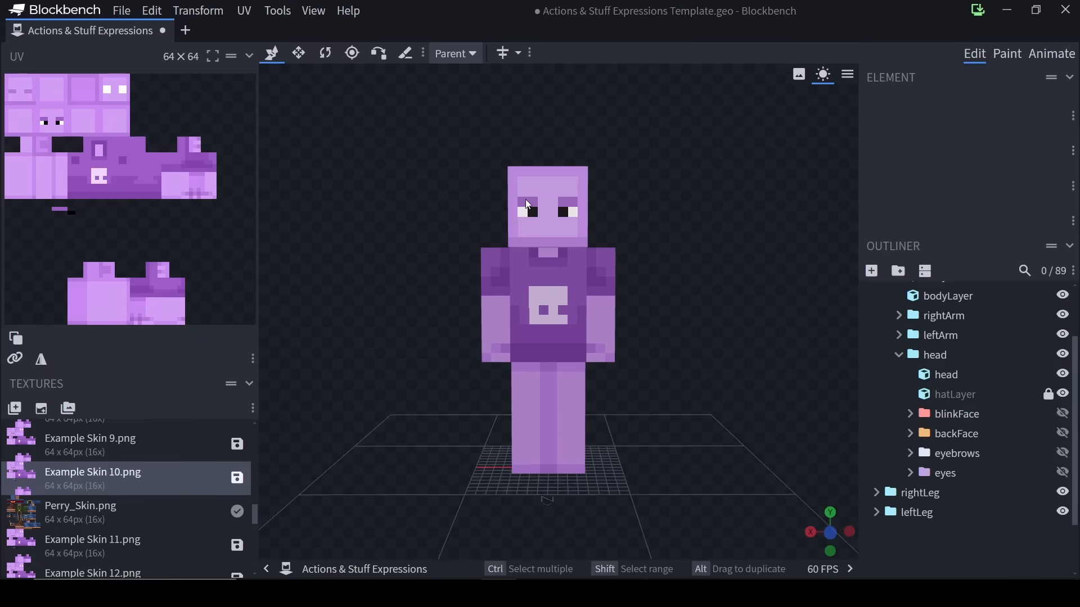
Select the eye part on the Perry-skinned template's face
click(80, 511)
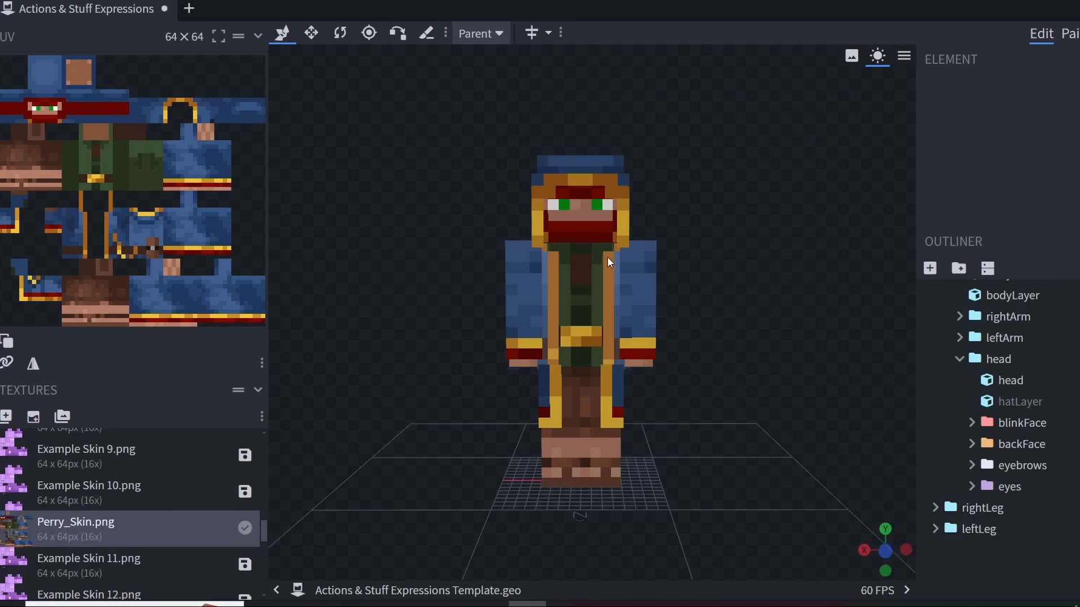
mouse_move(38, 124)
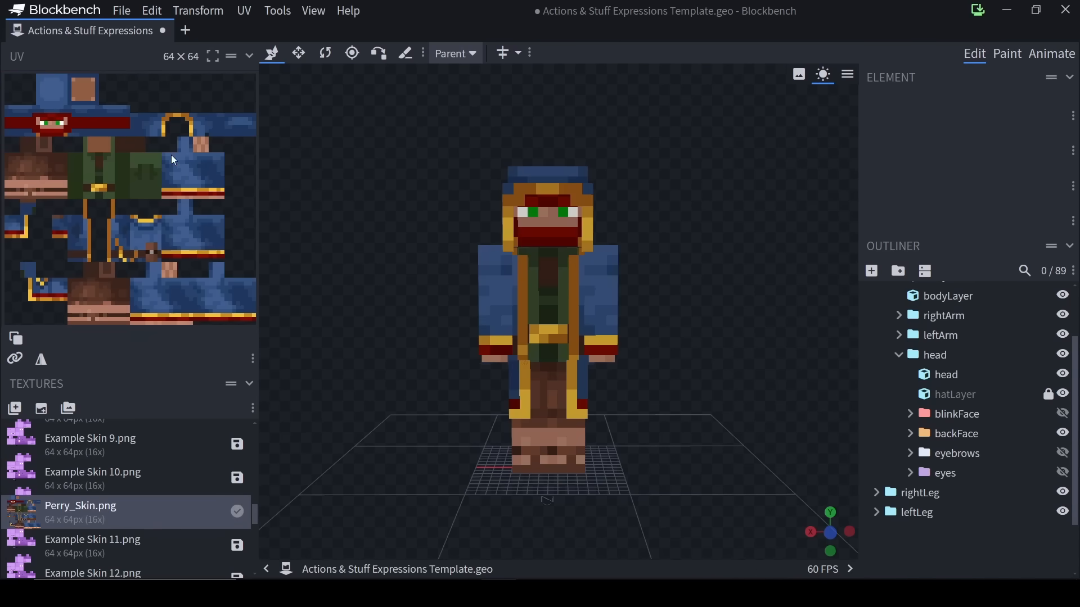
mouse_move(580, 238)
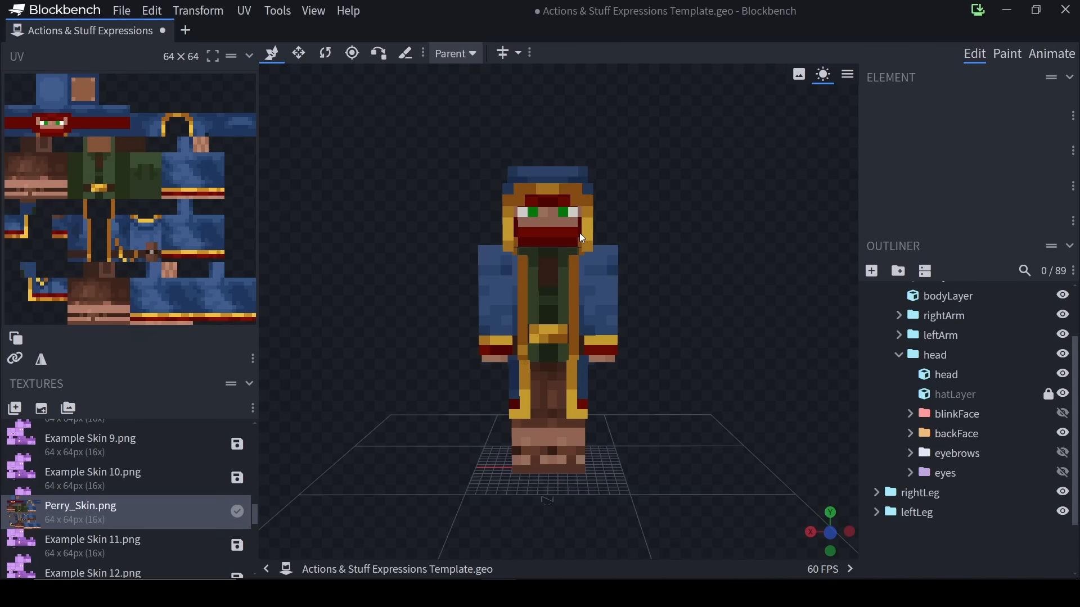
mouse_move(38, 103)
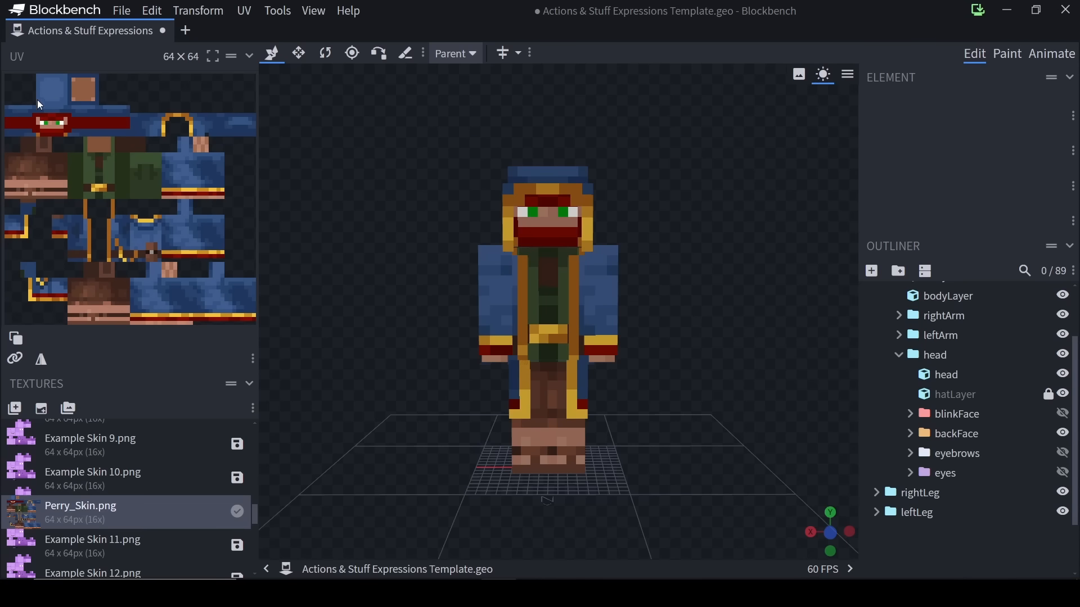
Select the head cube to outline its face area on the Perry texture in paint mode
click(945, 374)
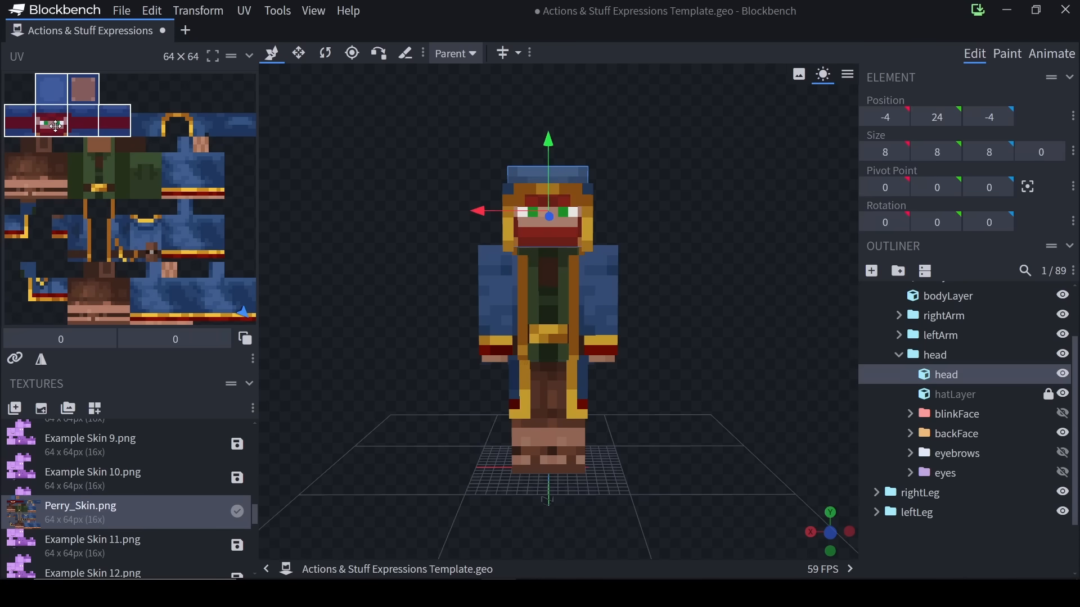
drag(52, 123, 76, 124)
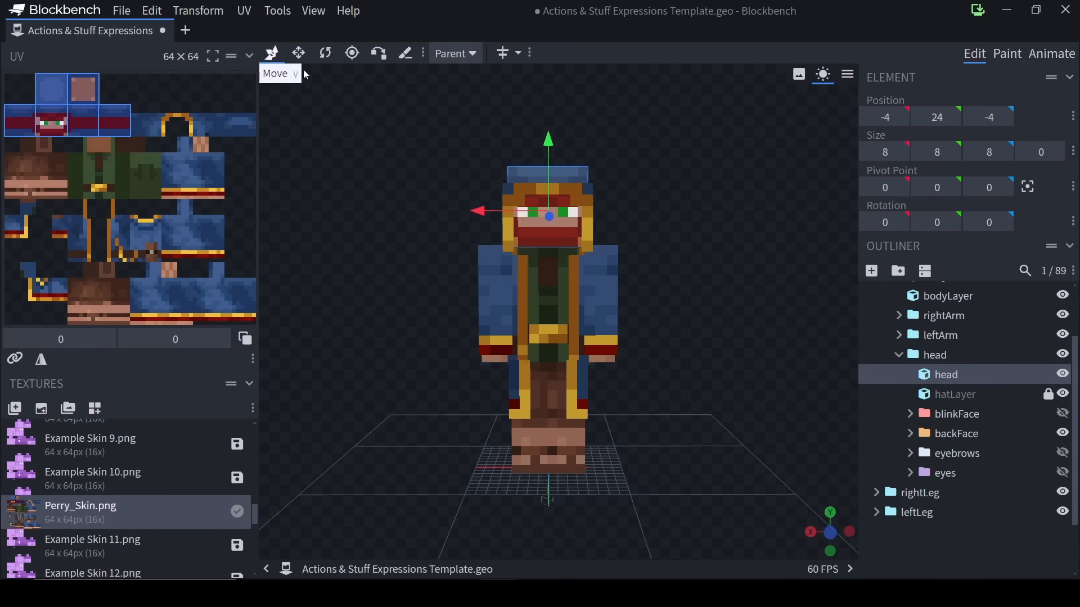
click(1007, 53)
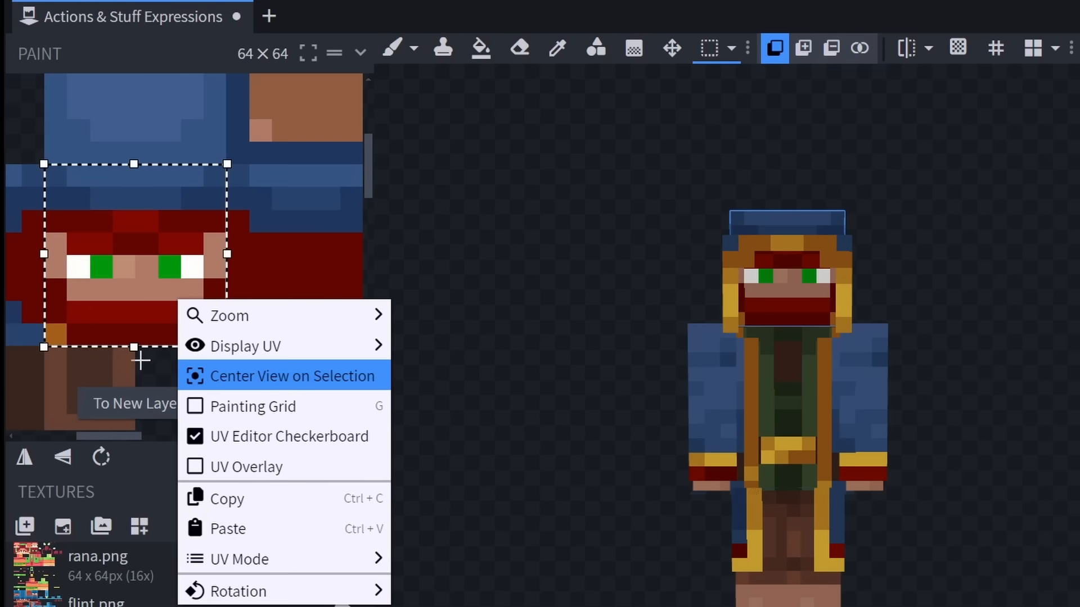
Copy Perry's face pixels, move the paste beside the head top, and place it
click(292, 375)
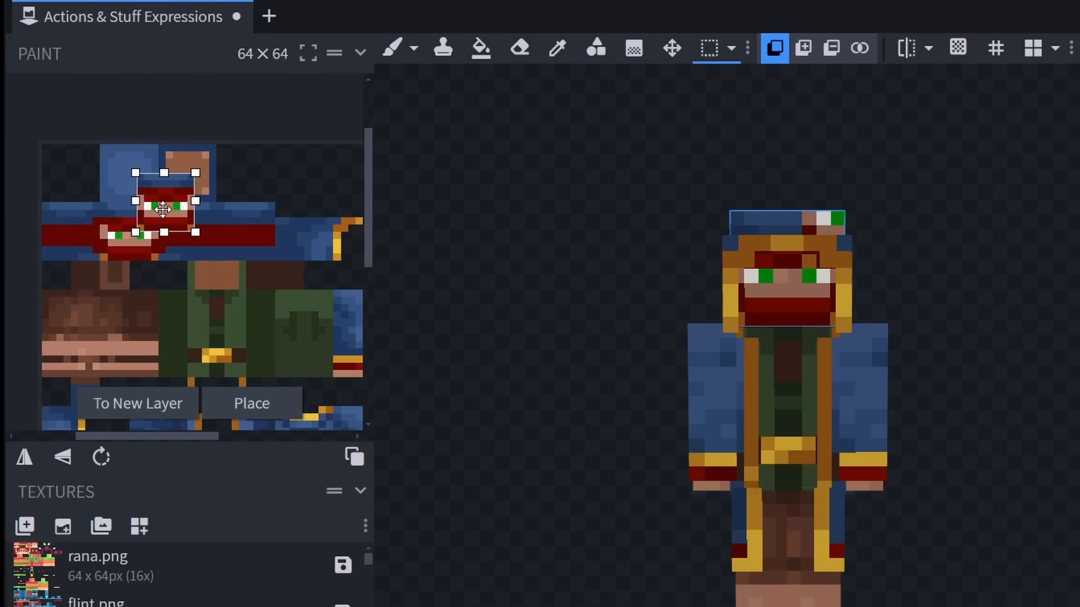
drag(163, 210, 238, 175)
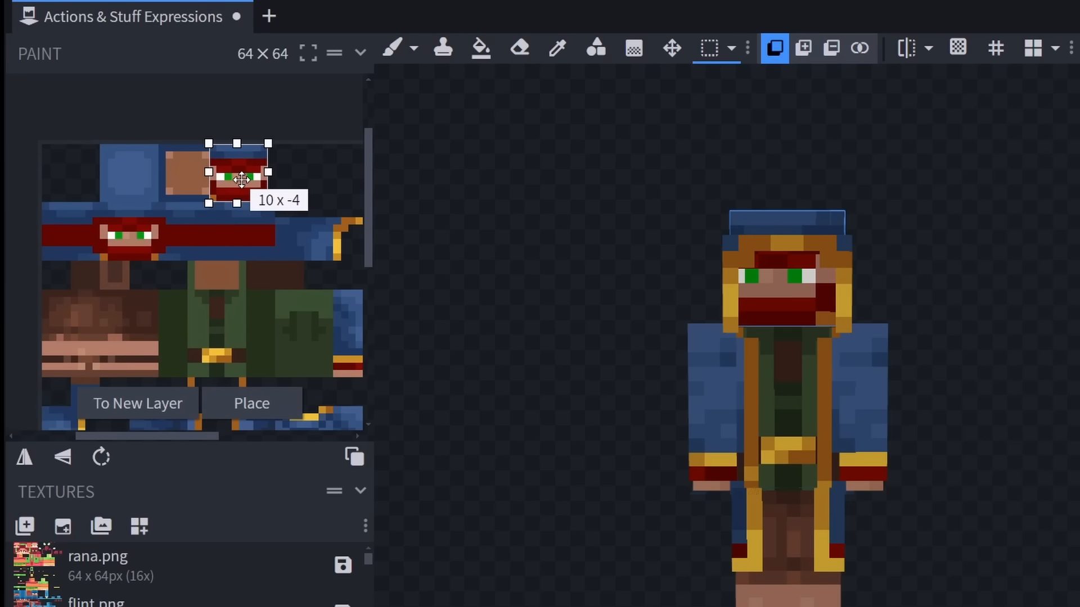
click(252, 402)
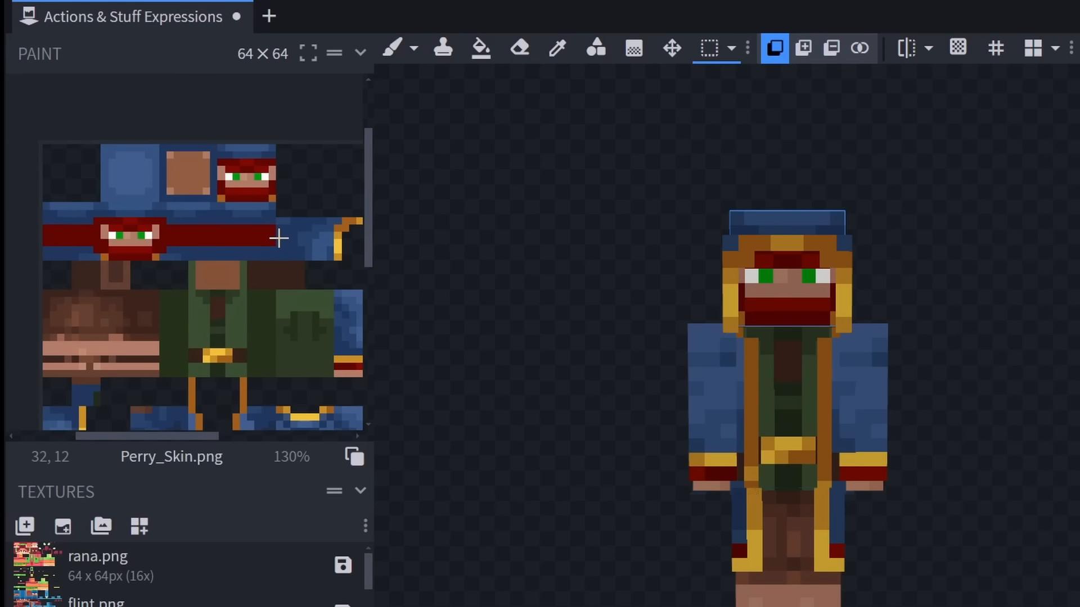
mouse_move(224, 205)
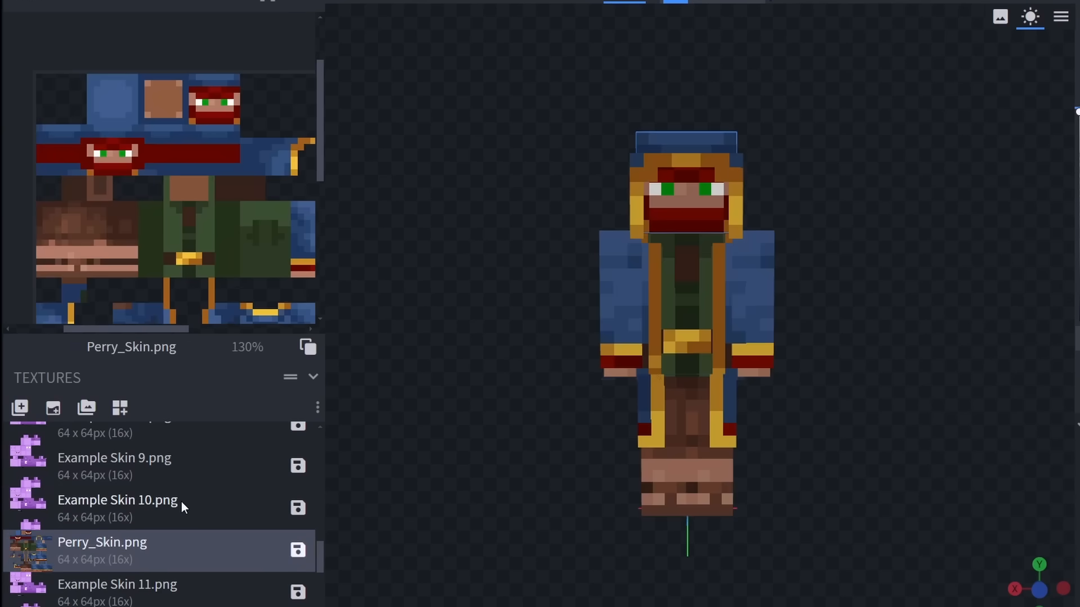
Compare with Example Skin 10, then paint both of Perry's pupils white on Perry_Skin
click(117, 500)
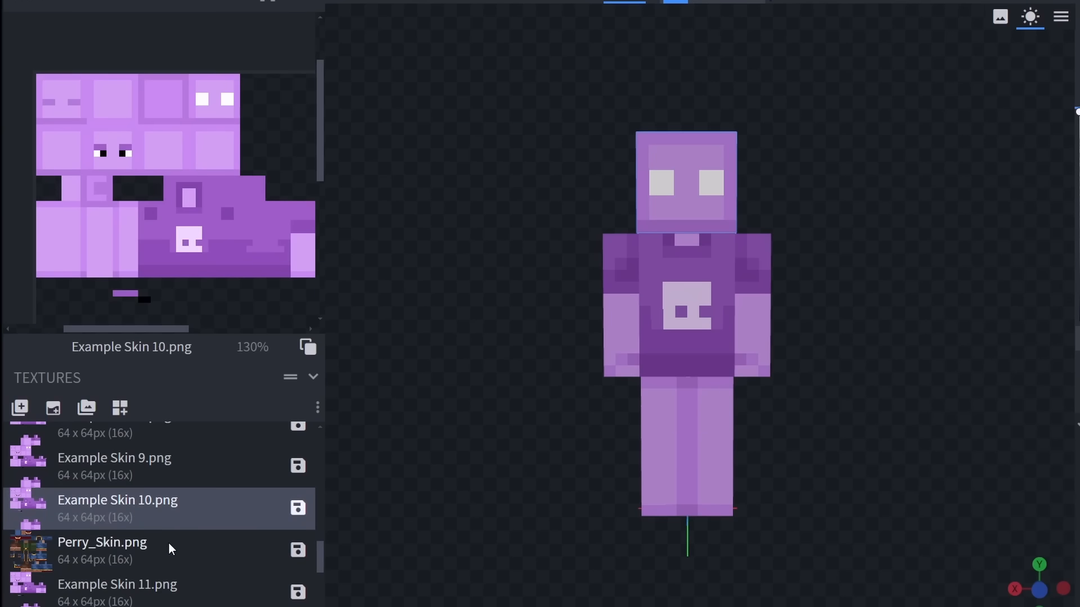
click(102, 549)
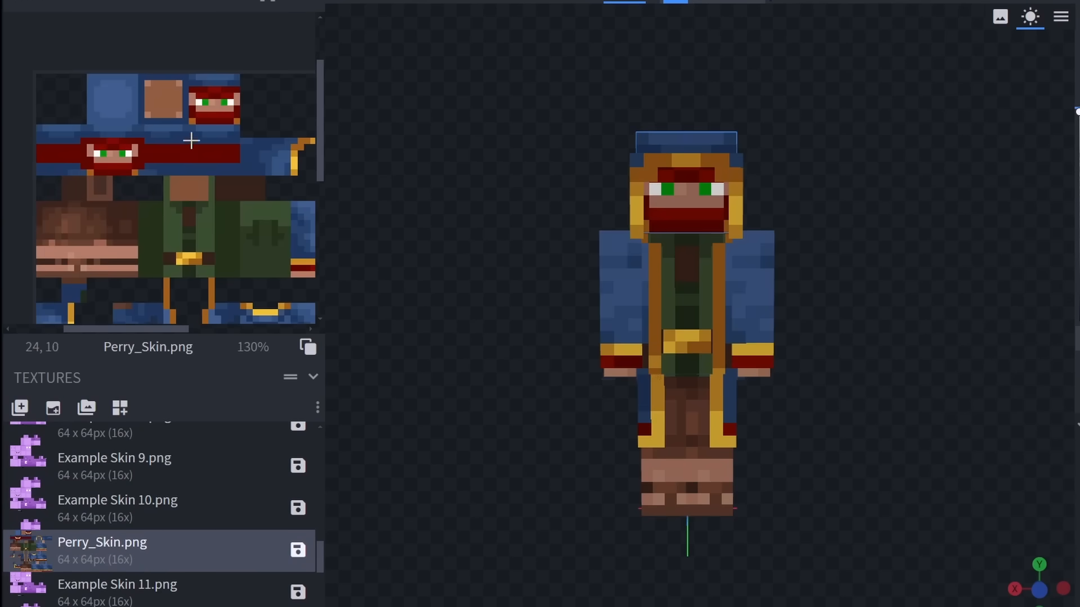
mouse_move(219, 92)
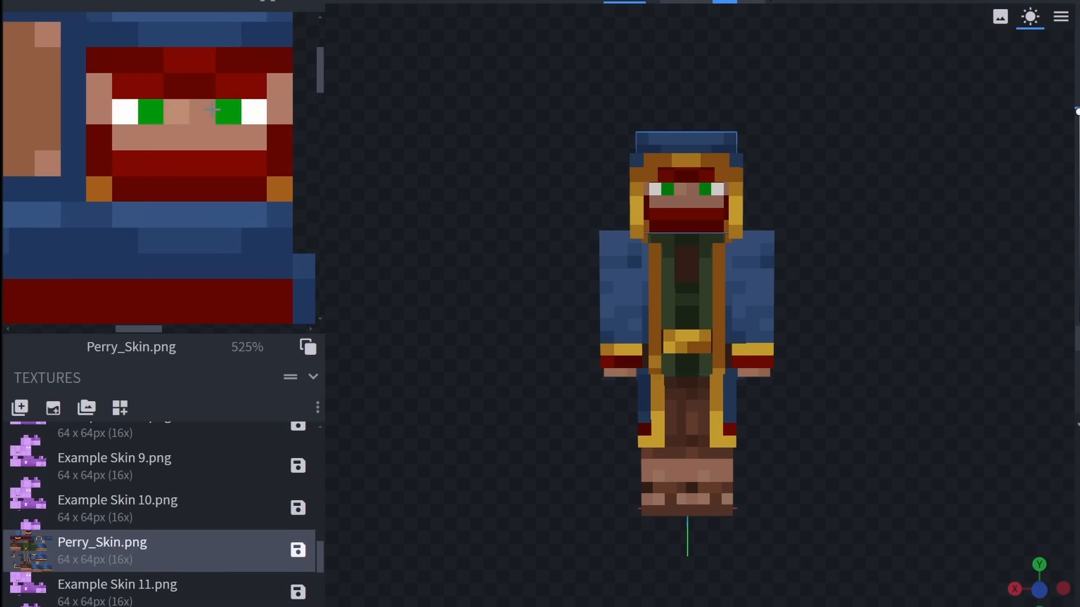
mouse_move(504, 107)
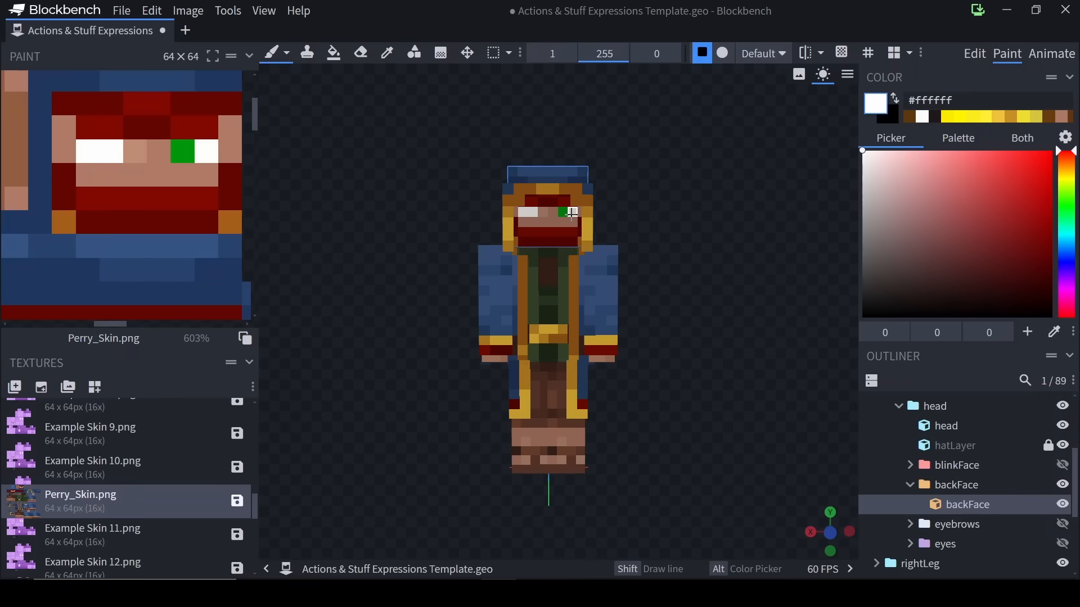
click(566, 212)
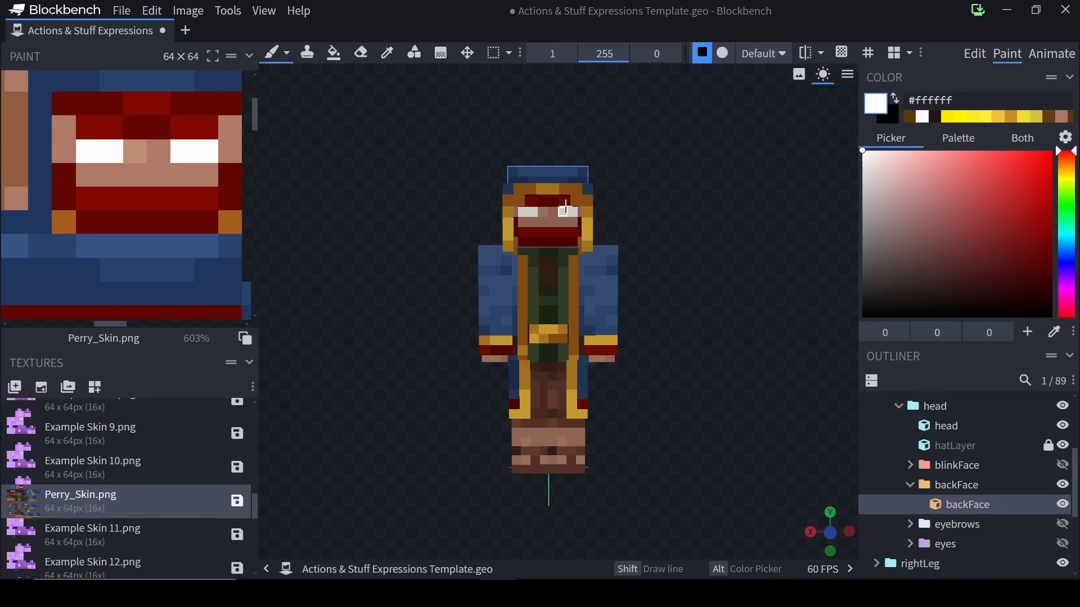
click(530, 202)
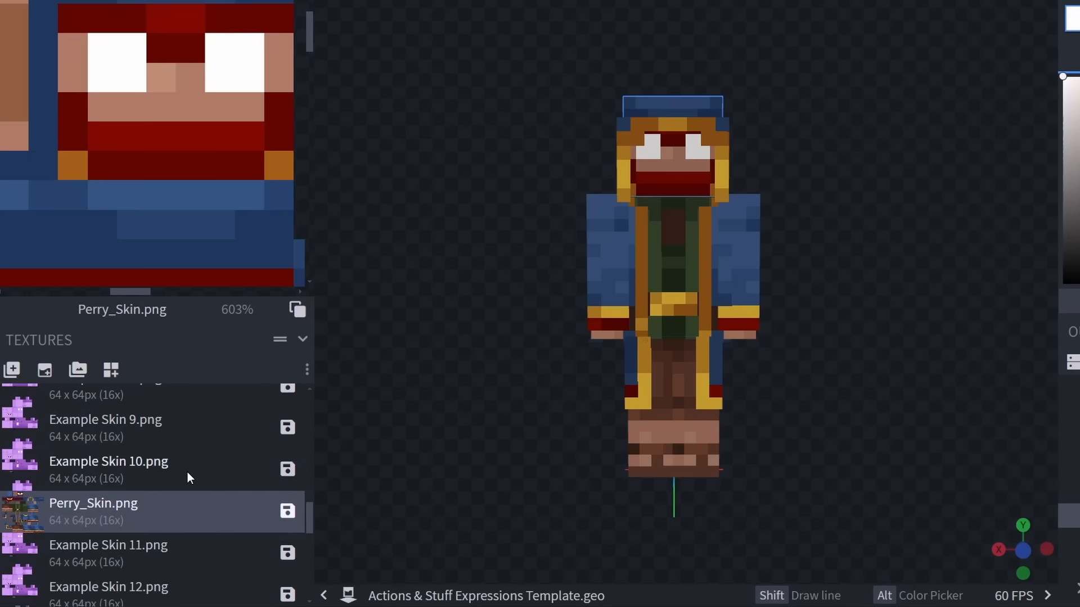
click(108, 462)
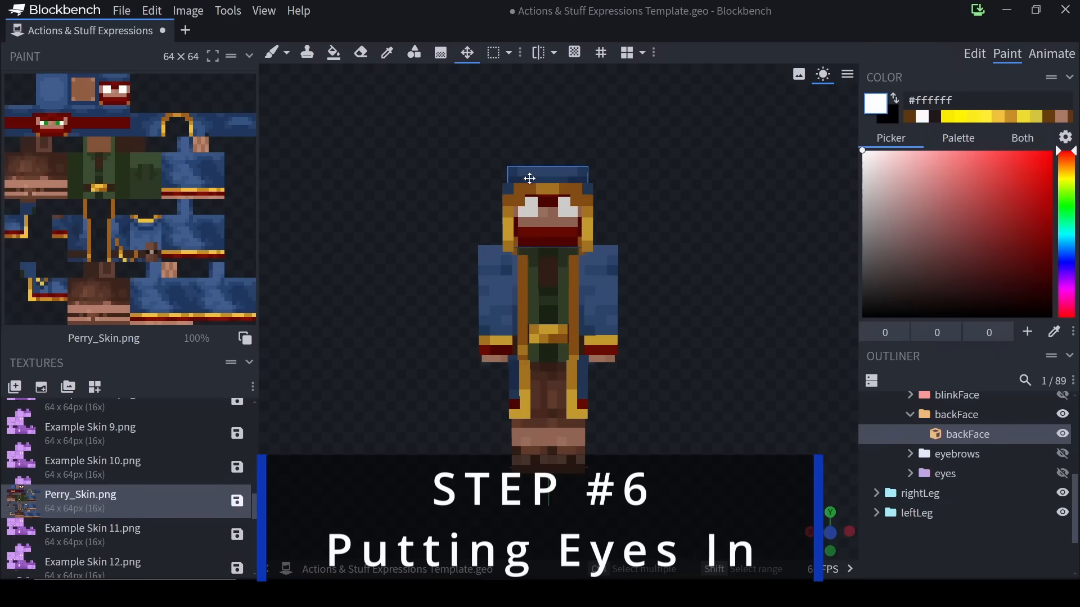
mouse_move(769, 436)
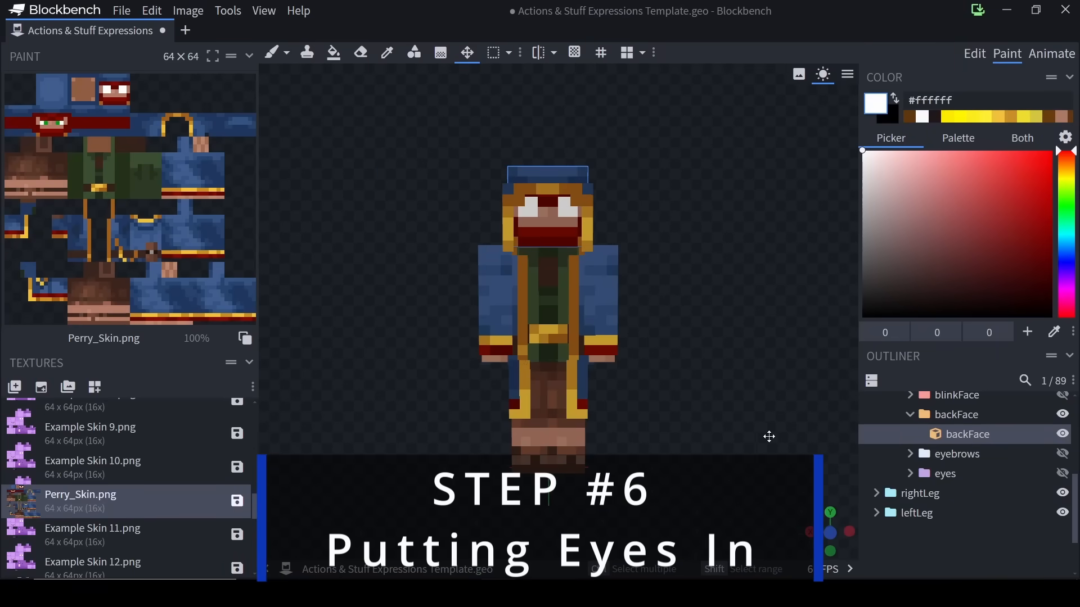
Make the pupils_2x1 group visible under eyes and sample the original green eye colour
click(911, 473)
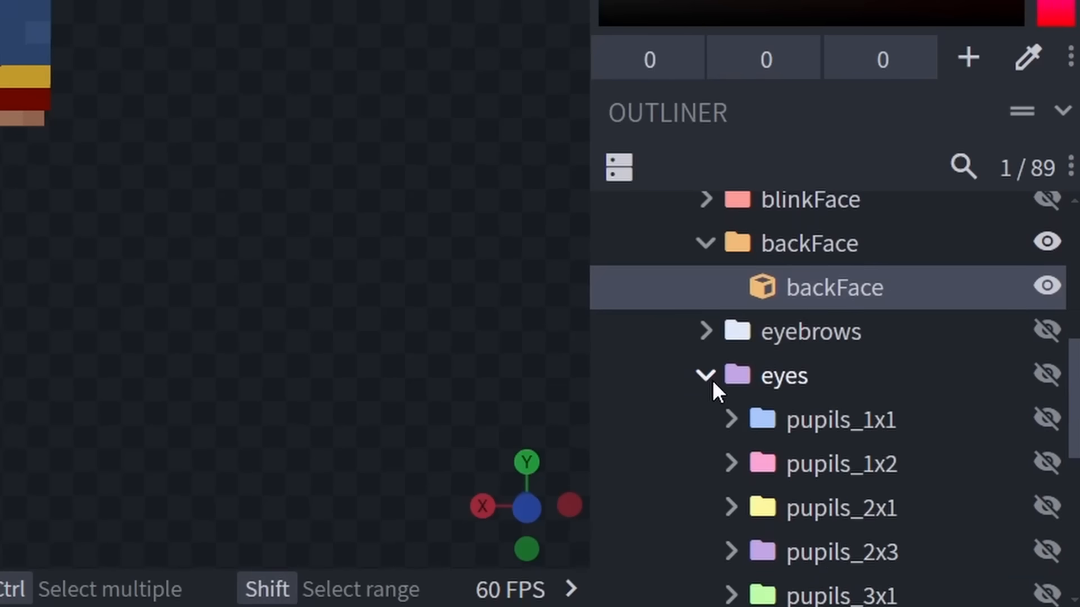
scroll(down, 3)
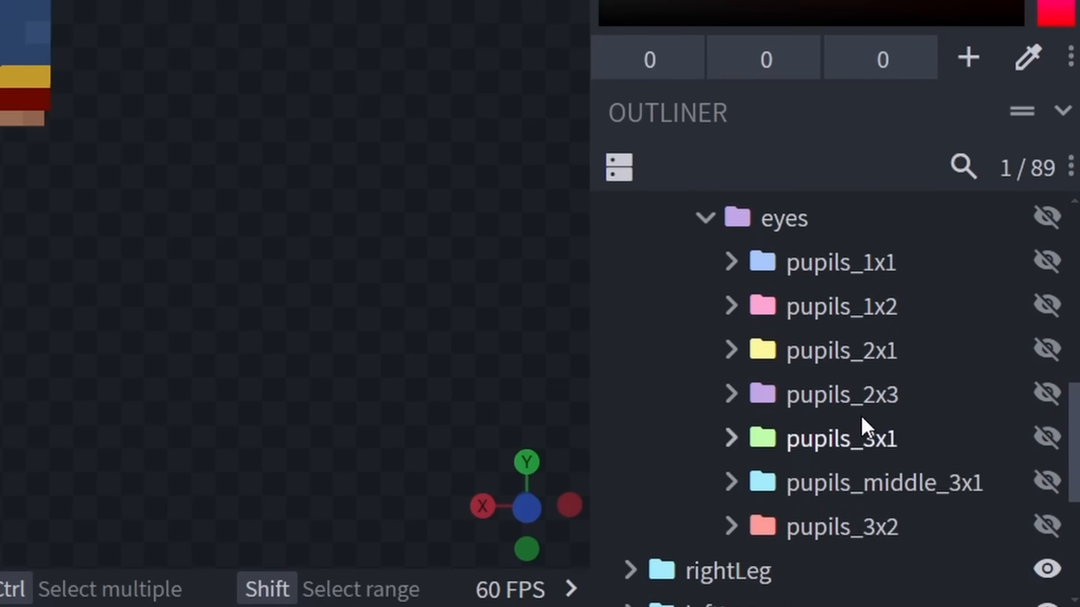
mouse_move(775, 389)
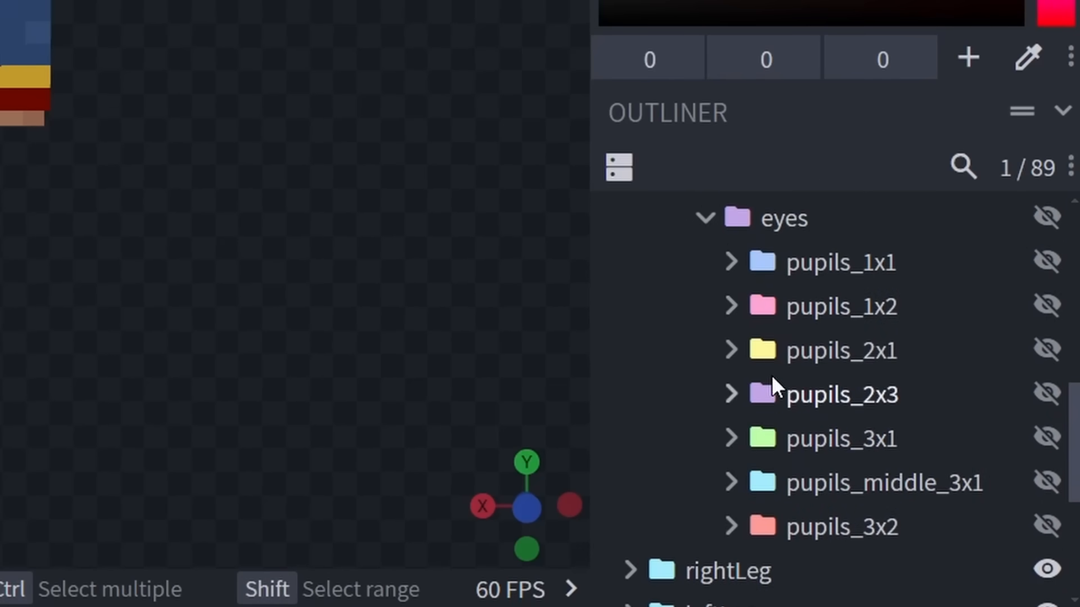
mouse_move(857, 372)
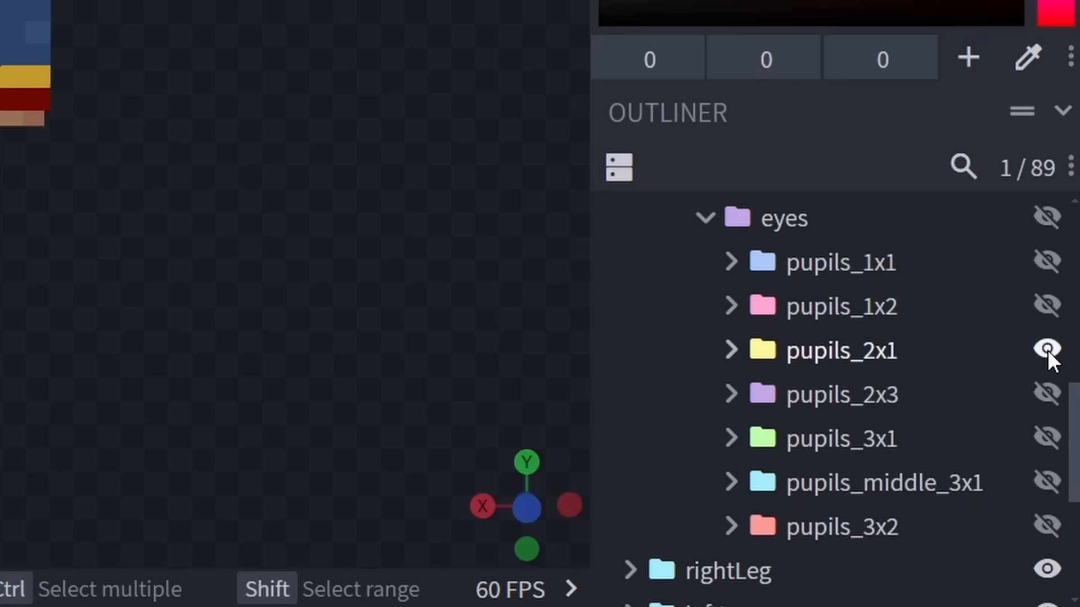
click(1046, 349)
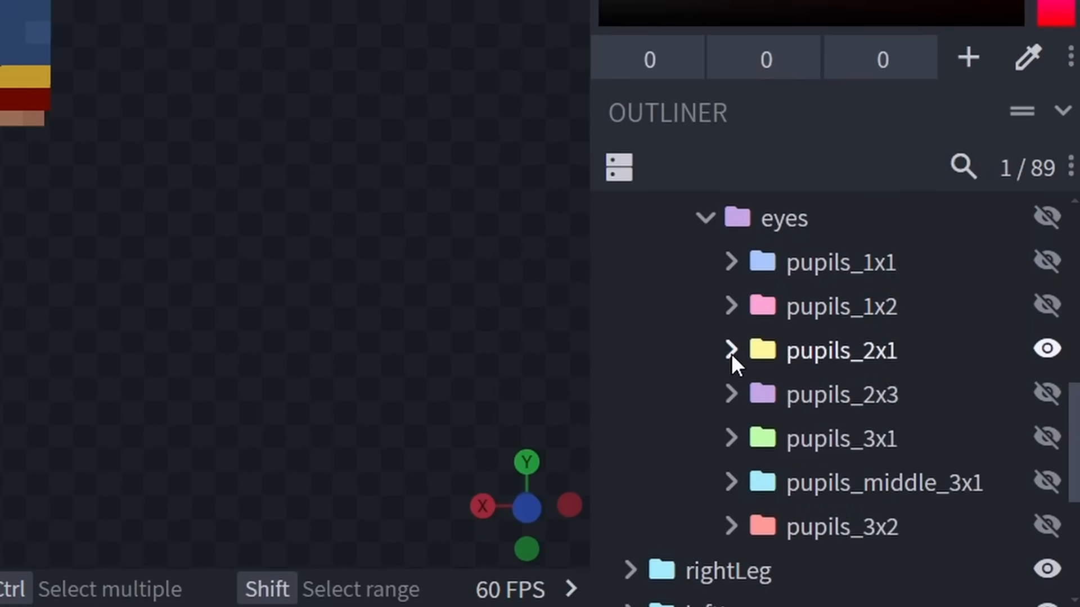
click(732, 350)
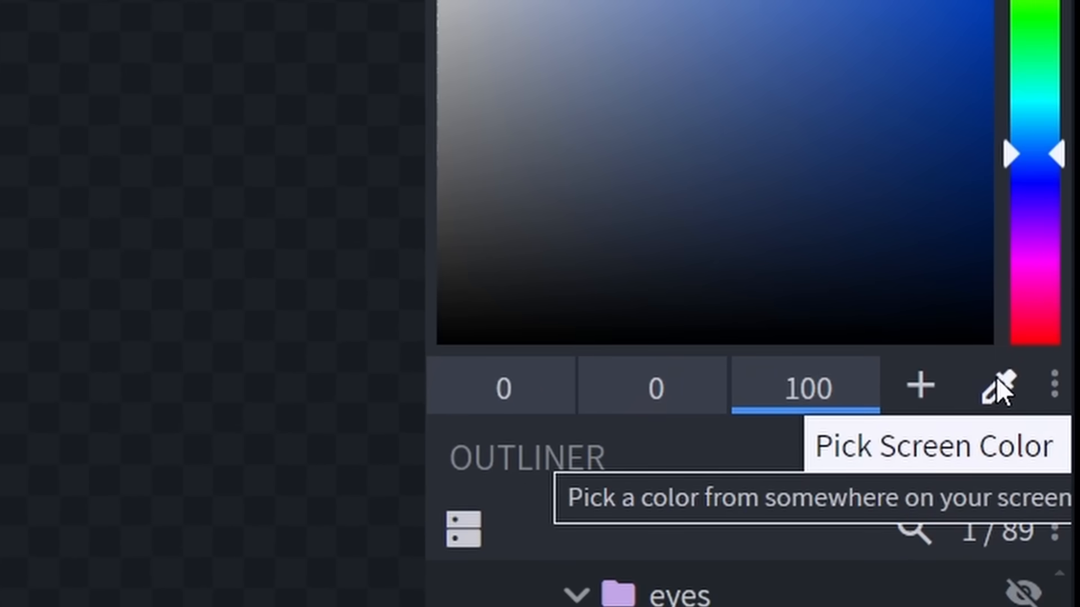
click(997, 384)
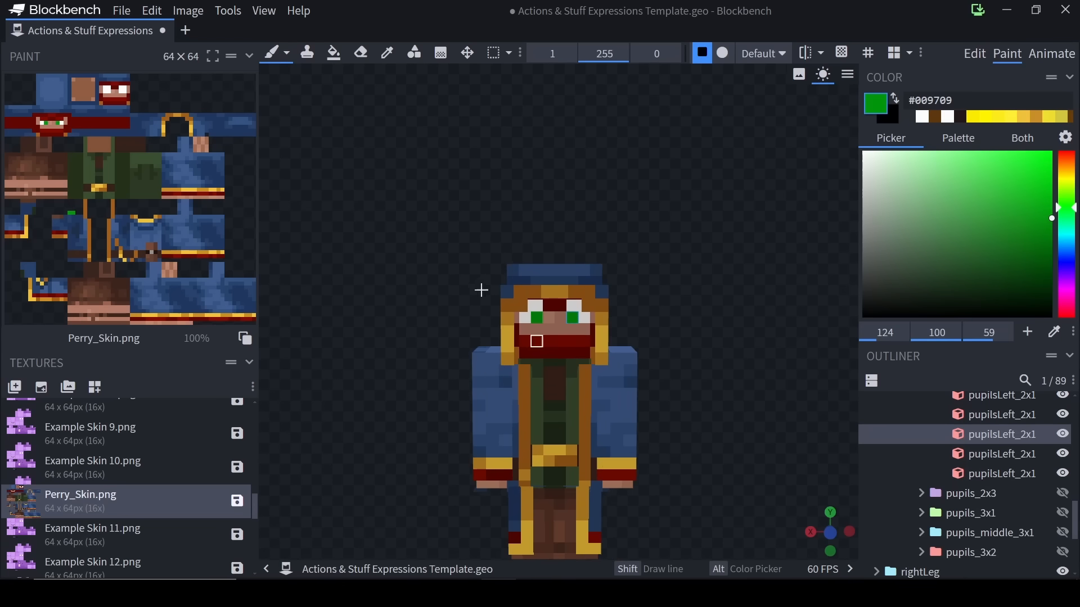
mouse_move(643, 353)
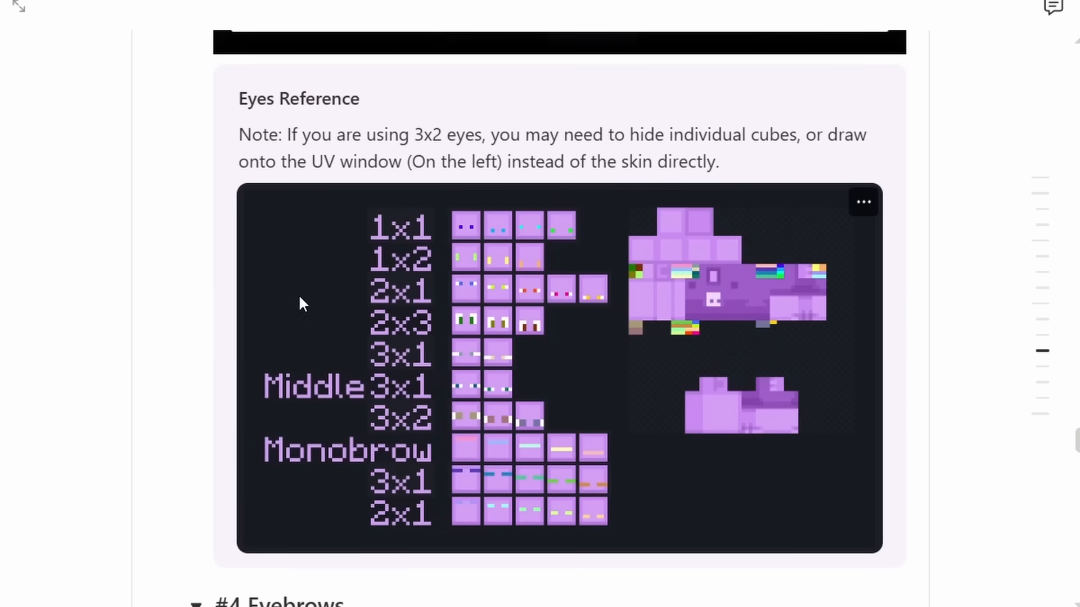
mouse_move(329, 141)
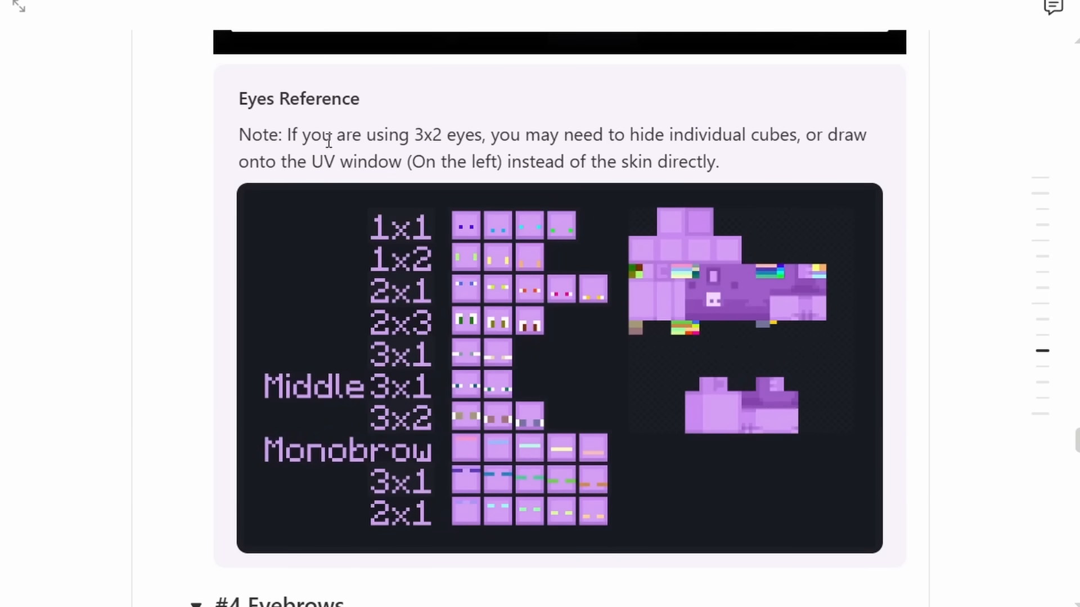
mouse_move(680, 158)
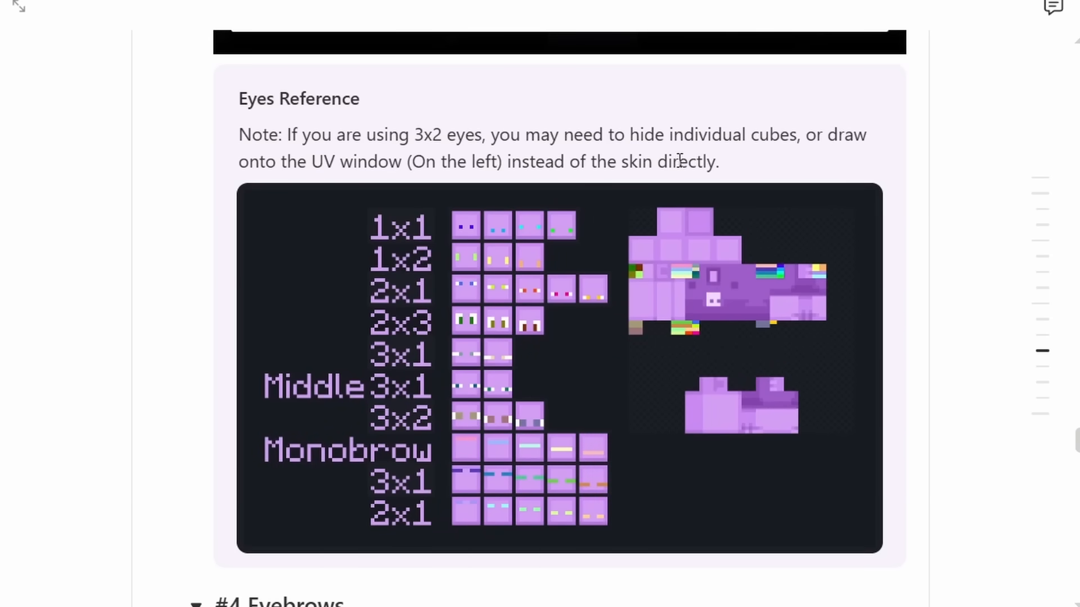
mouse_move(306, 197)
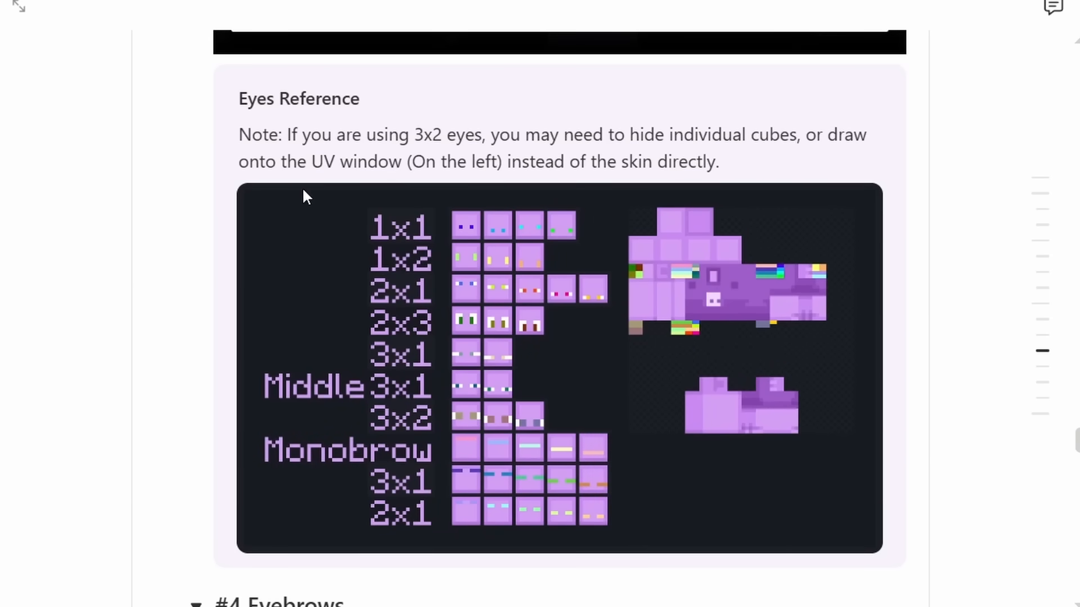
mouse_move(589, 183)
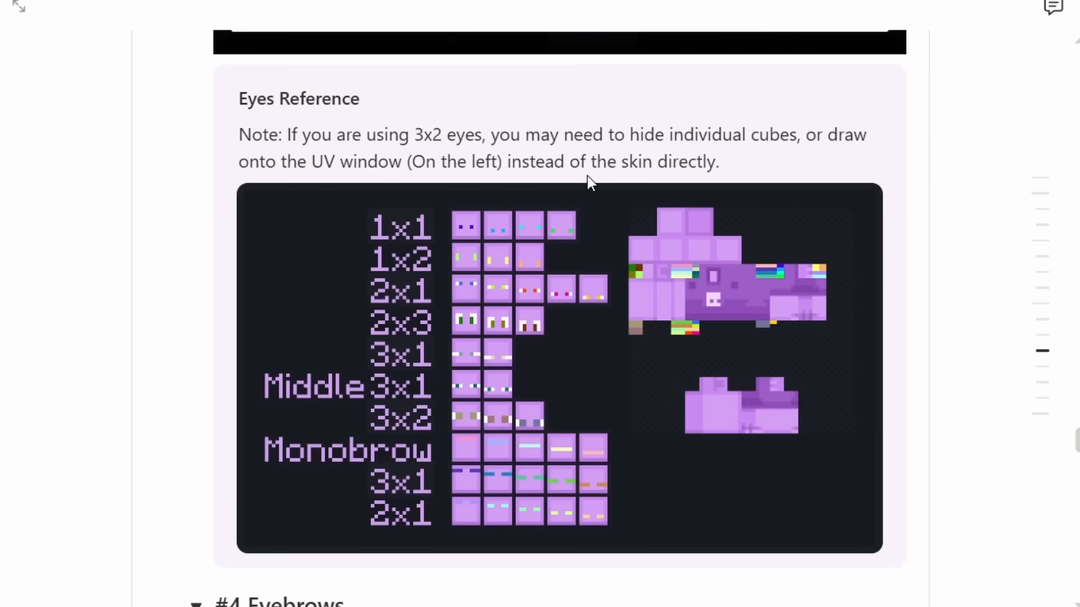
mouse_move(47, 414)
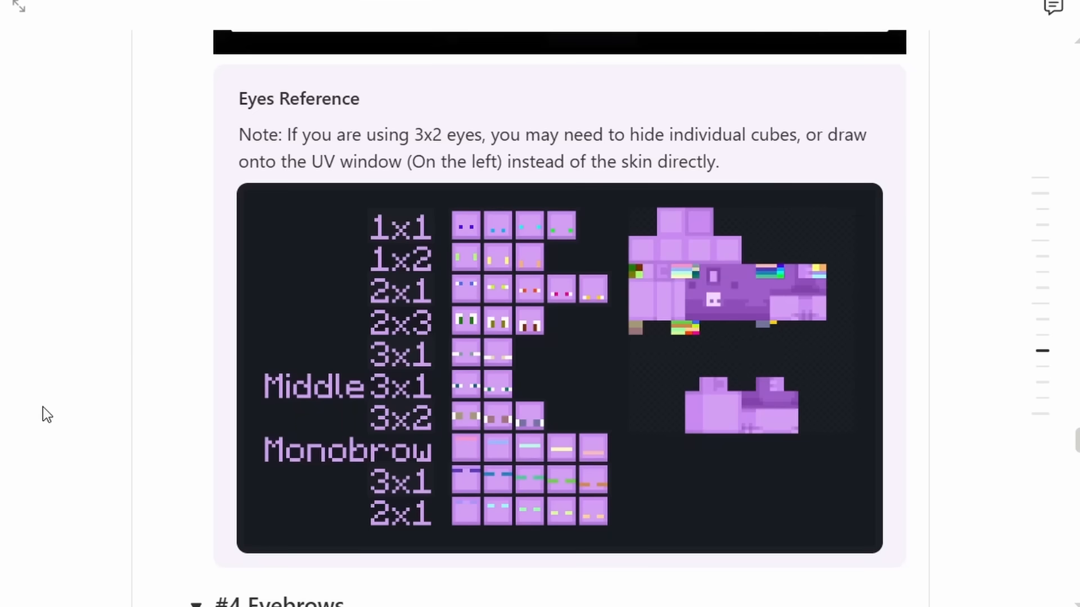
Scroll the Notion guide down to the Eyes Reference chart of eye and eyebrow sizes
scroll(down, 3)
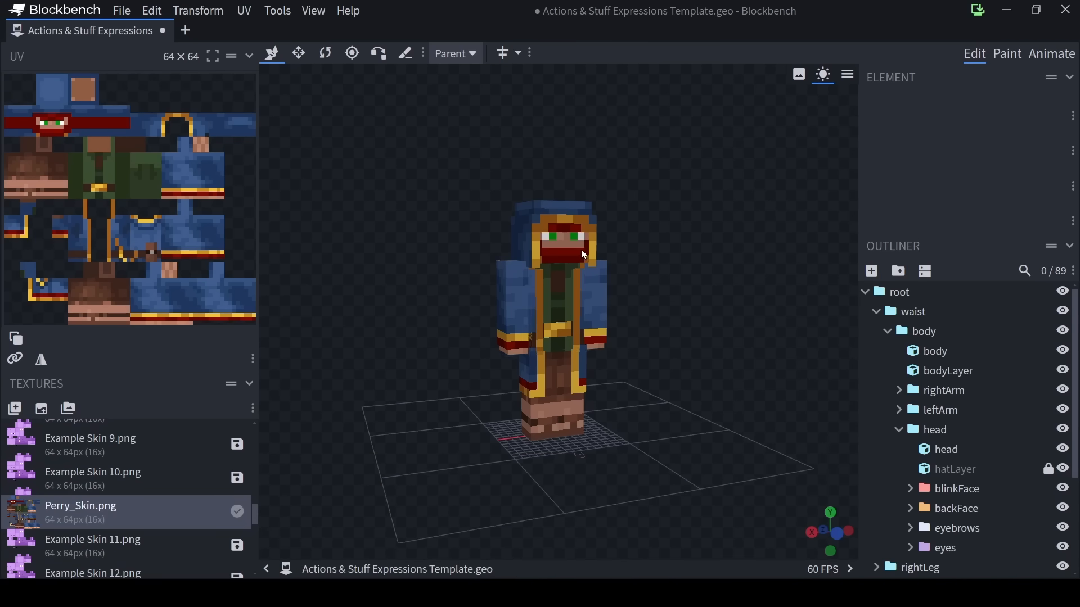
Scroll to Eyebrow Type in the Notion guide and expand the 2x1 eyebrow example
scroll(up, 3)
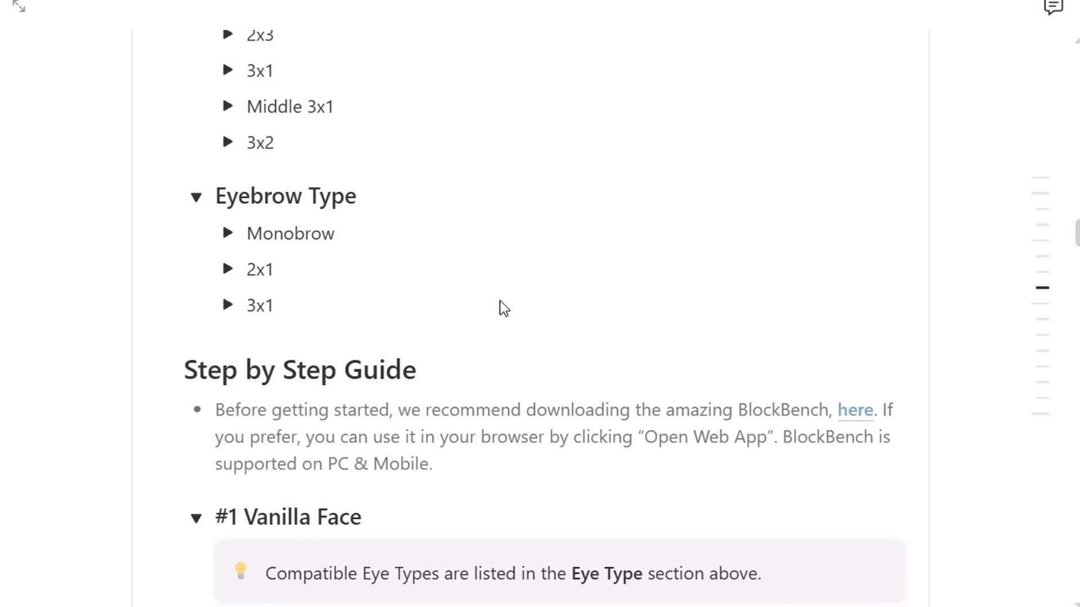
mouse_move(228, 227)
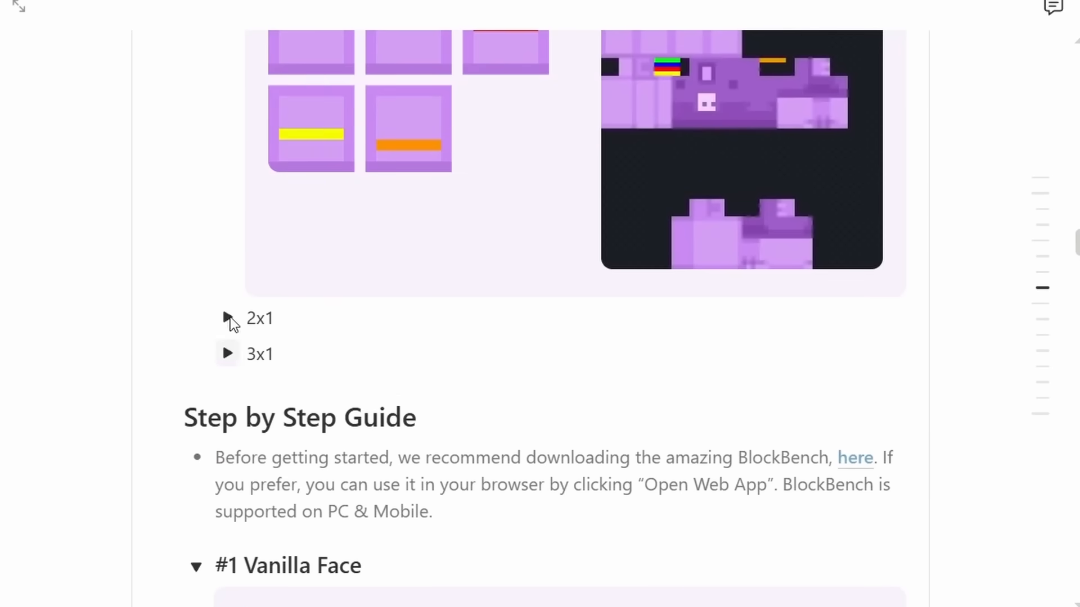
click(227, 318)
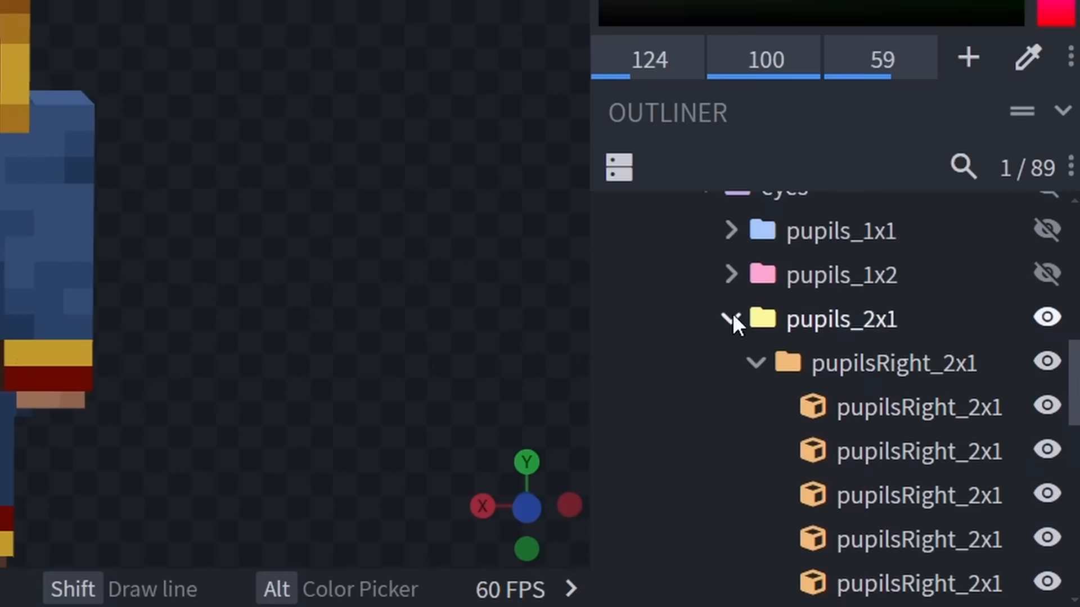
Collapse pupils_2x1 in the Outliner and make the 2x1 pupils visible on Perry's face
click(732, 318)
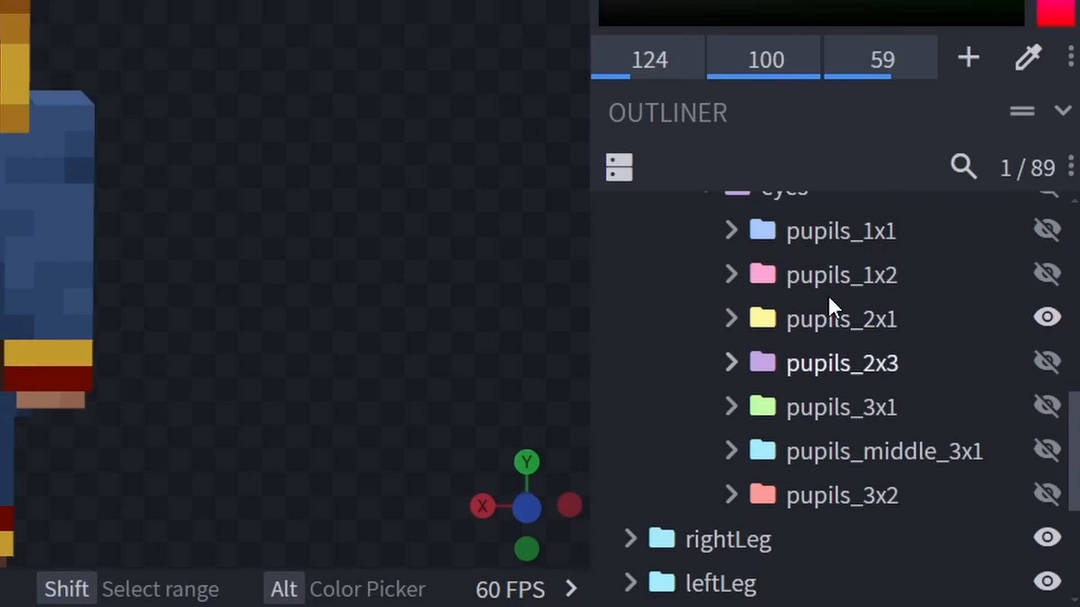
scroll(up, 3)
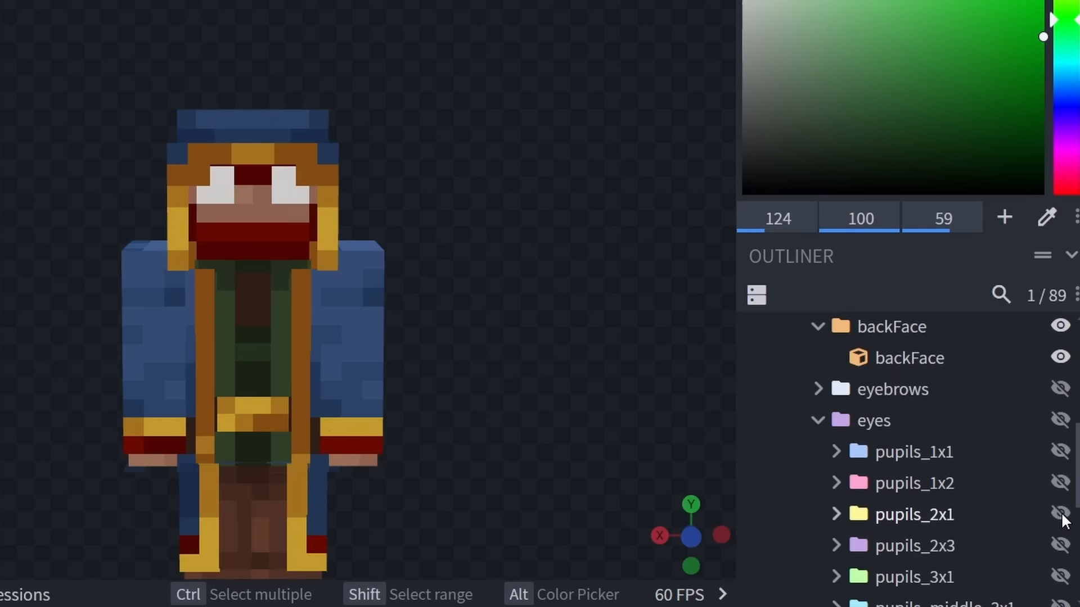
click(1060, 515)
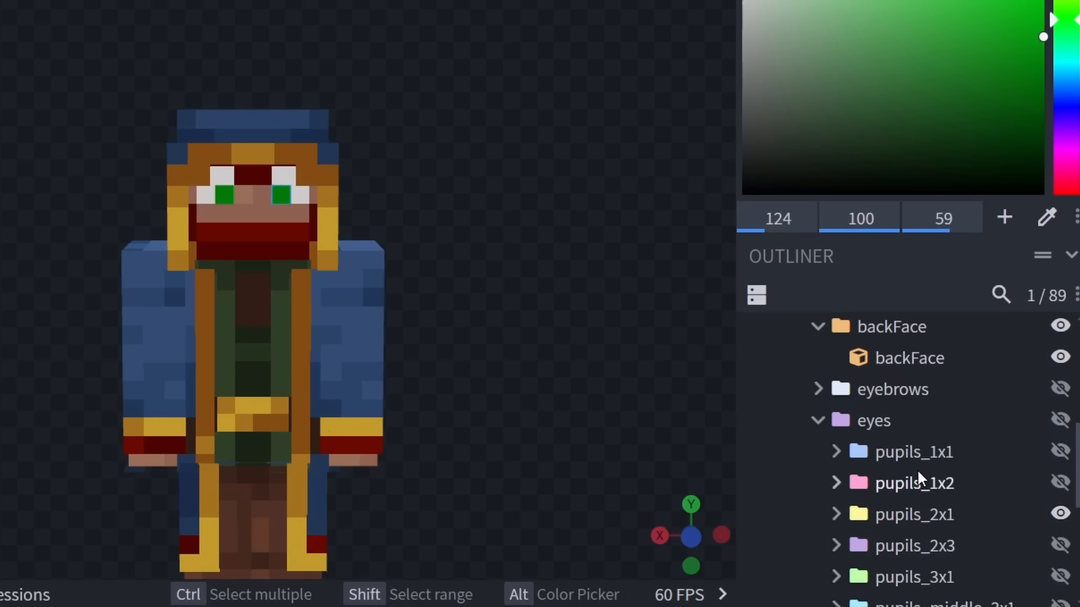
scroll(up, 3)
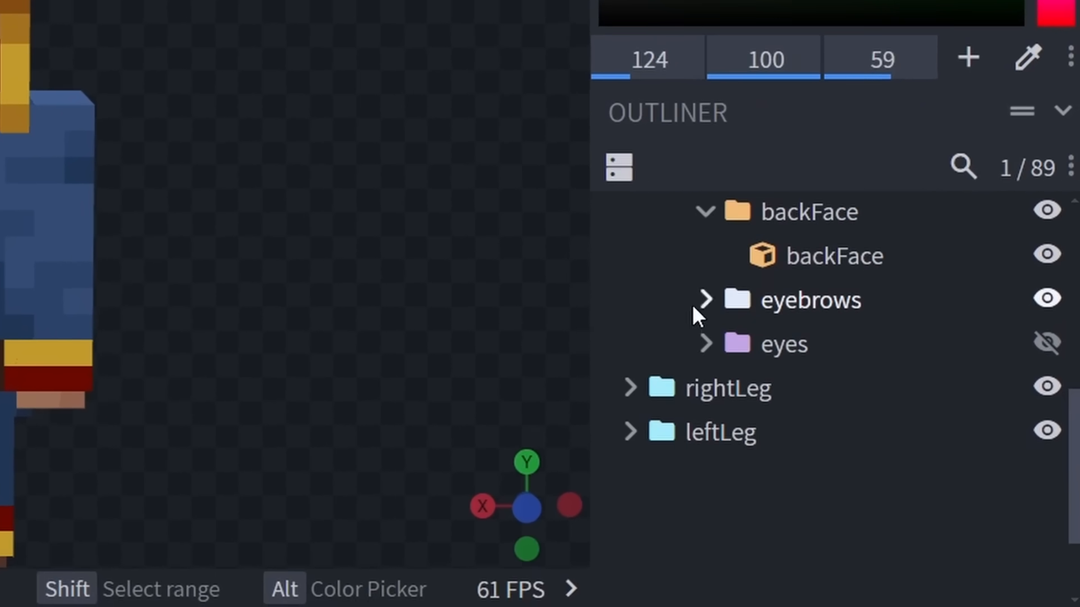
Hide the eyebrows_3x1 and monobrow groups, then select eyebrows_2x1 for painting
scroll(down, 3)
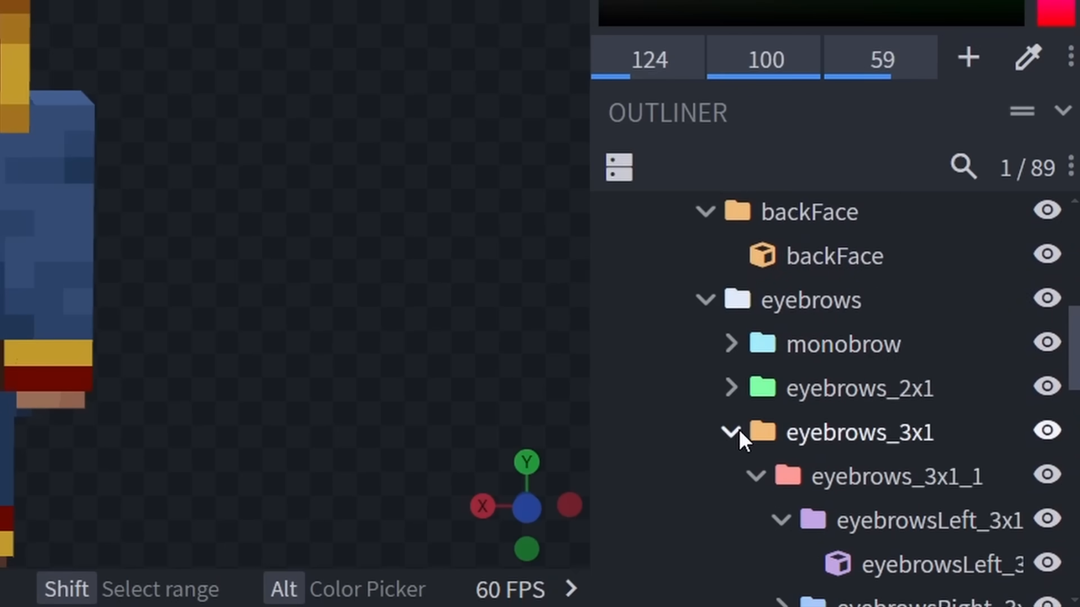
click(731, 432)
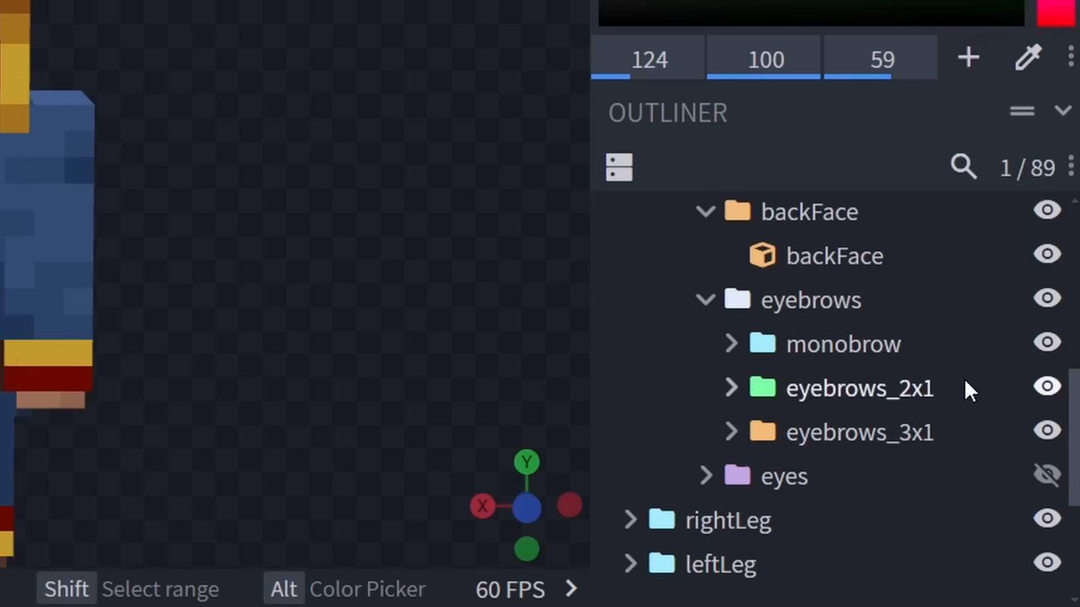
click(1046, 432)
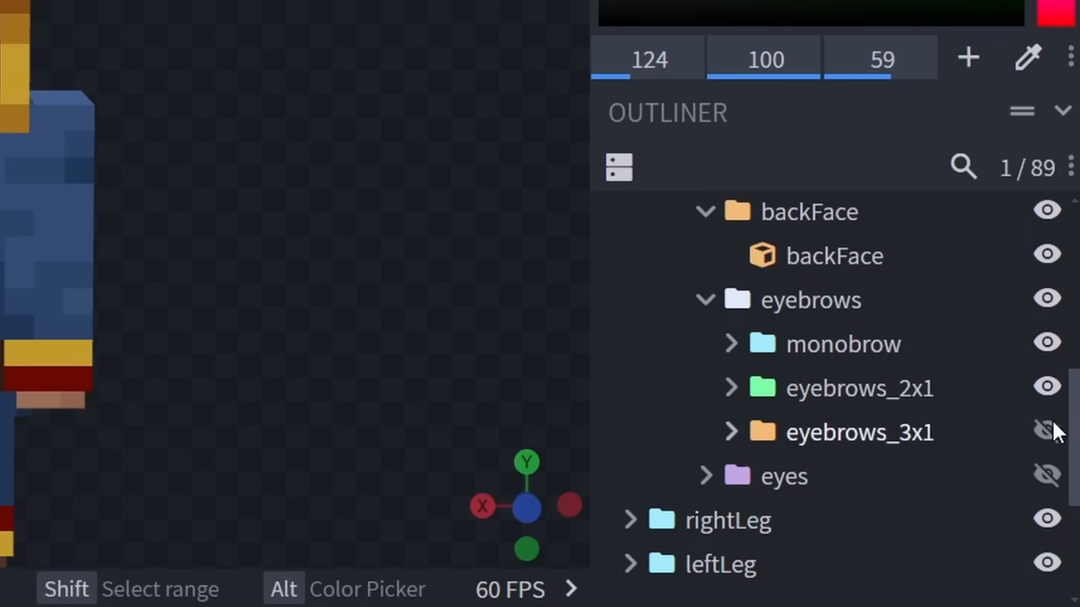
click(1046, 344)
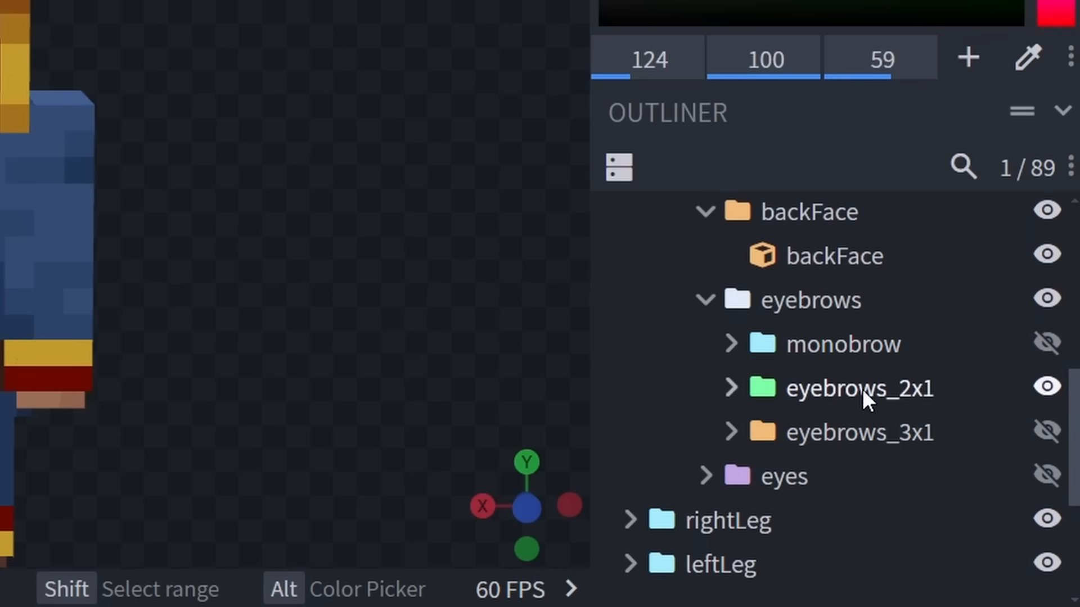
click(859, 388)
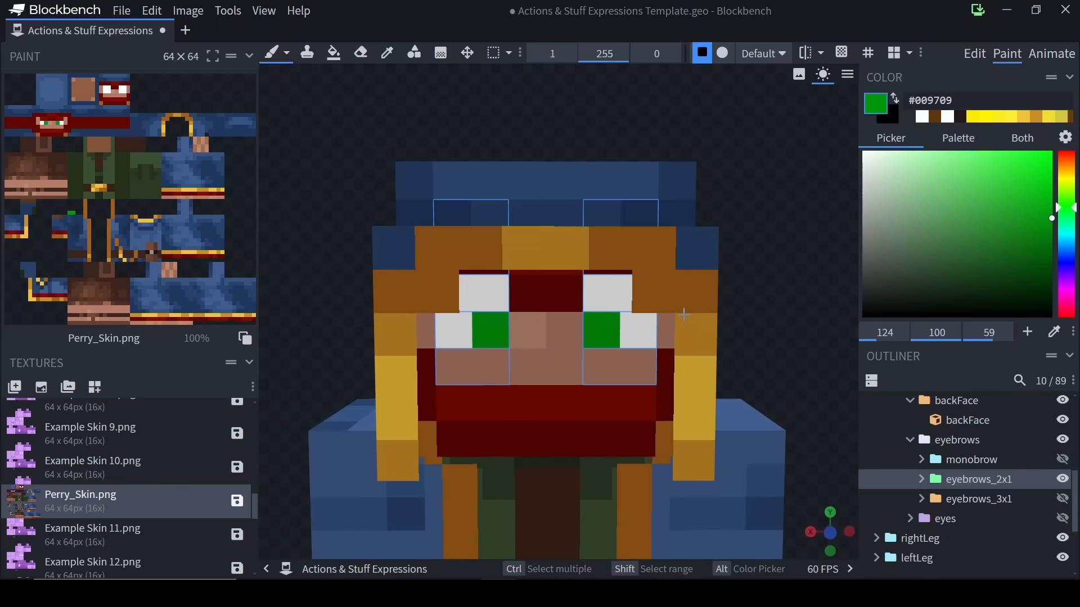
mouse_move(300, 255)
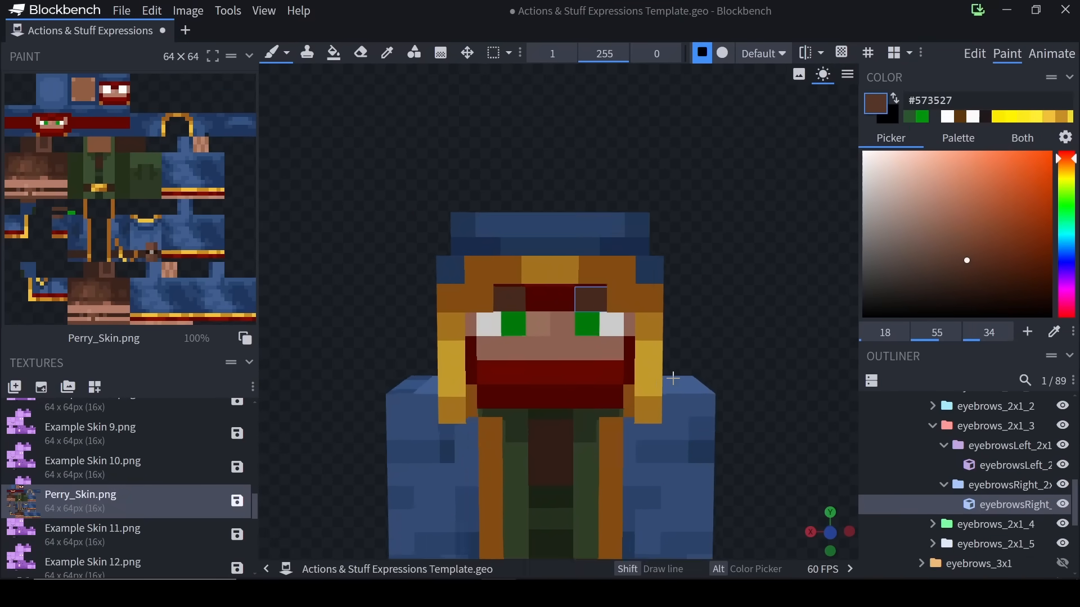
Brush dark brown onto the eyebrows_2x1 cubes above Perry's eyes
scroll(up, 3)
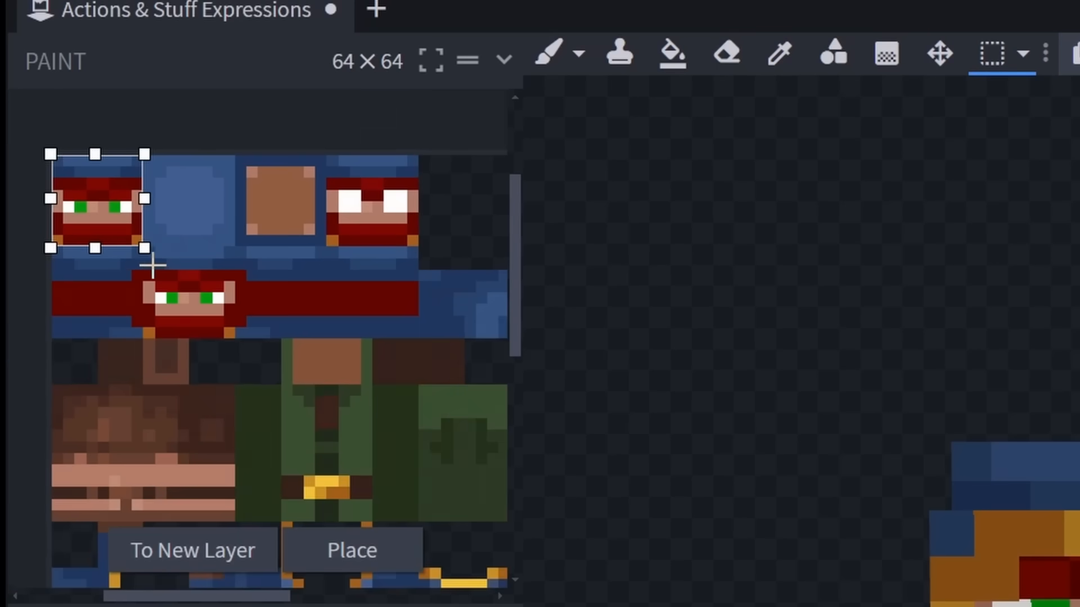
Place the pasted face copy on the texture and sample a skin tone from the face
click(351, 550)
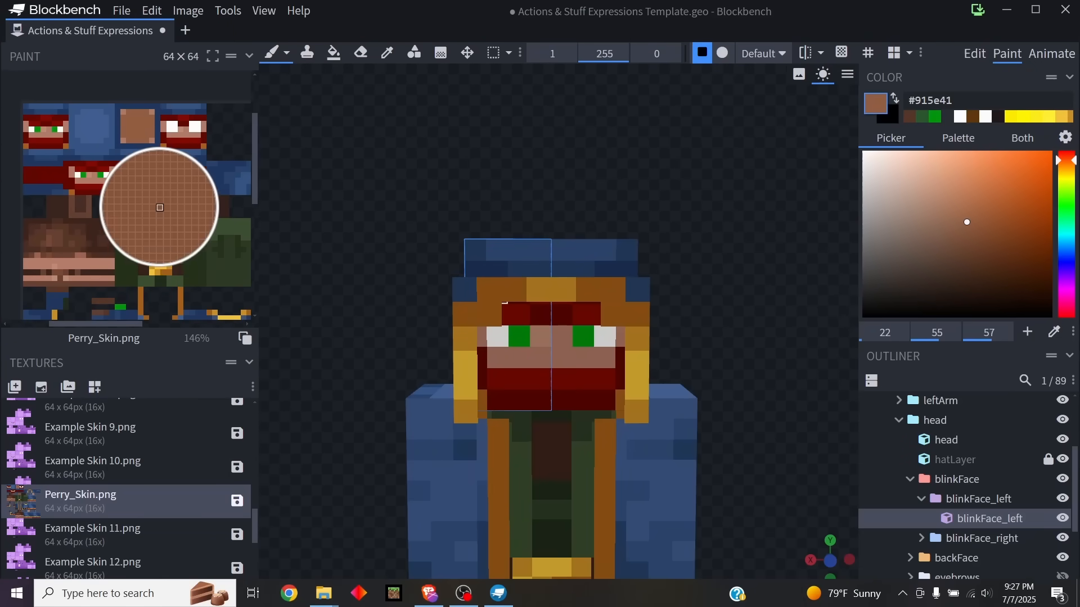
click(497, 356)
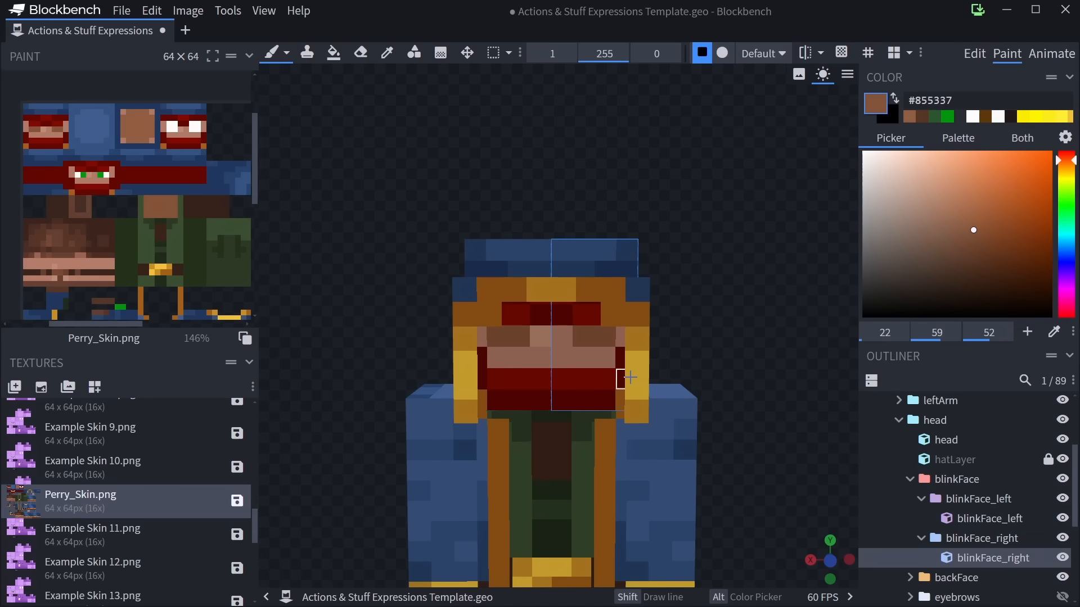
mouse_move(497, 338)
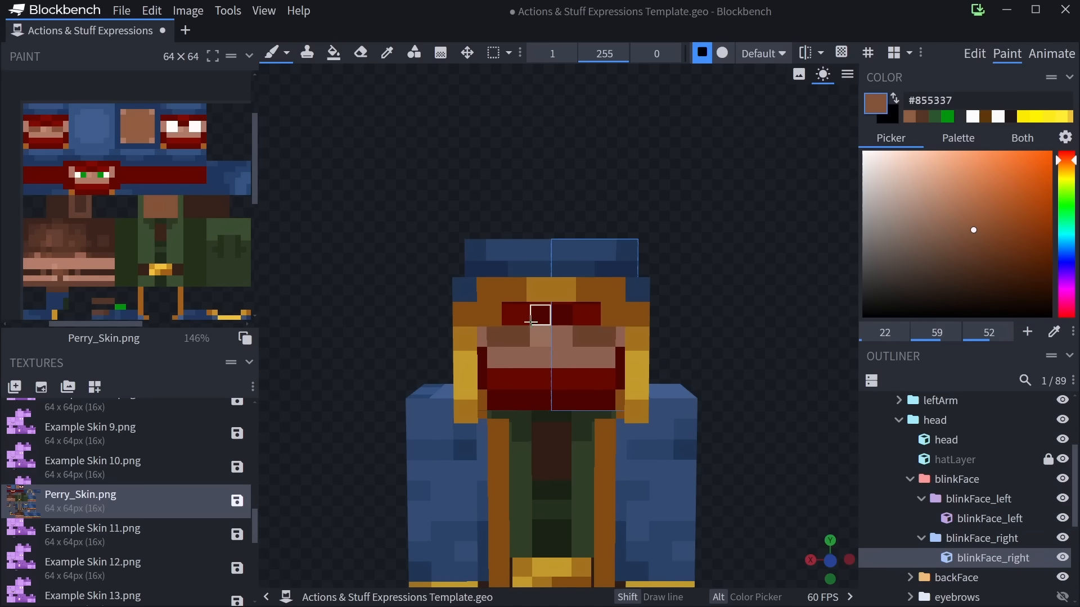
mouse_move(582, 337)
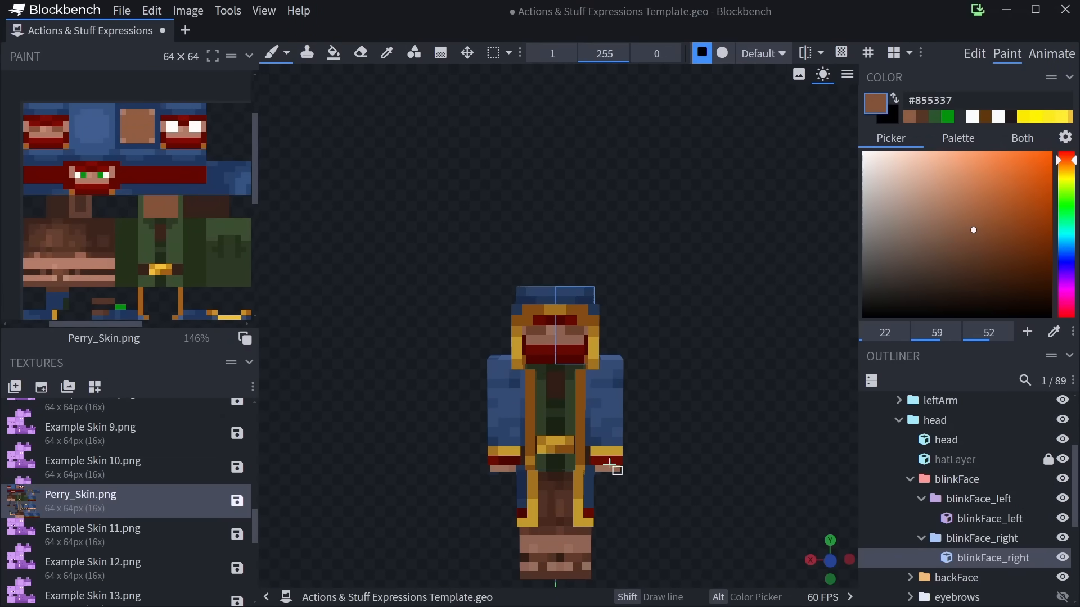
mouse_move(581, 404)
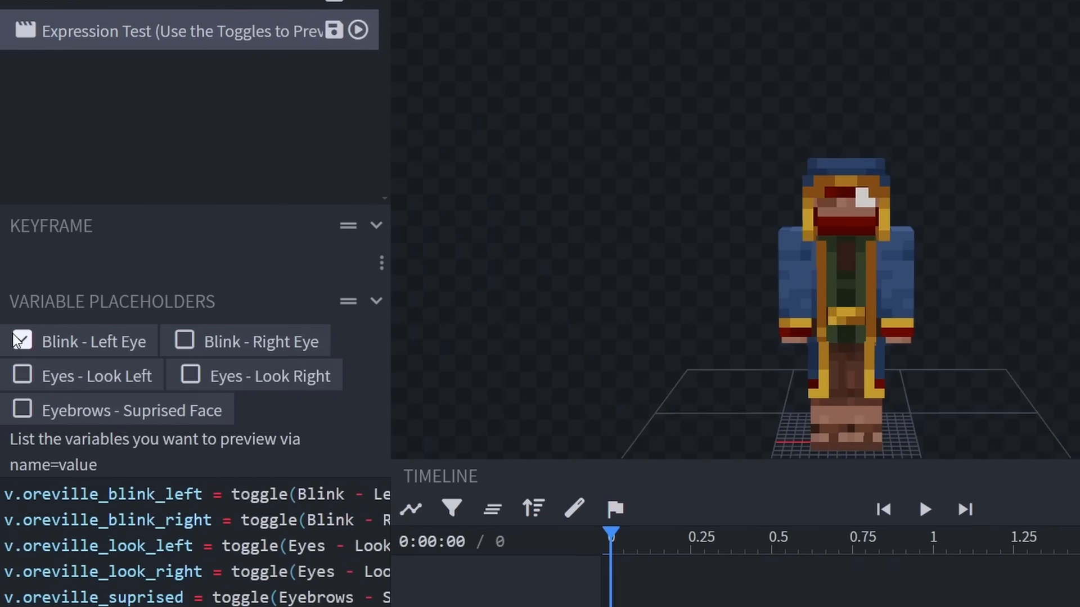
Switch the preview from left-eye to right-eye blink and show the eyes group again
click(22, 340)
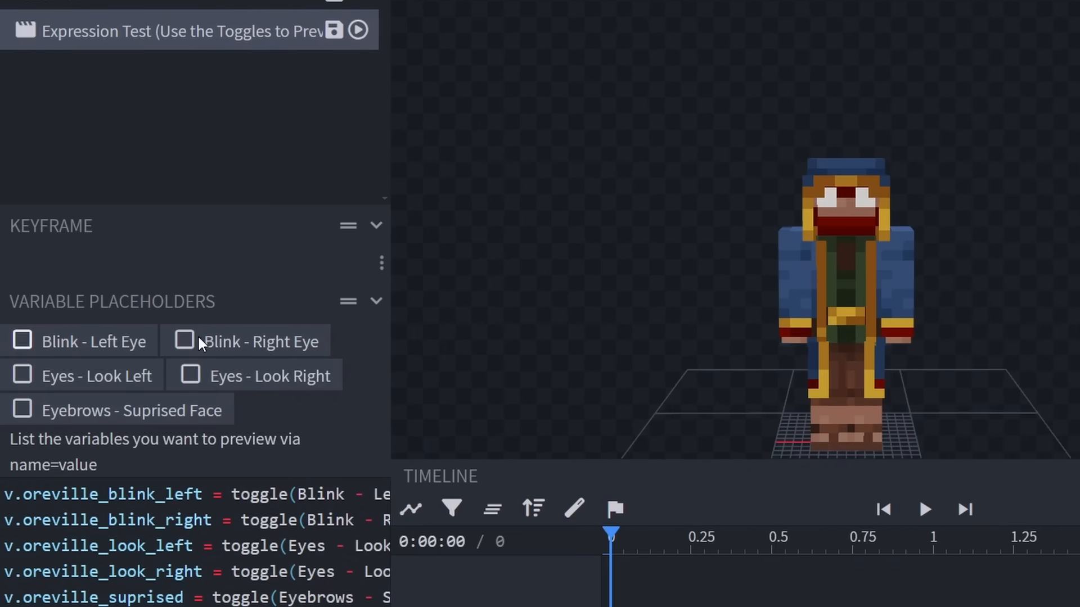
click(190, 374)
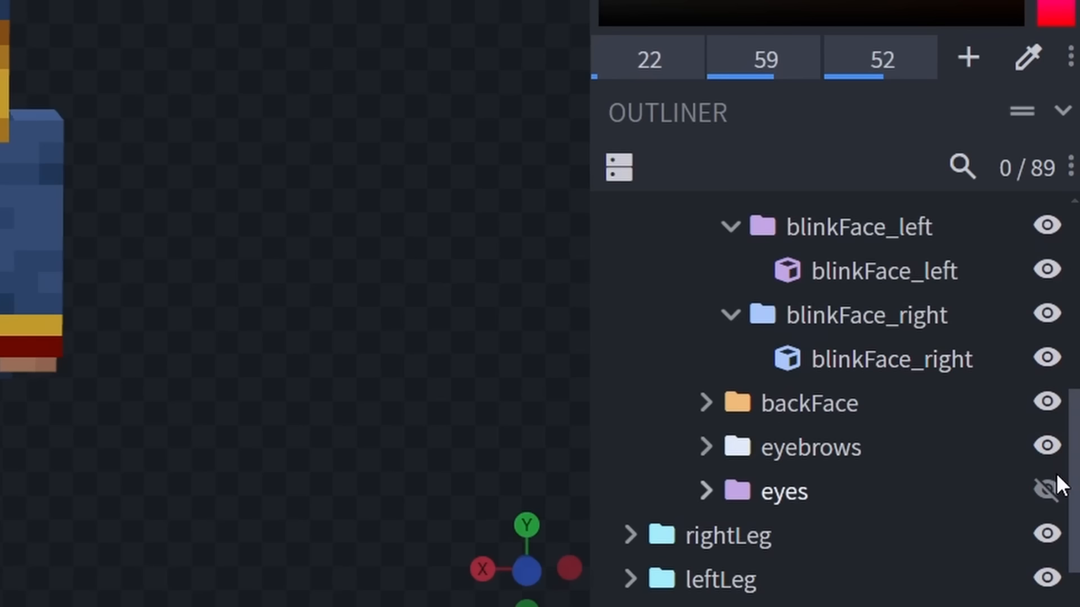
click(1047, 490)
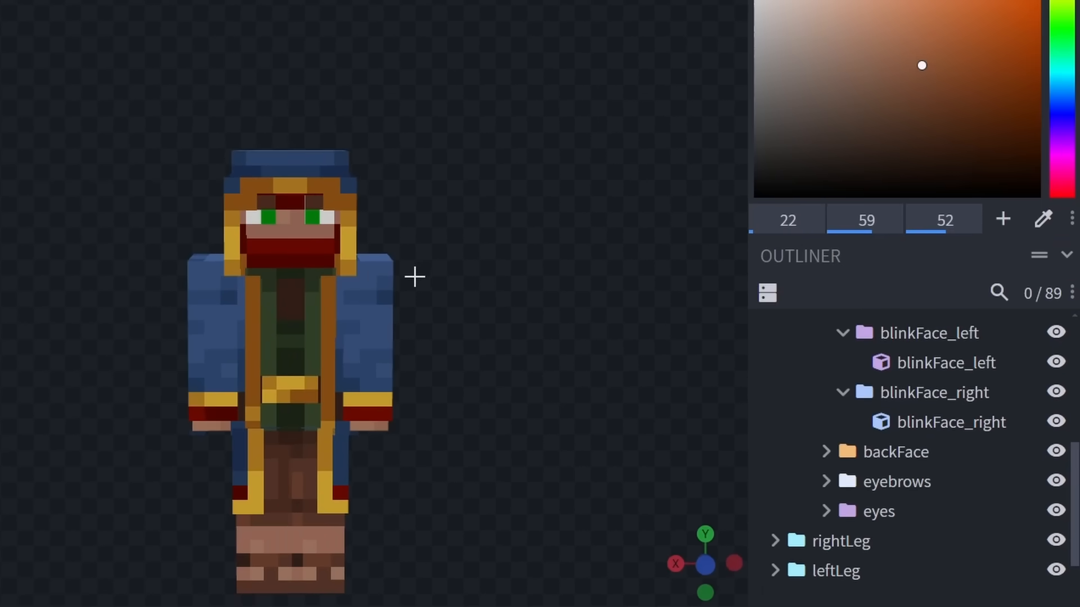
click(1051, 54)
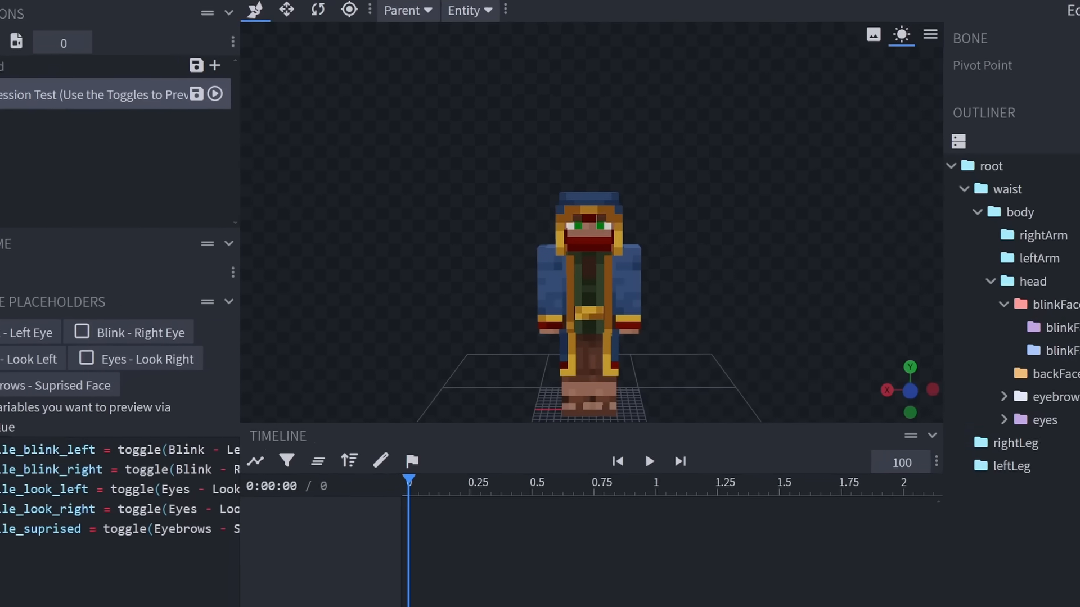
Preview the right-eye blink and eyes looking right and left, then turn previews off
click(183, 341)
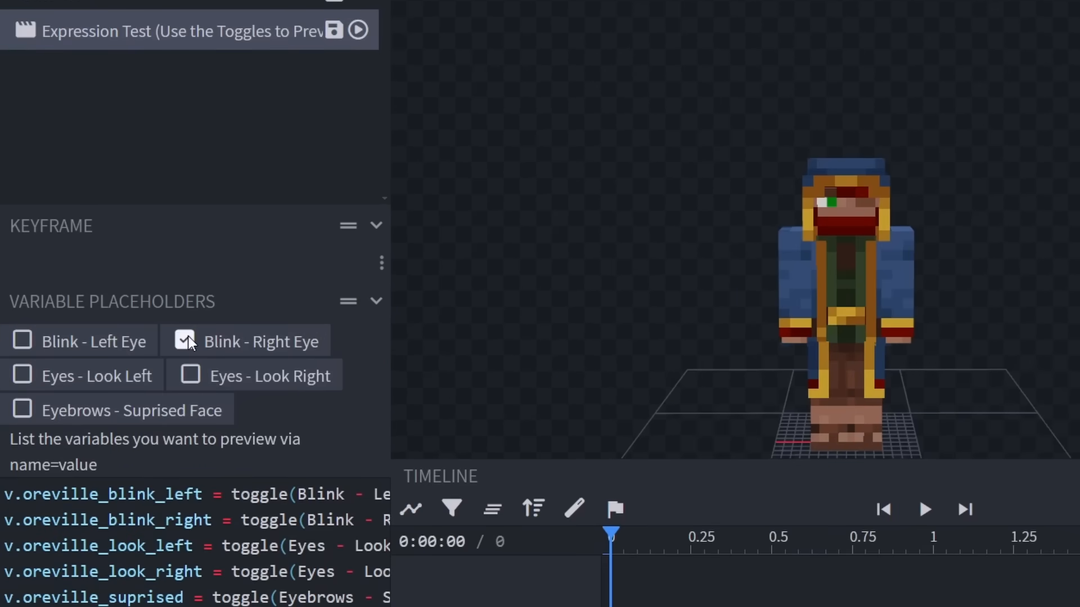
click(184, 375)
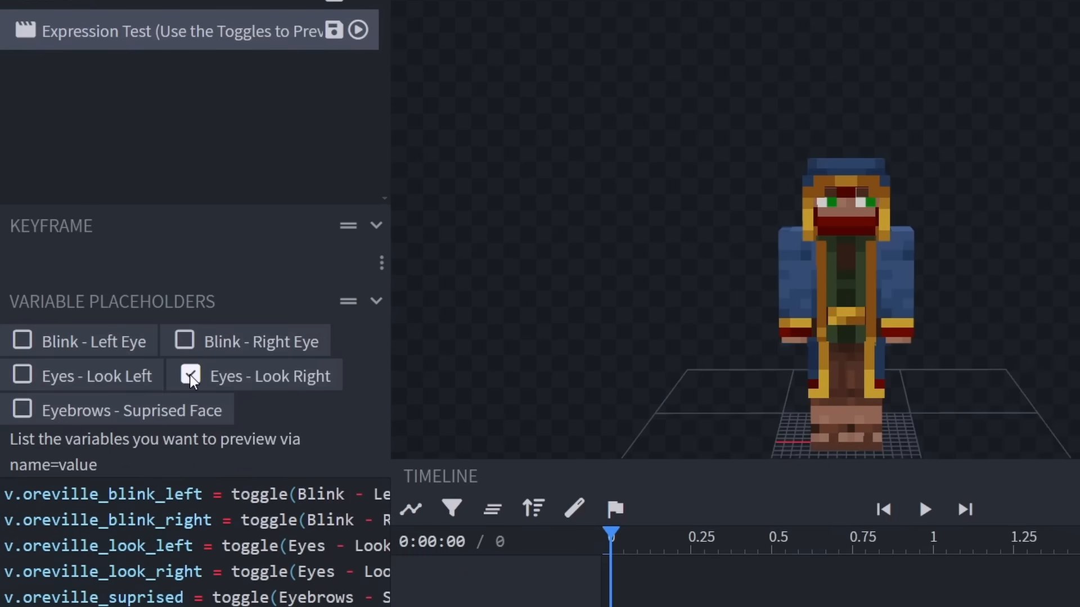
click(22, 376)
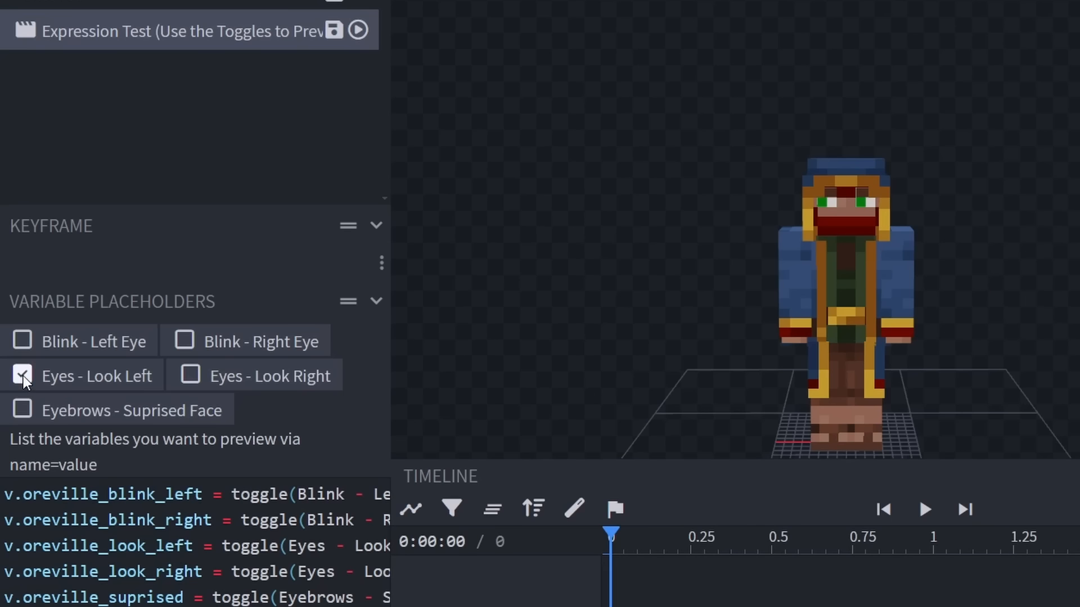
click(22, 410)
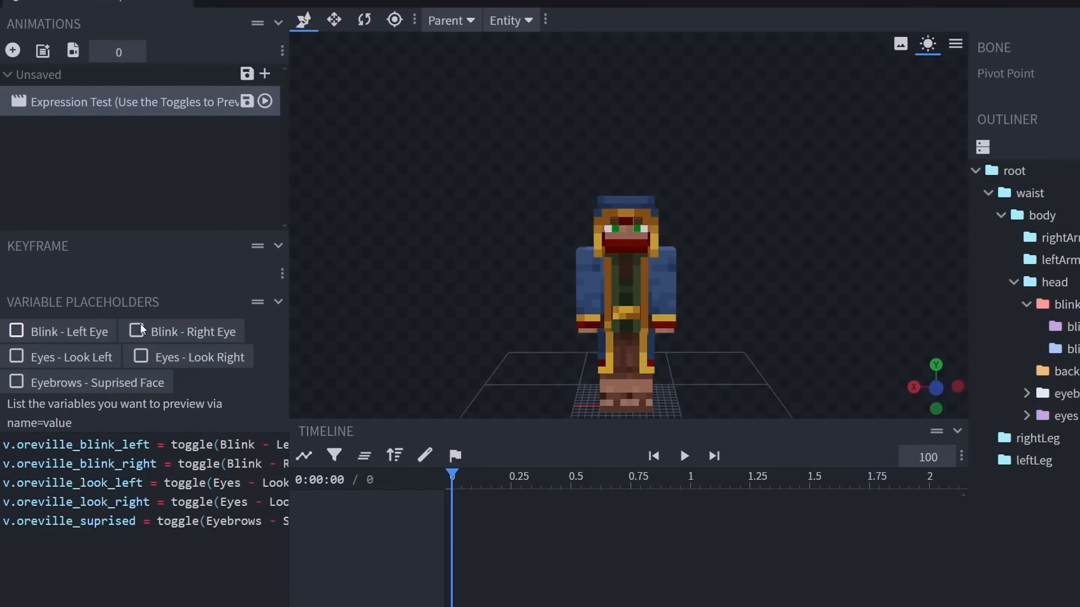
click(140, 357)
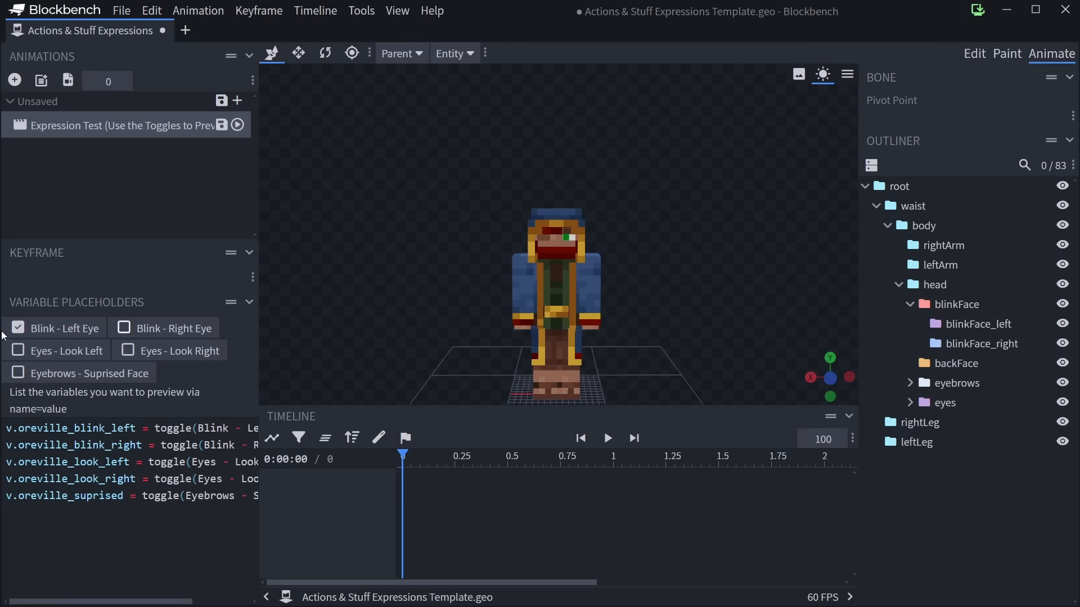
click(18, 328)
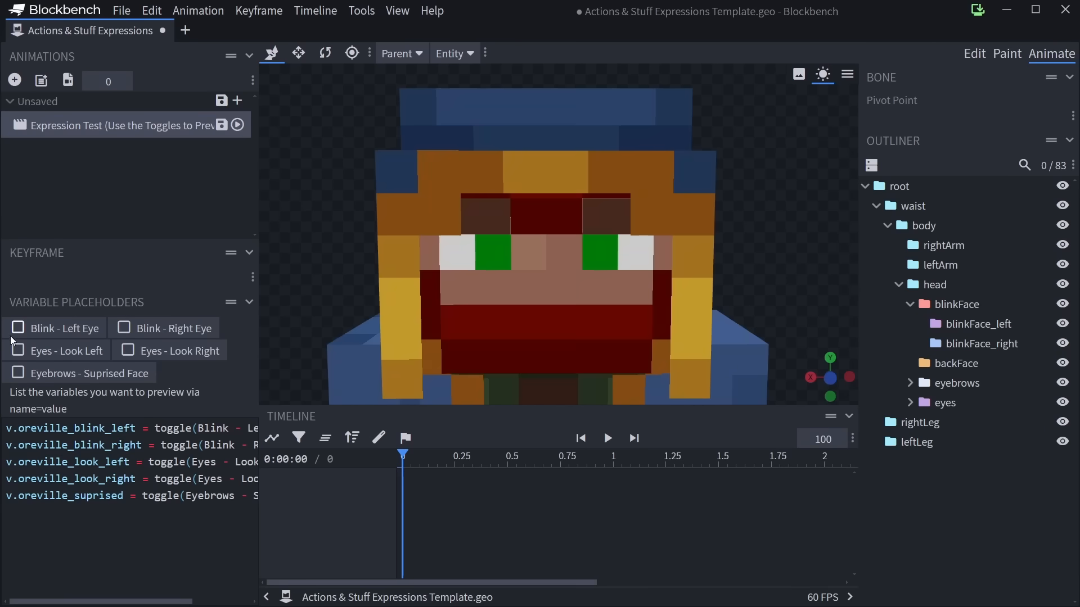
click(126, 328)
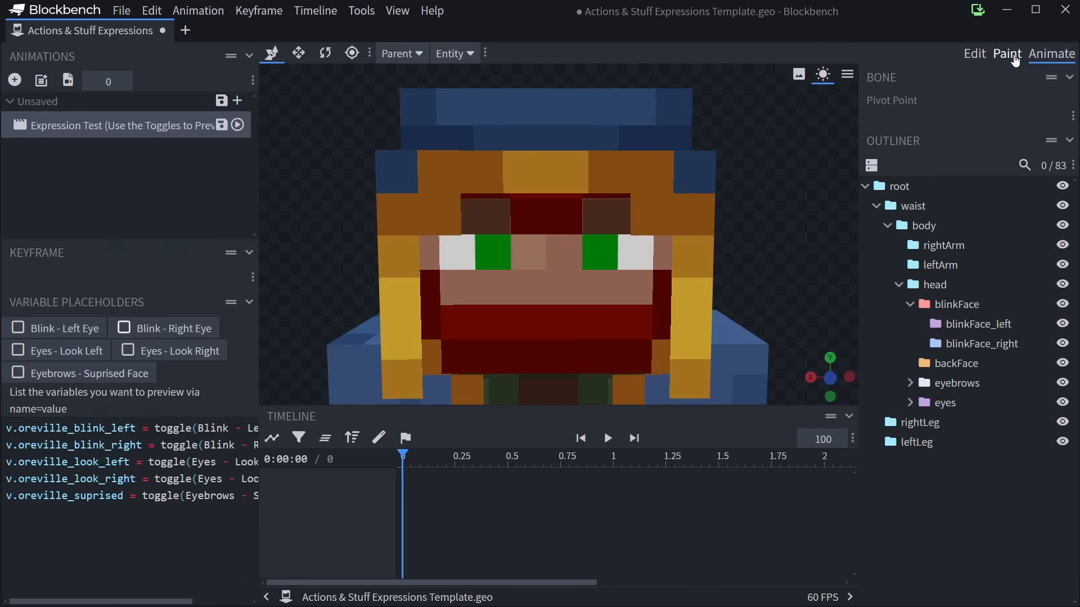
click(18, 328)
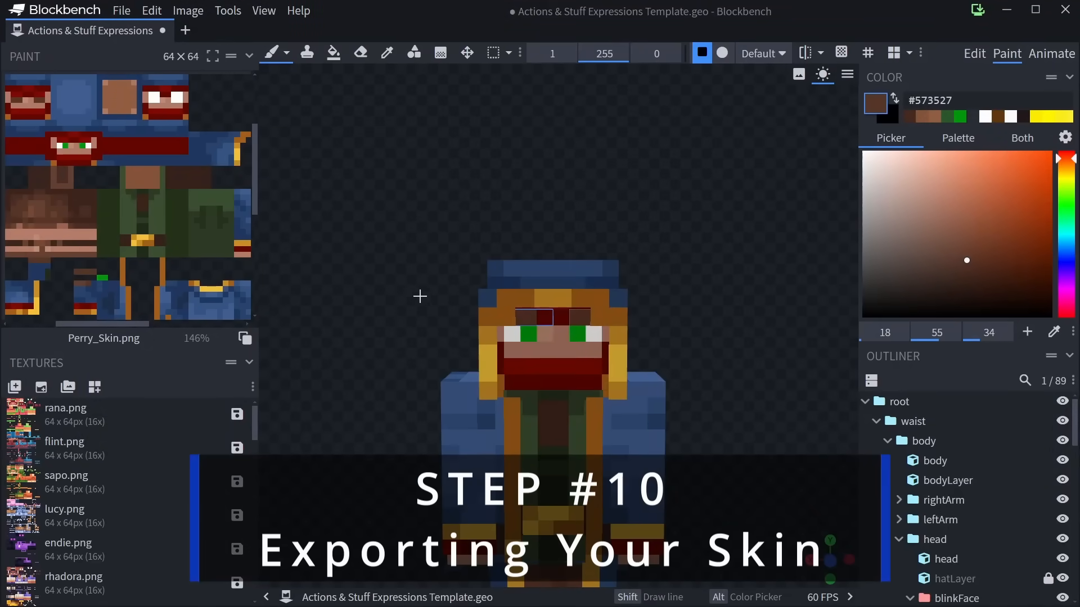
Save the expressions template project under a new name with Save Project As
click(122, 10)
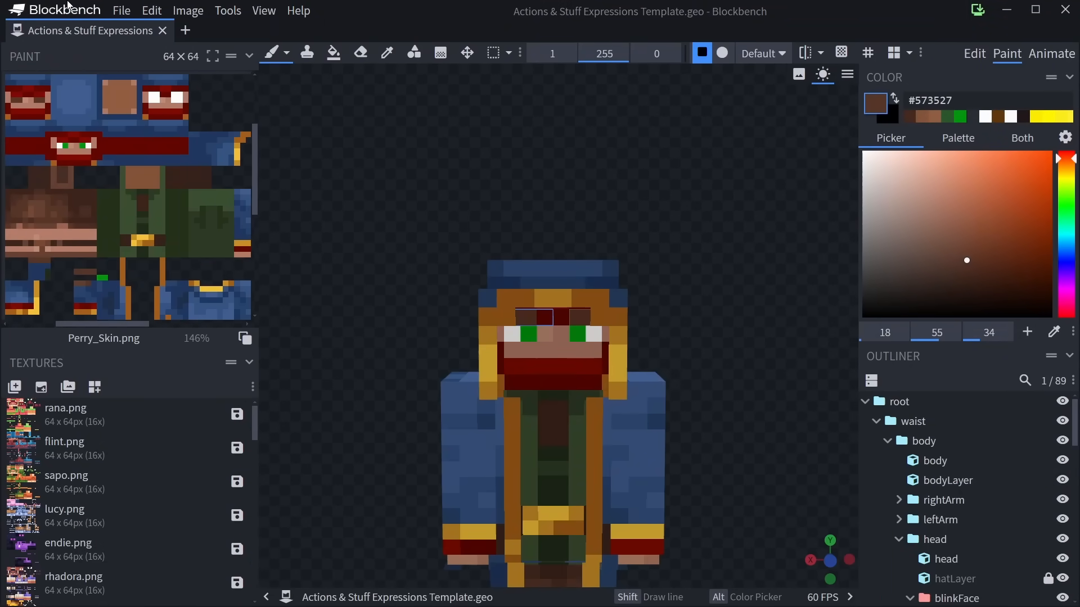
click(122, 10)
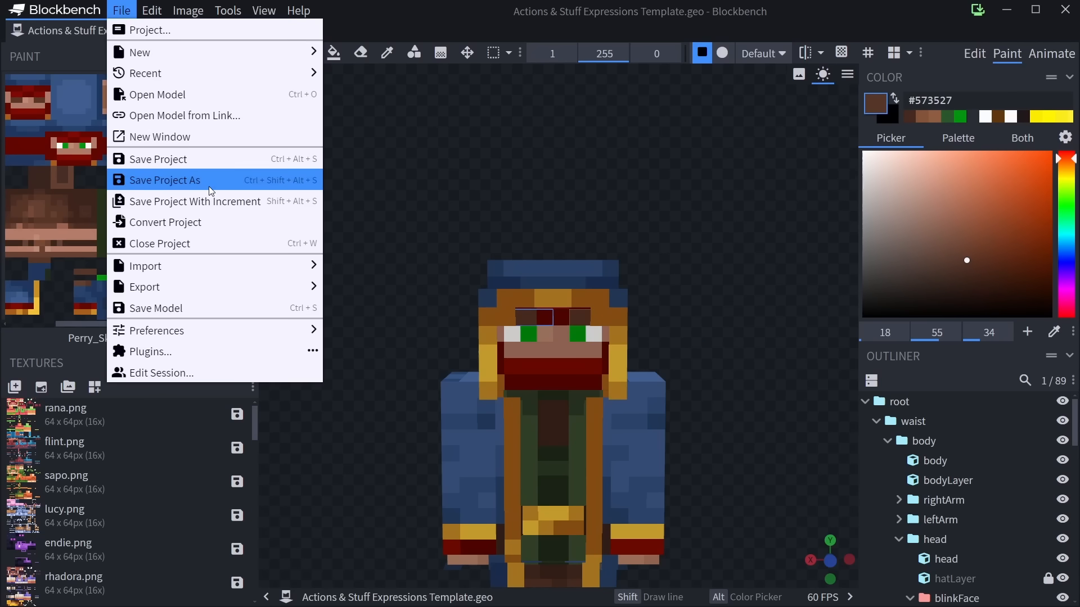
click(164, 180)
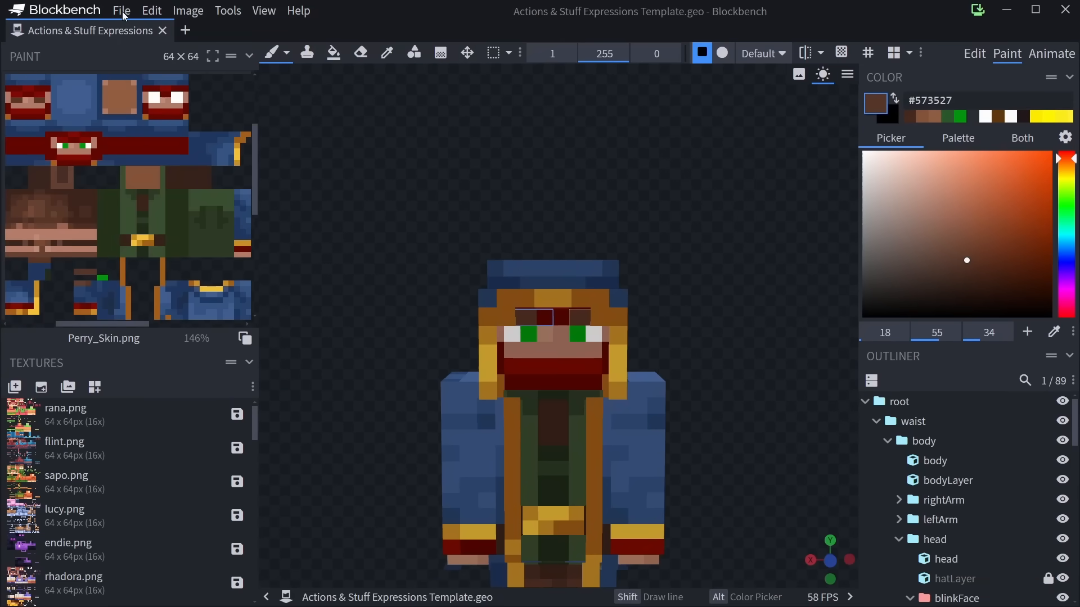
click(122, 11)
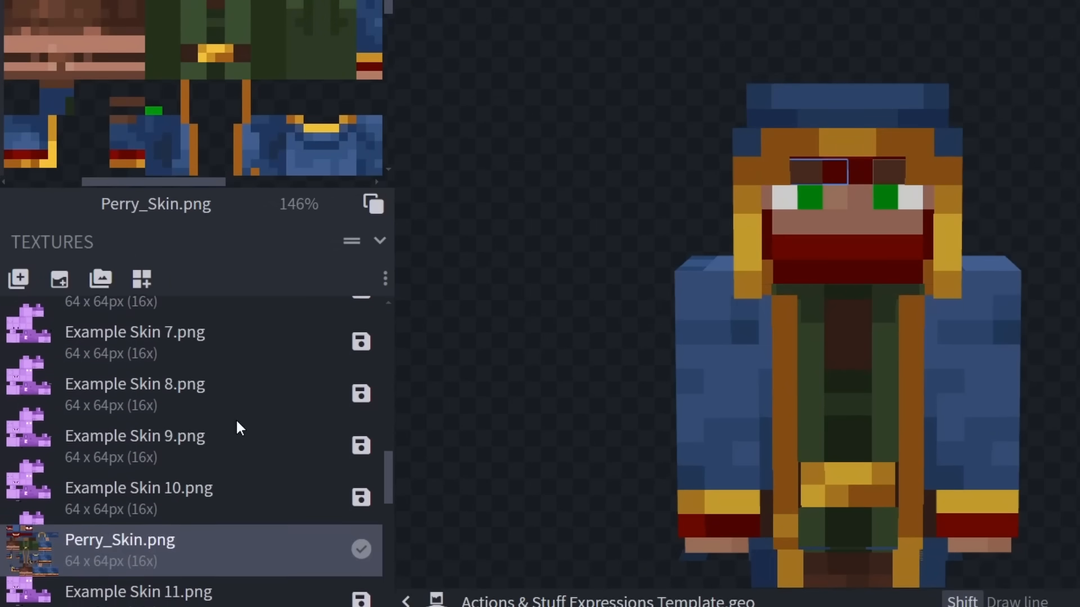
Save Perry_Skin.png as A&SPerry_Skin.png in a new Actions and Stuff Blinking folder
scroll(down, 3)
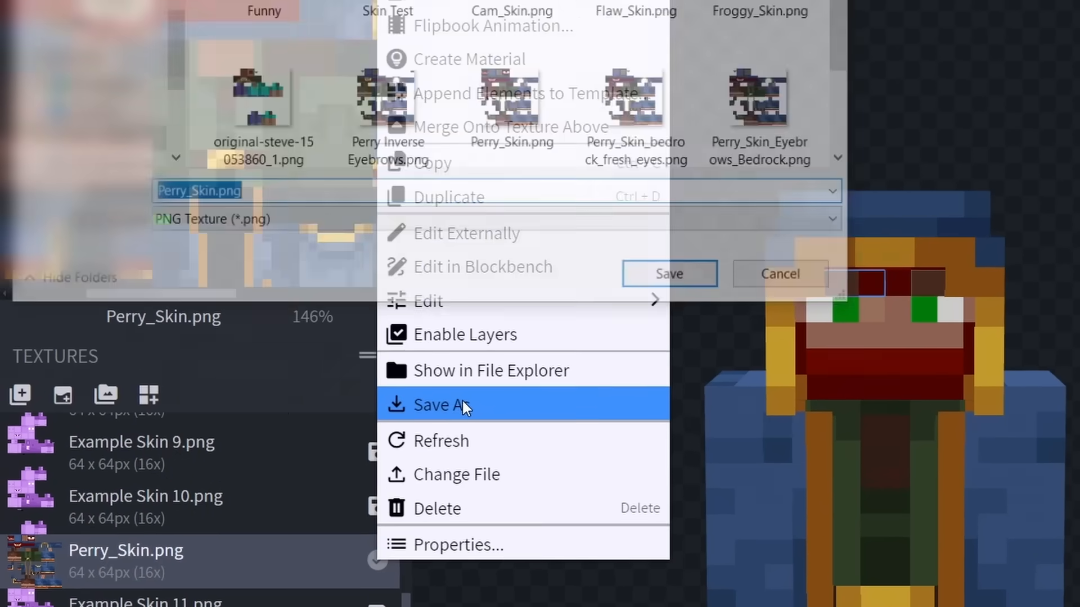
click(442, 405)
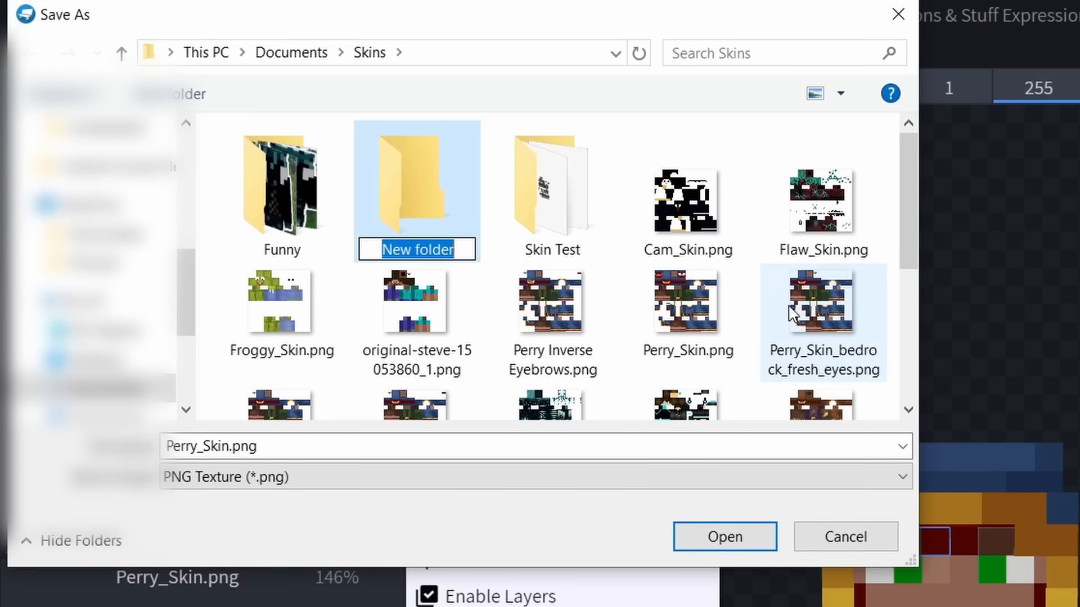
click(686, 303)
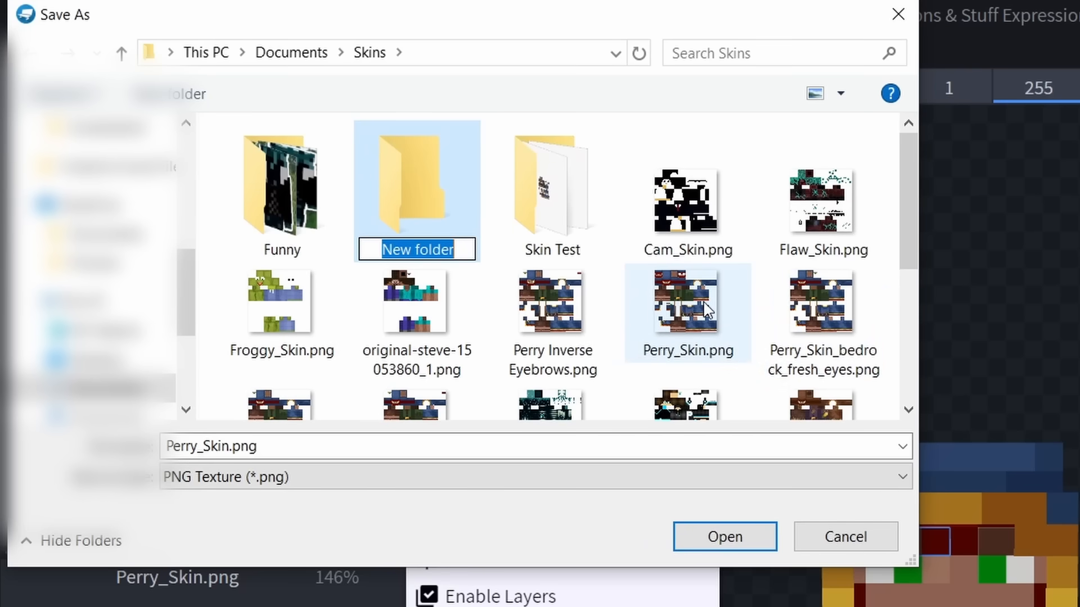
double_click(416, 182)
text(A&S)
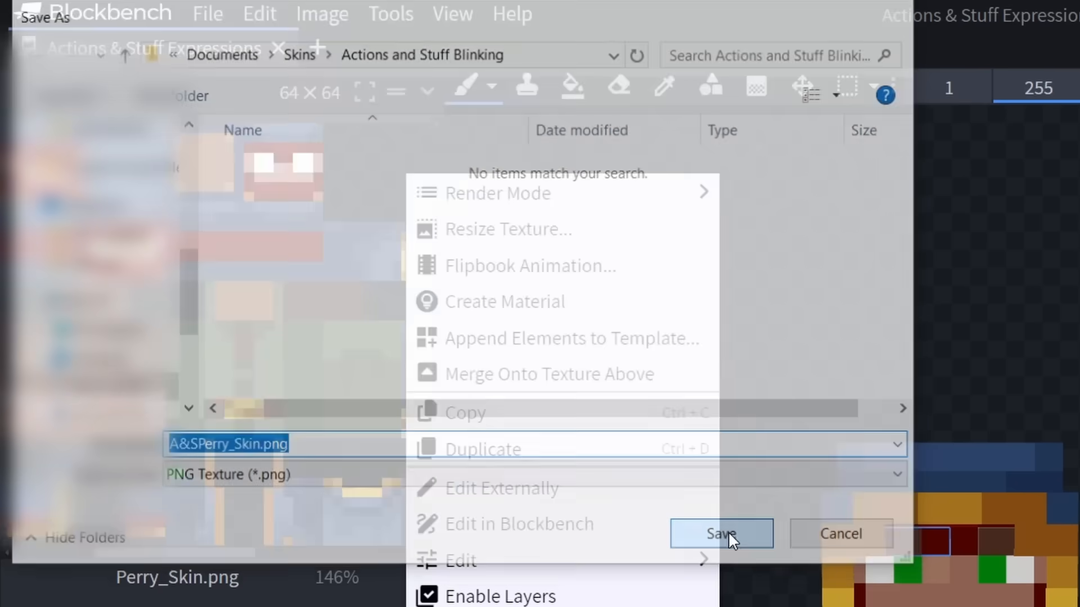
click(721, 534)
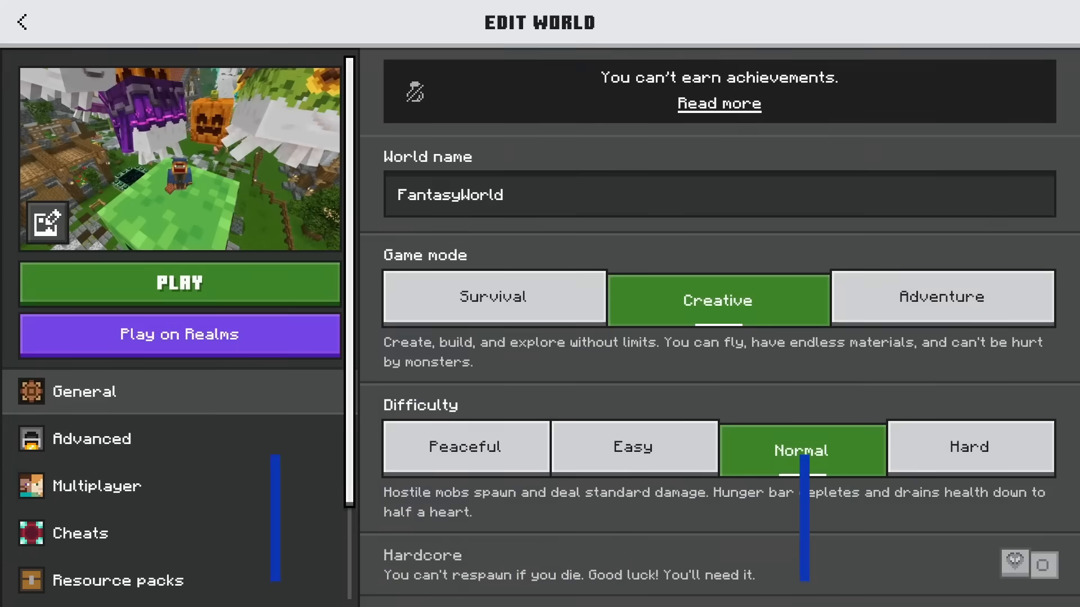
Confirm Actions & Stuff 1.5 is active in FantasyWorld's resource packs, then start playing
scroll(down, 3)
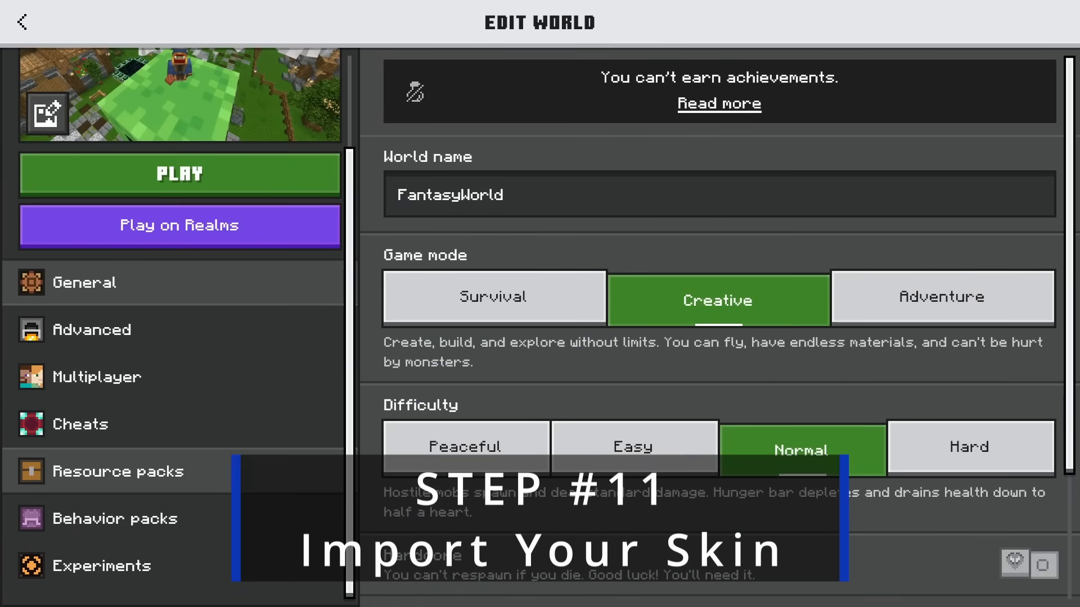
click(117, 471)
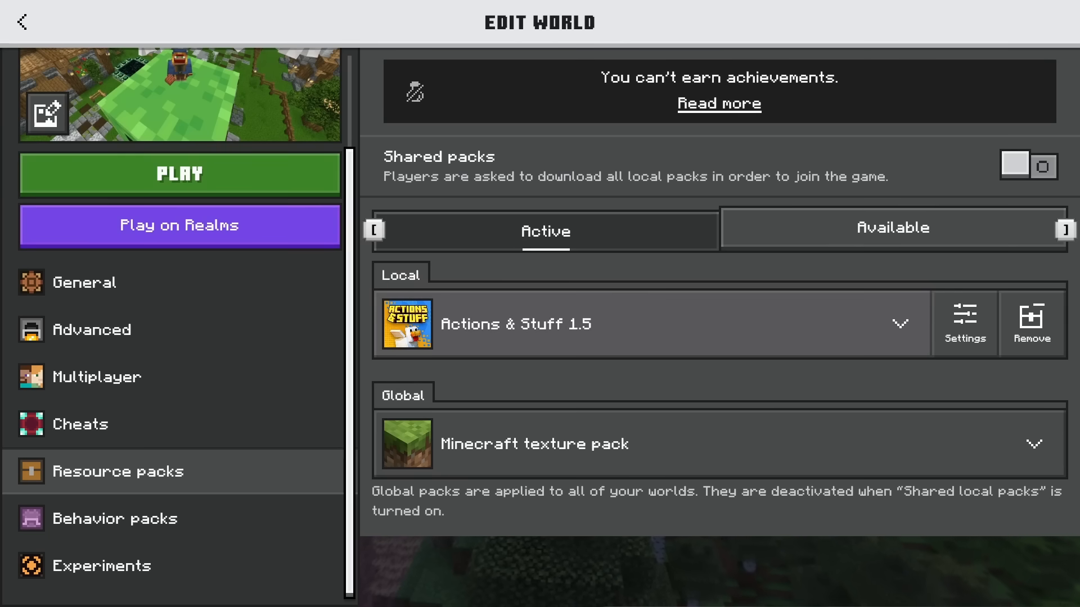
click(179, 173)
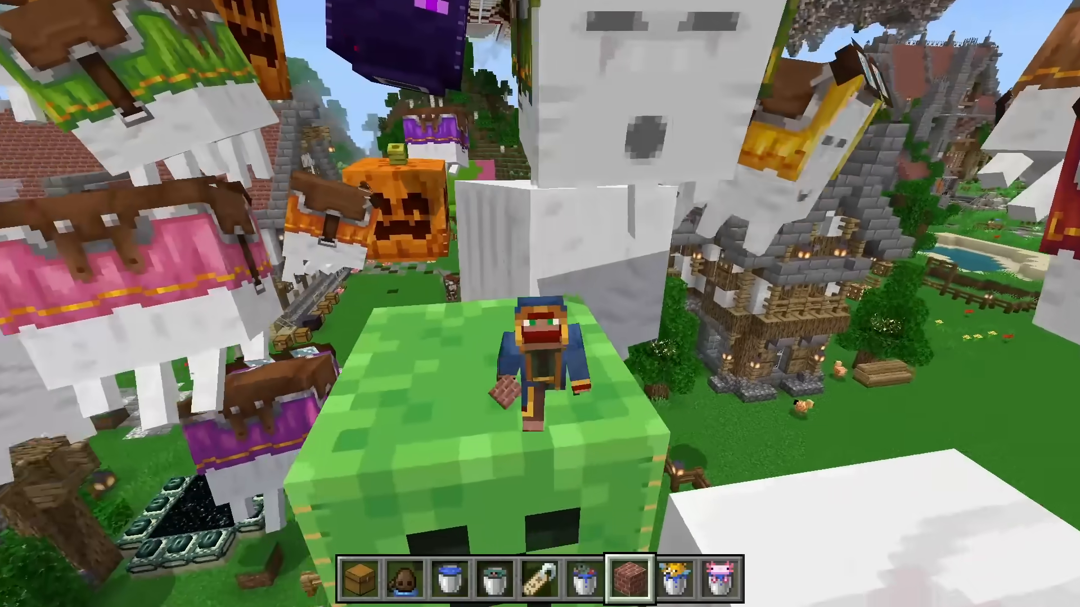
mouse_move(540, 289)
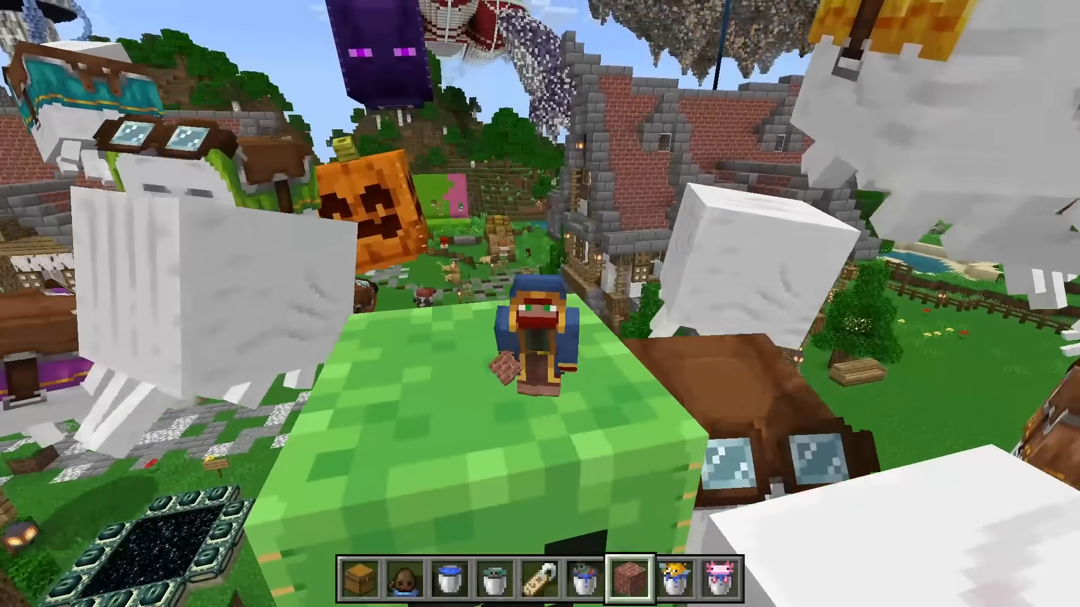
Import the exported Perry PNG as a classic skin in the Dressing Room, choose its model type, and return to the game
key(Escape)
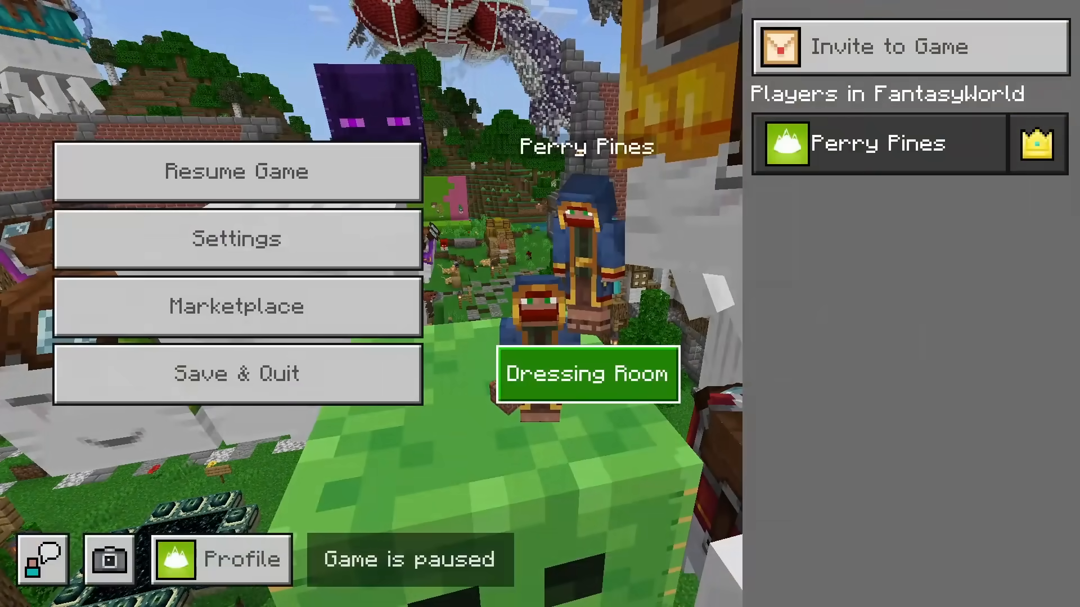
click(587, 374)
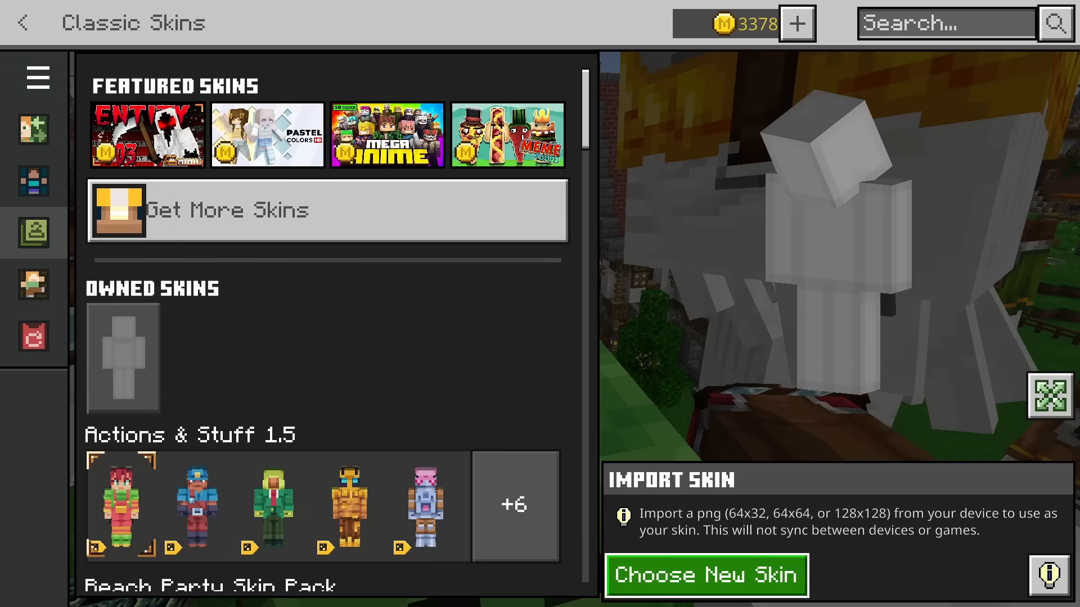
click(705, 576)
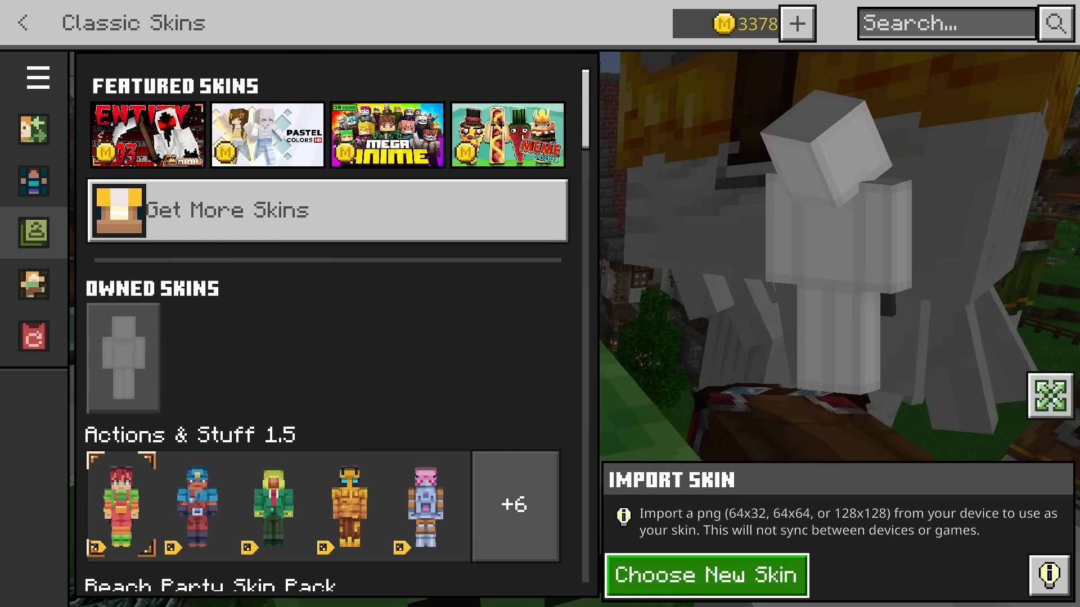
click(706, 576)
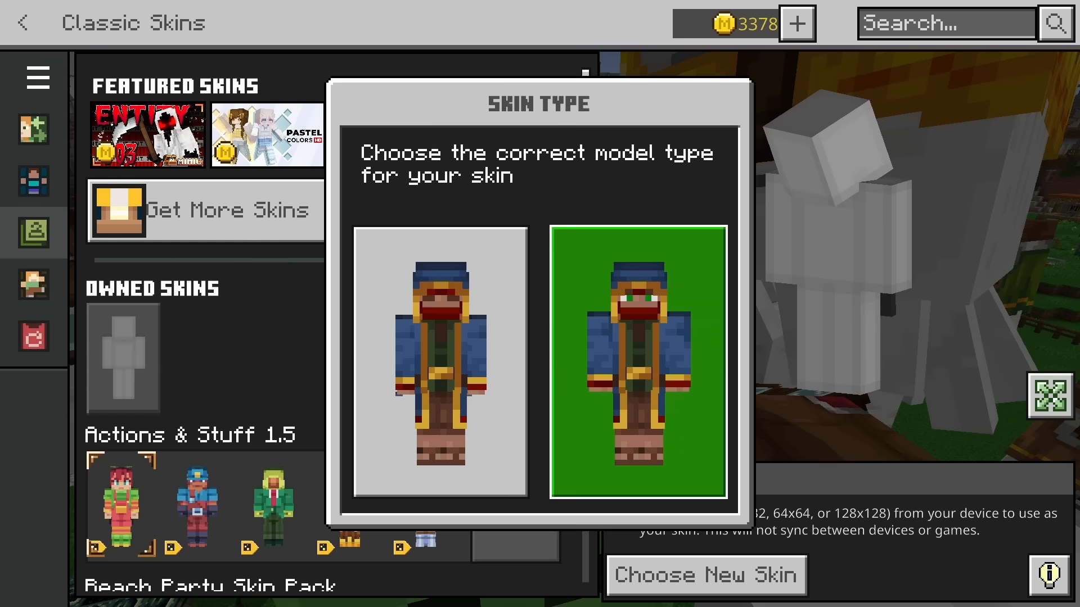
click(637, 368)
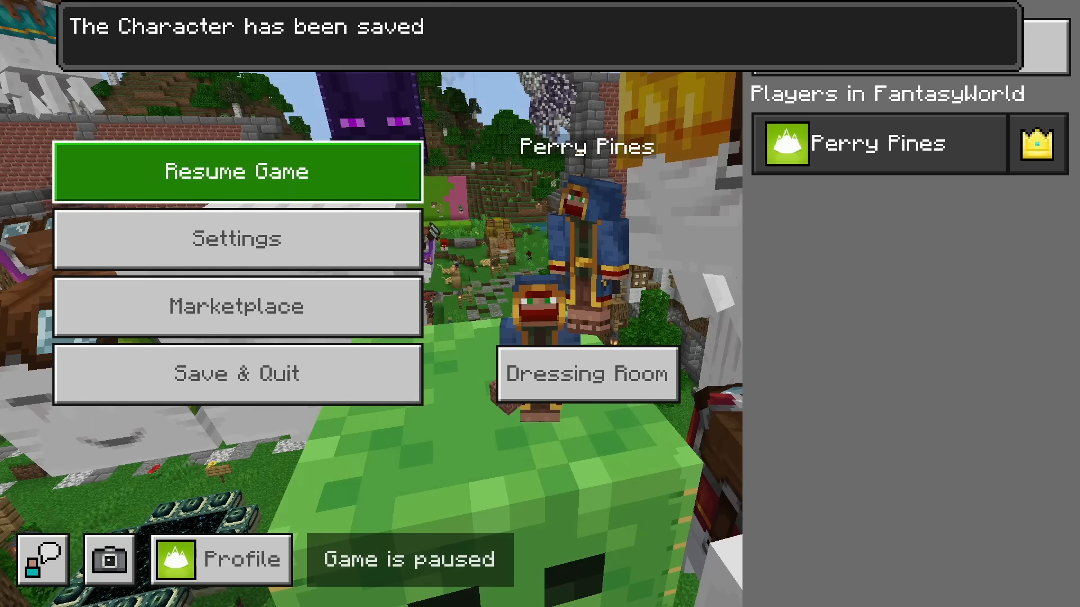
click(237, 172)
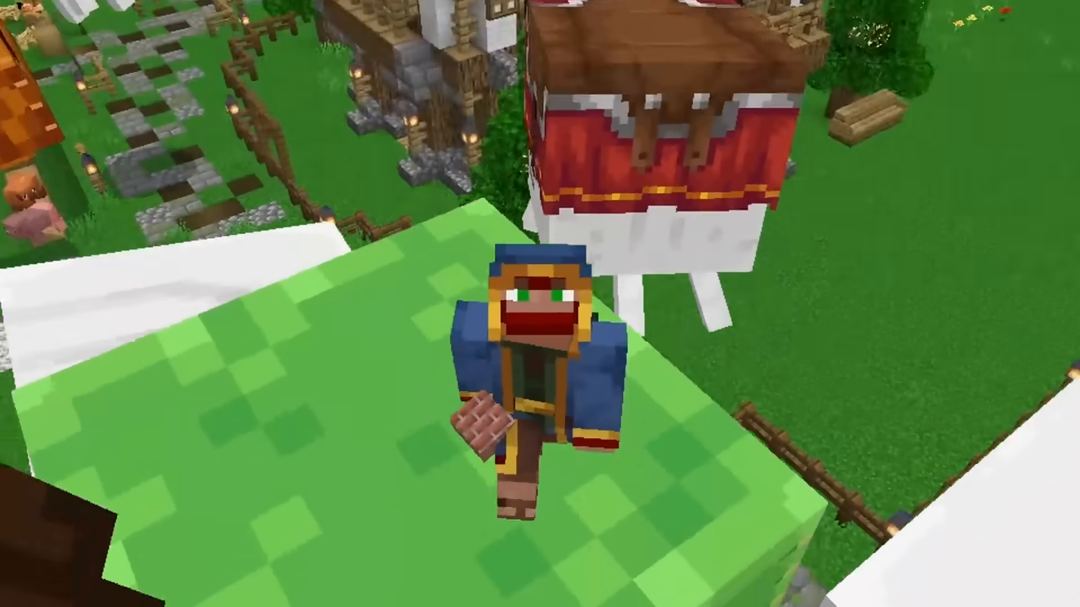
mouse_move(540, 304)
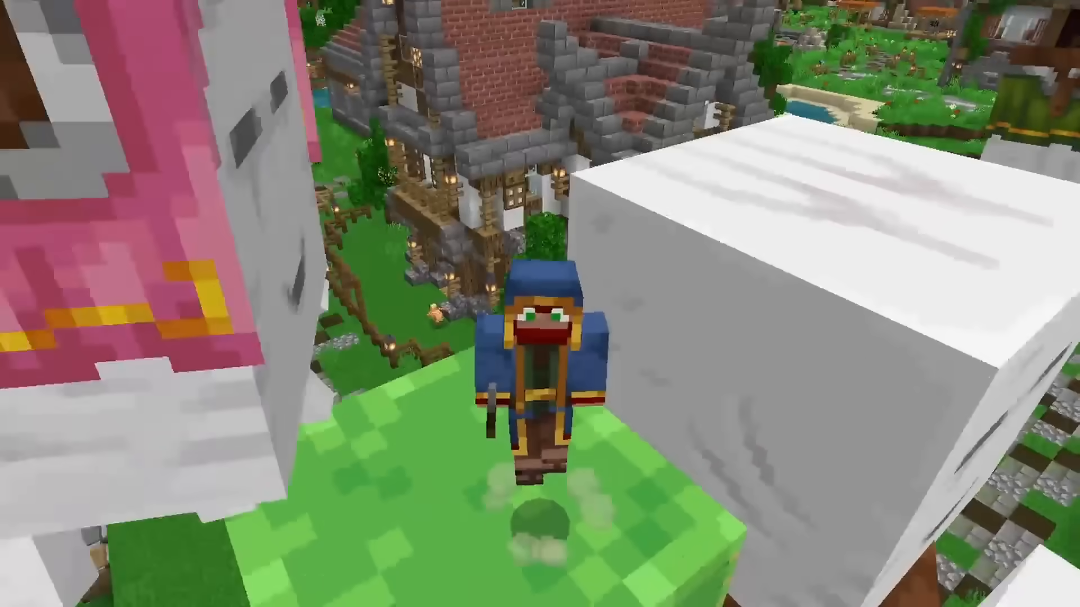
mouse_move(540, 304)
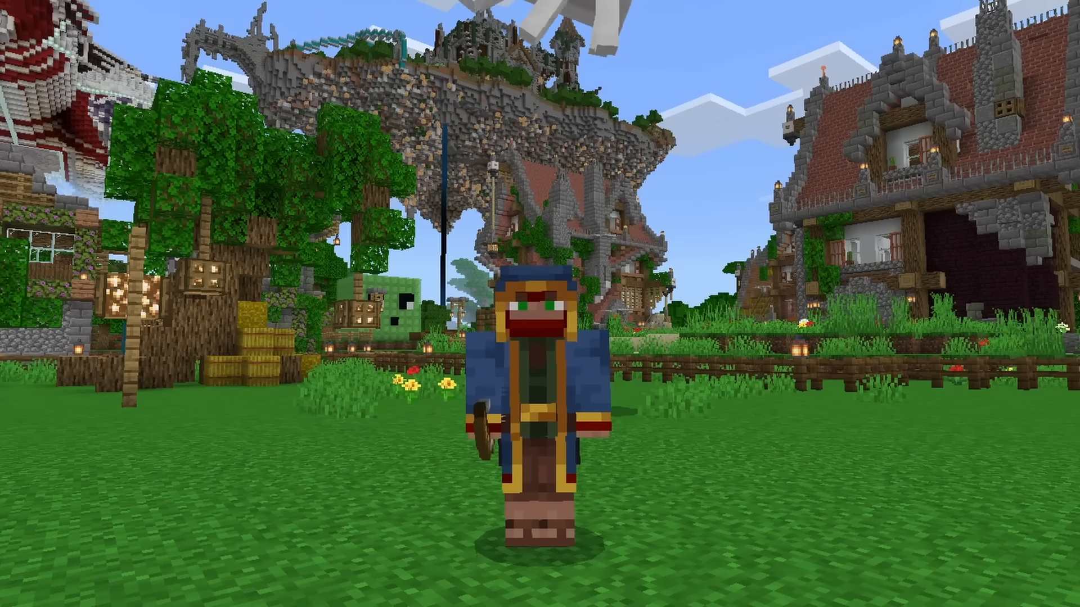
mouse_move(539, 304)
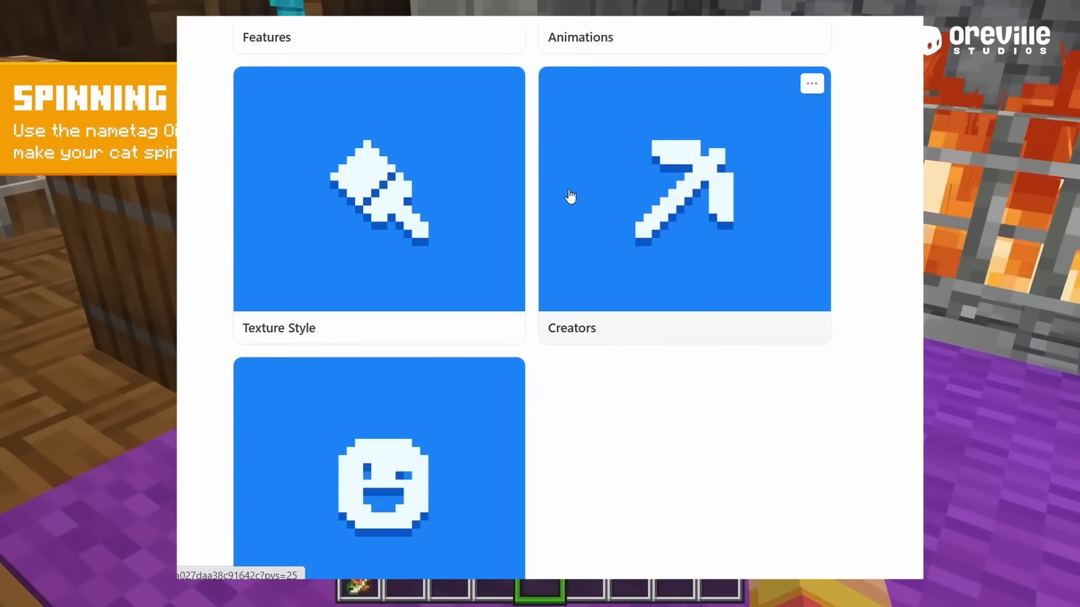
Scroll down the Oreville Studios wiki to the Expressions card and open that guide
scroll(down, 3)
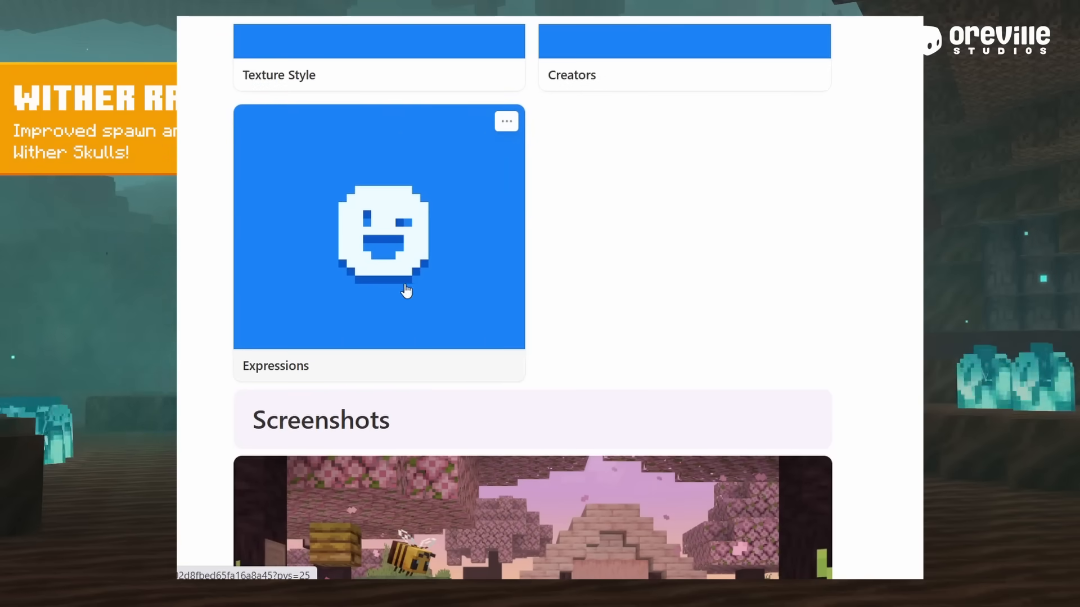
click(379, 228)
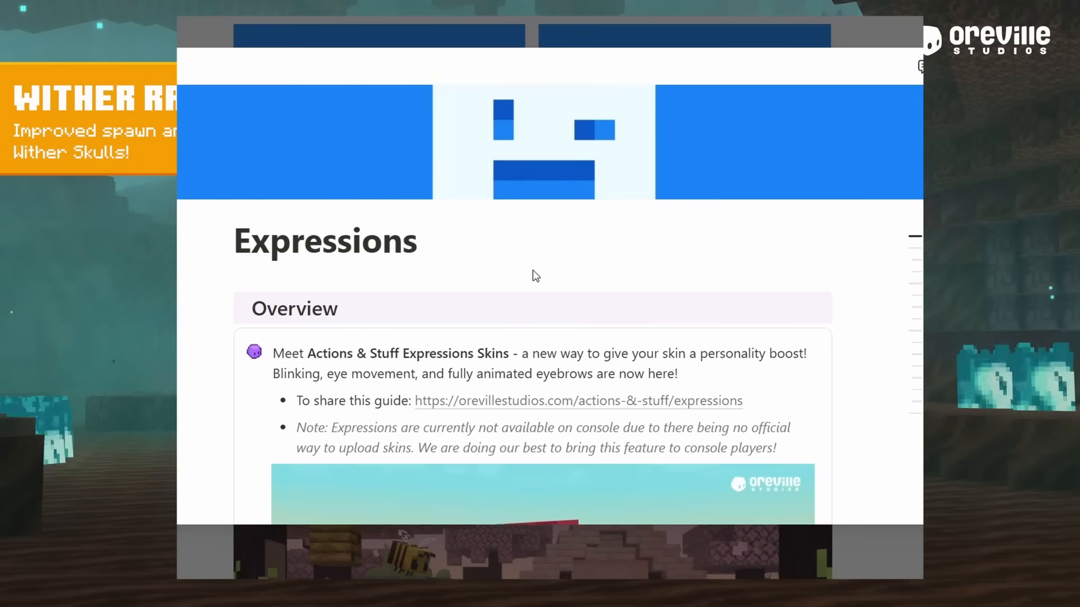